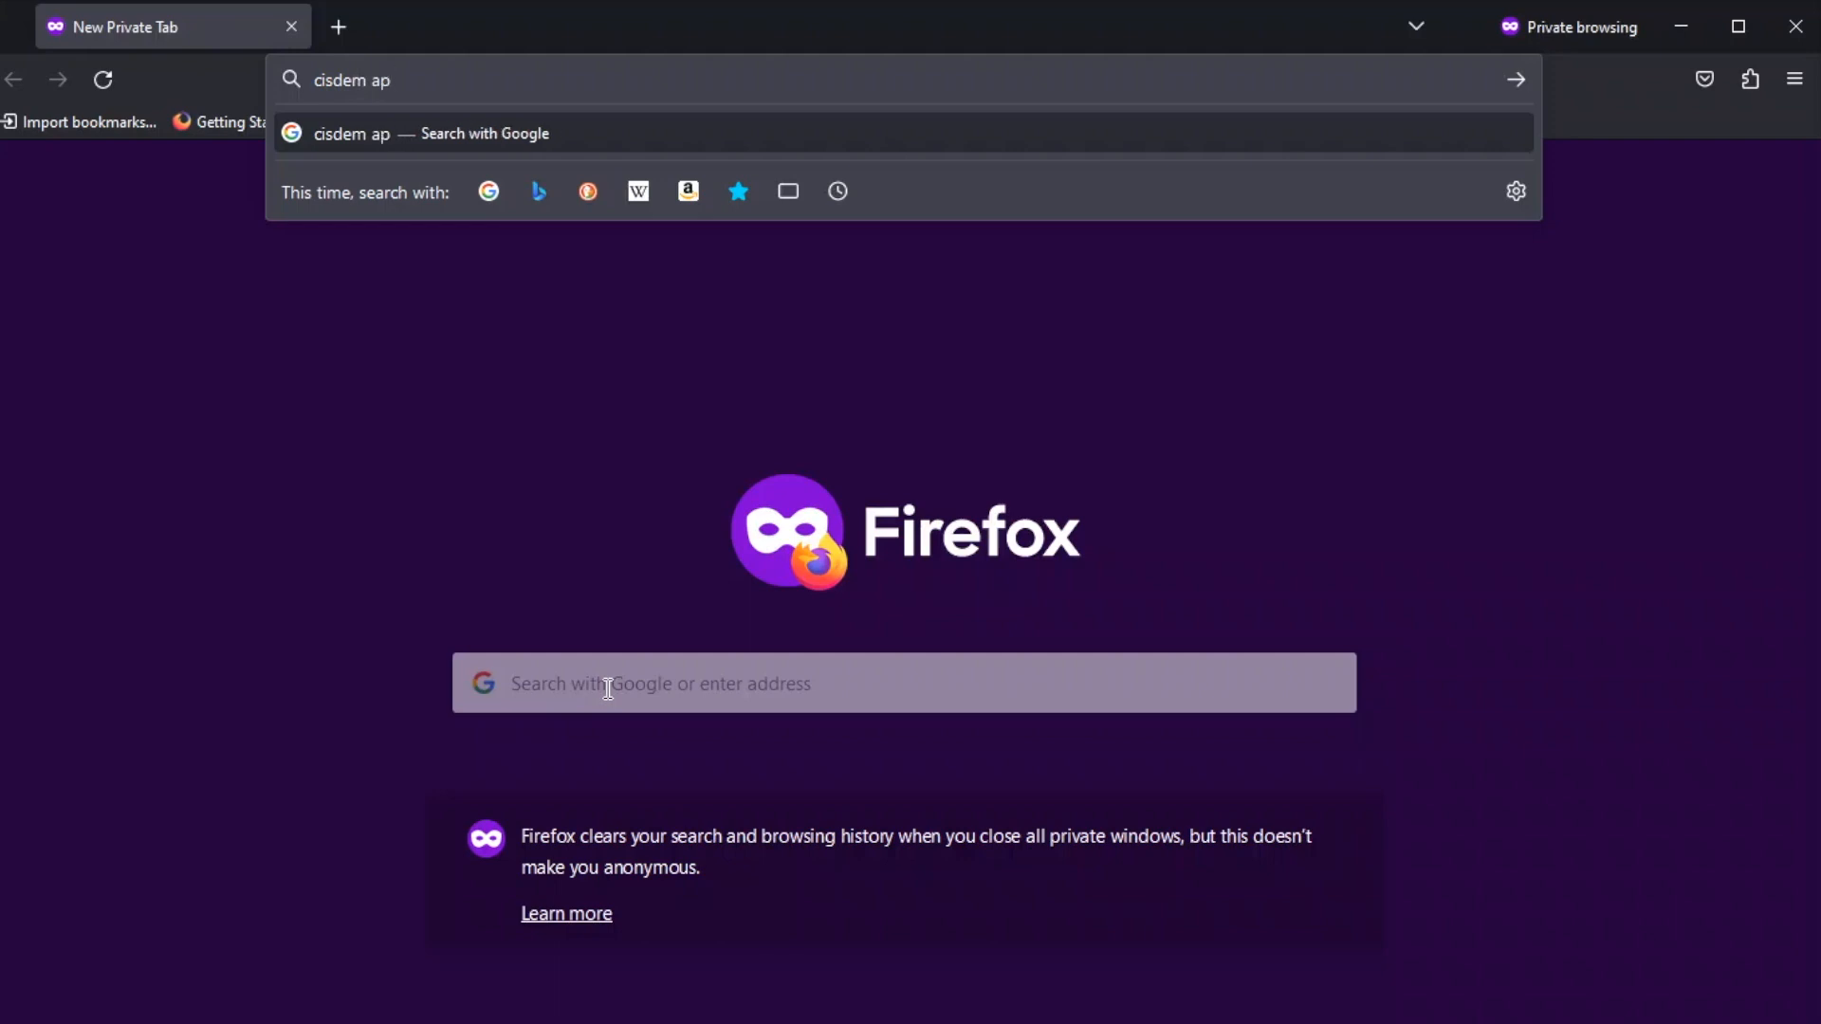
Search for 'cisdem appcrypt' and open the official product page.
{"action": "type", "text": "pcrypt.html"}
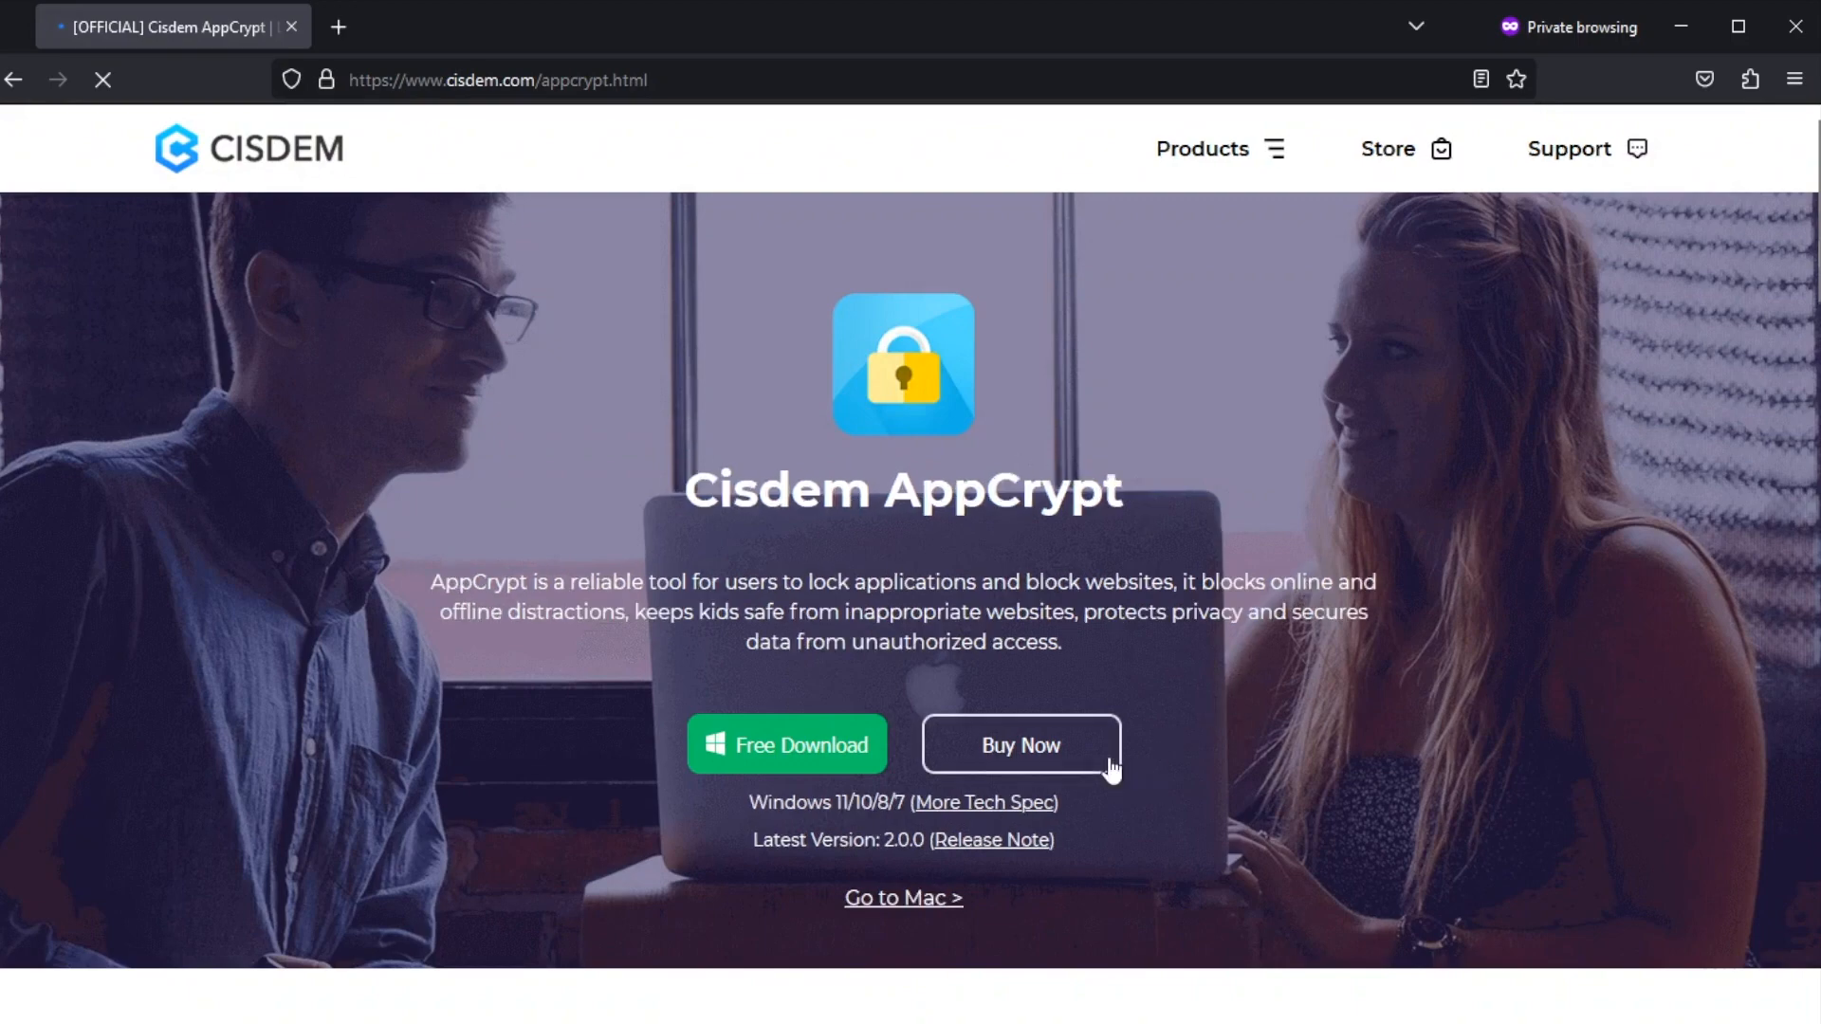
Browse the AppCrypt feature page and start the free Windows download.
{"action": "scroll", "scroll_direction": "down", "scroll_amount": 3}
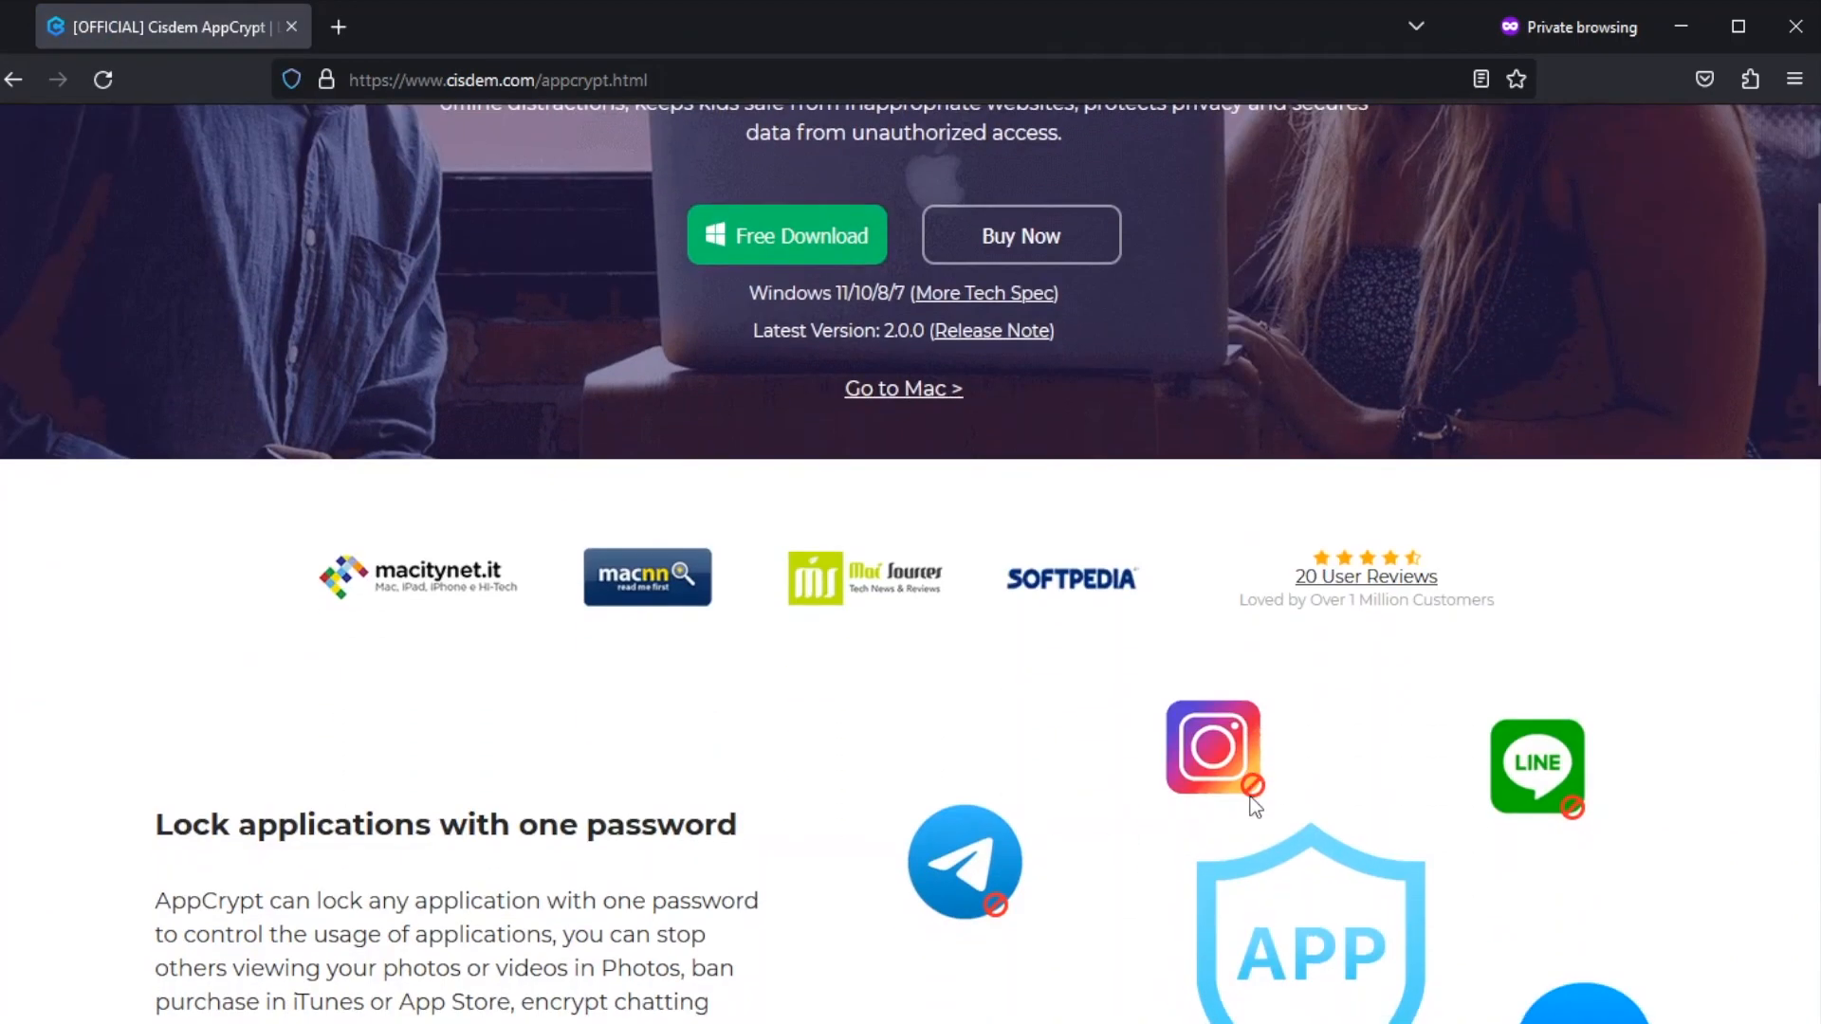
{"action": "scroll", "scroll_direction": "down", "scroll_amount": 3}
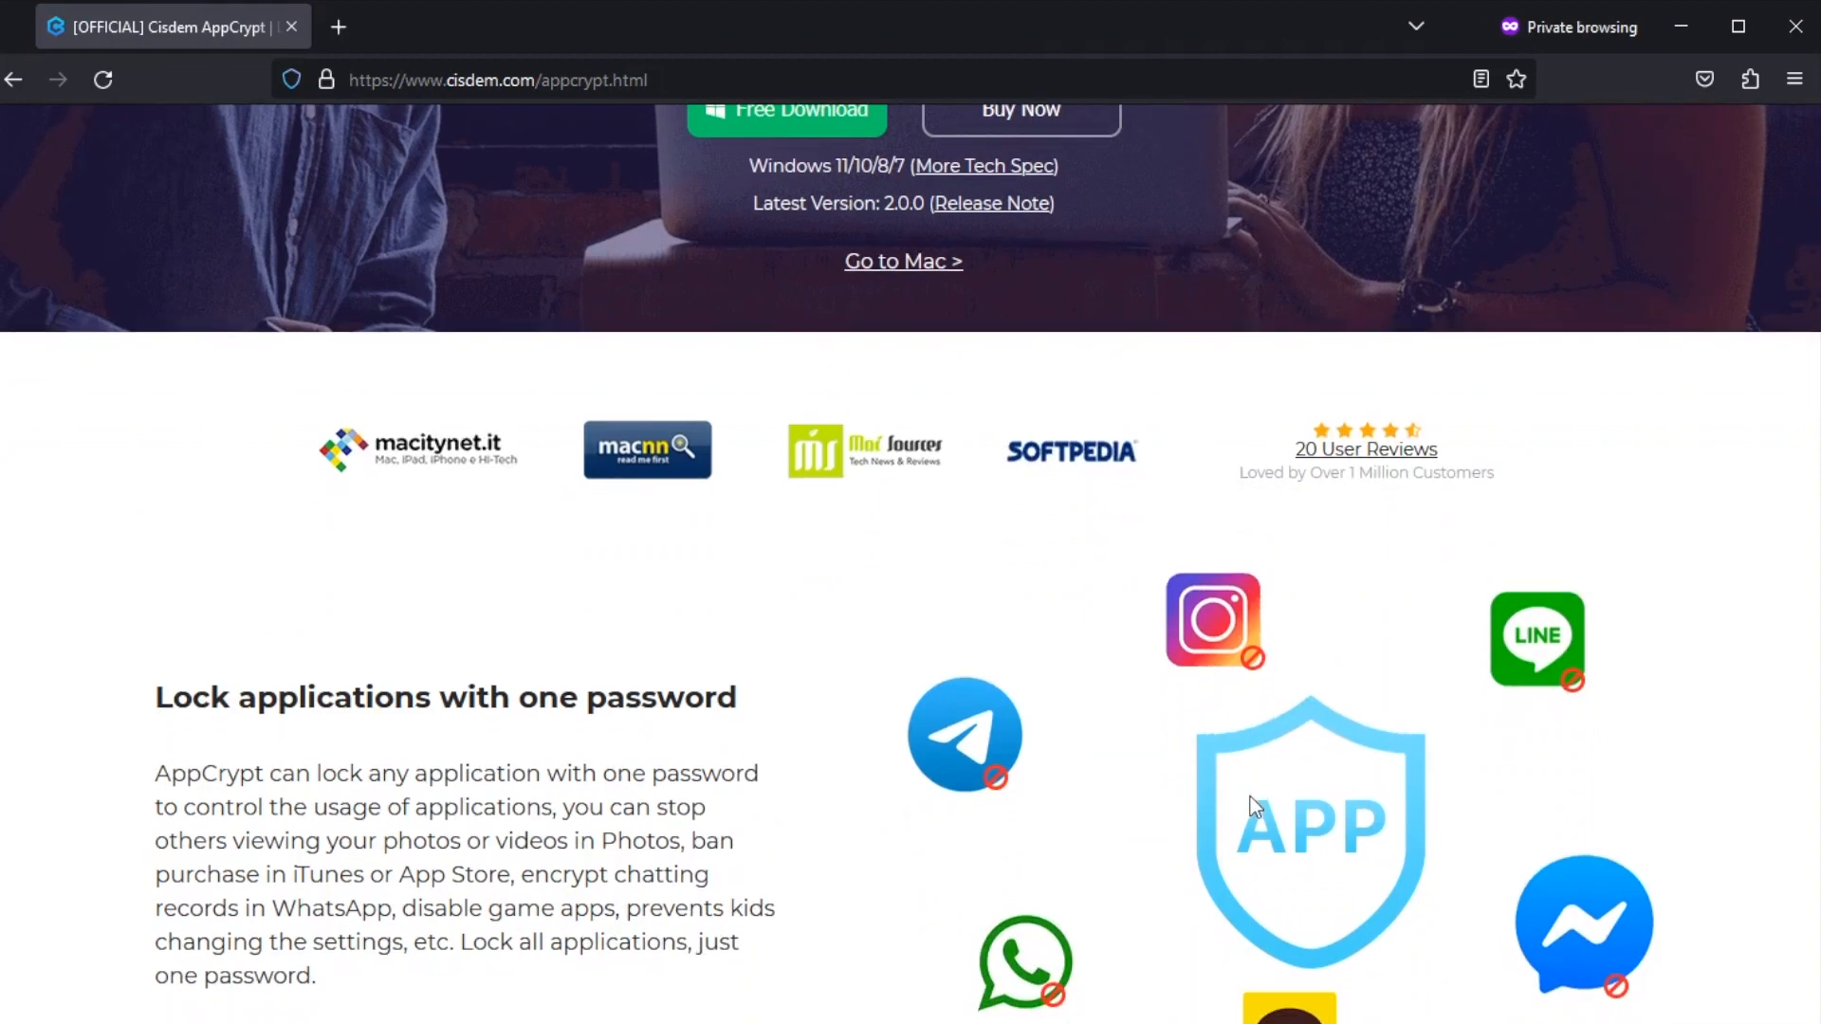
{"action": "scroll", "scroll_direction": "up", "scroll_amount": 3}
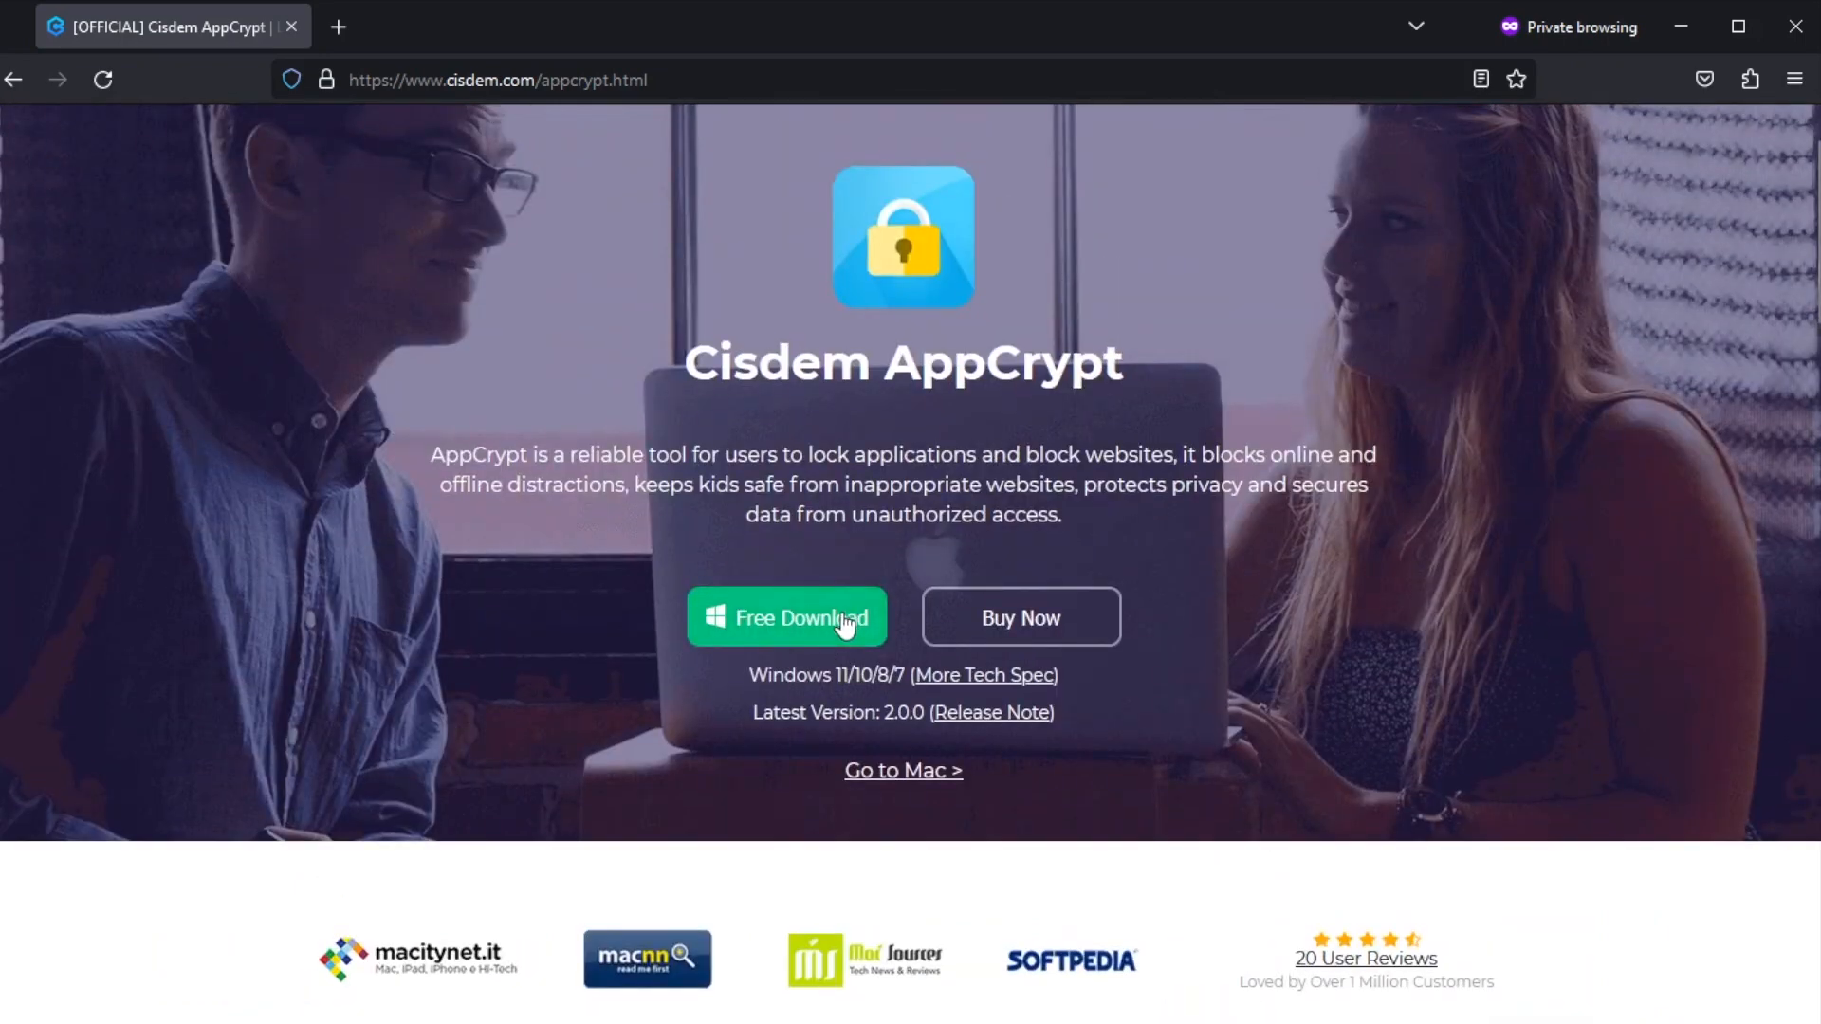
{"action": "left_click", "coordinate": [787, 618]}
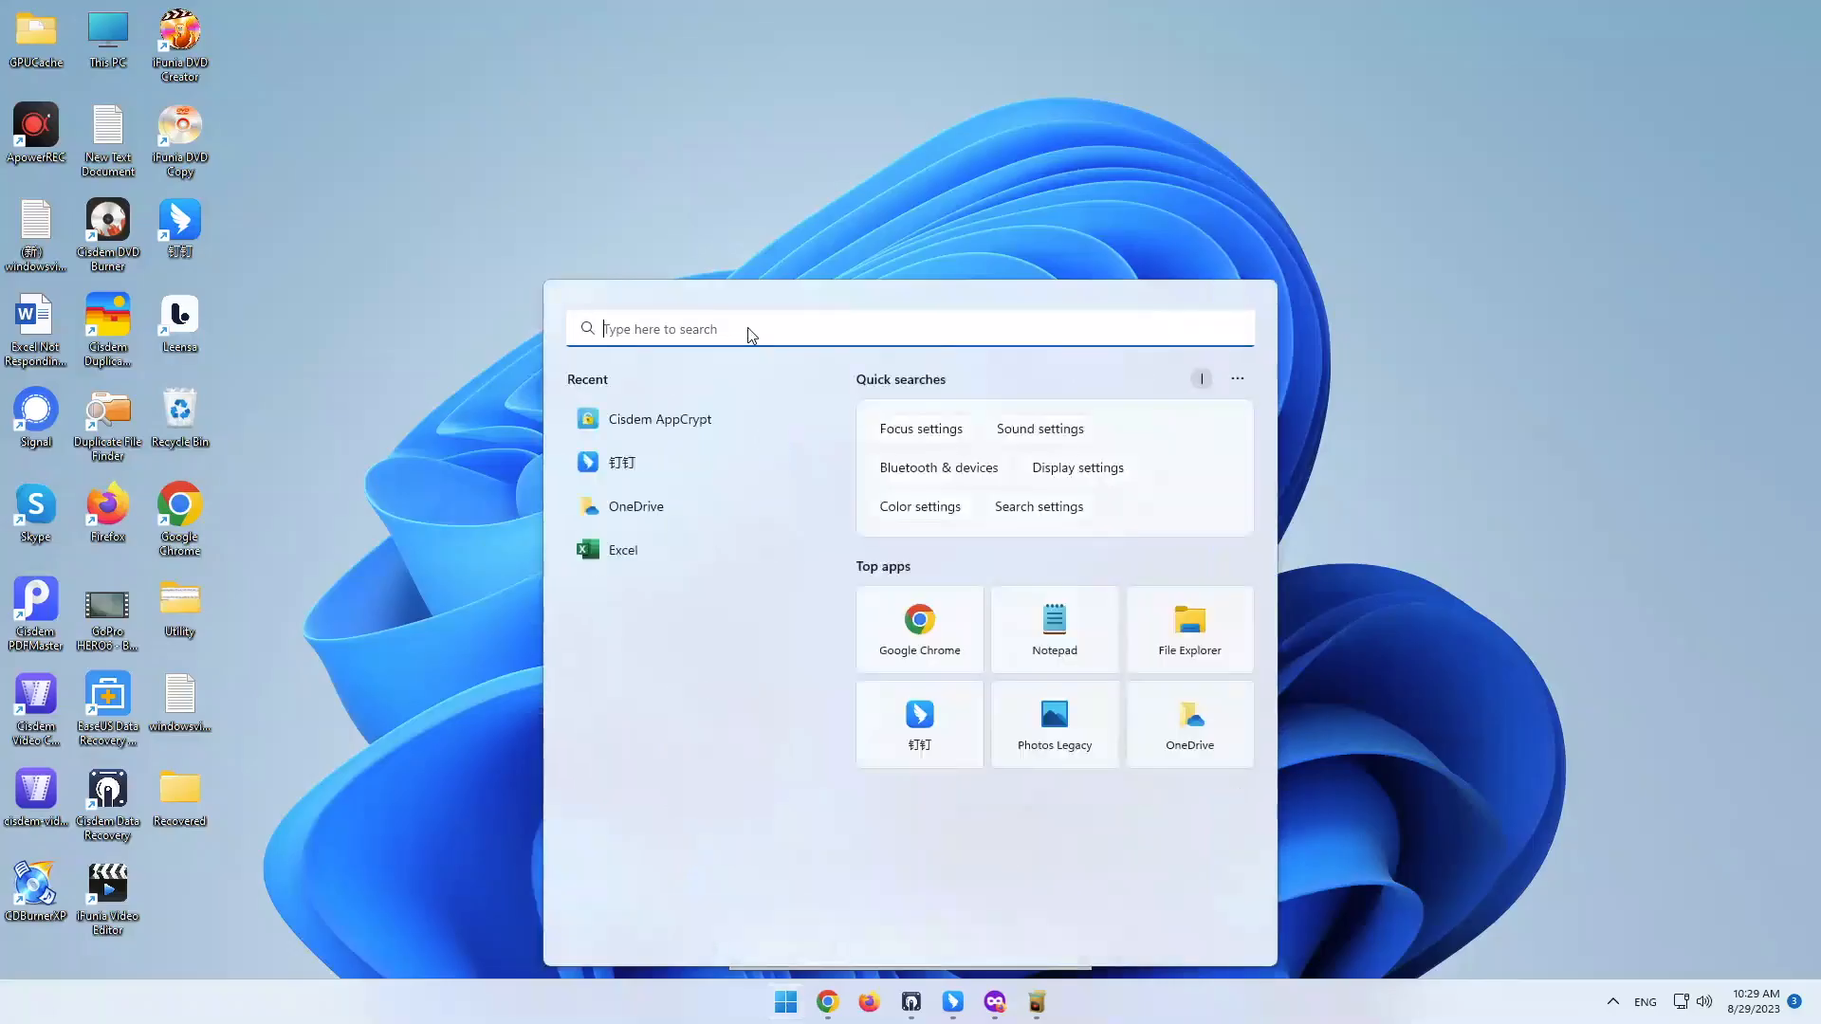
Open AppCrypt's main window from the system tray icon.
{"action": "type", "text": "ci"}
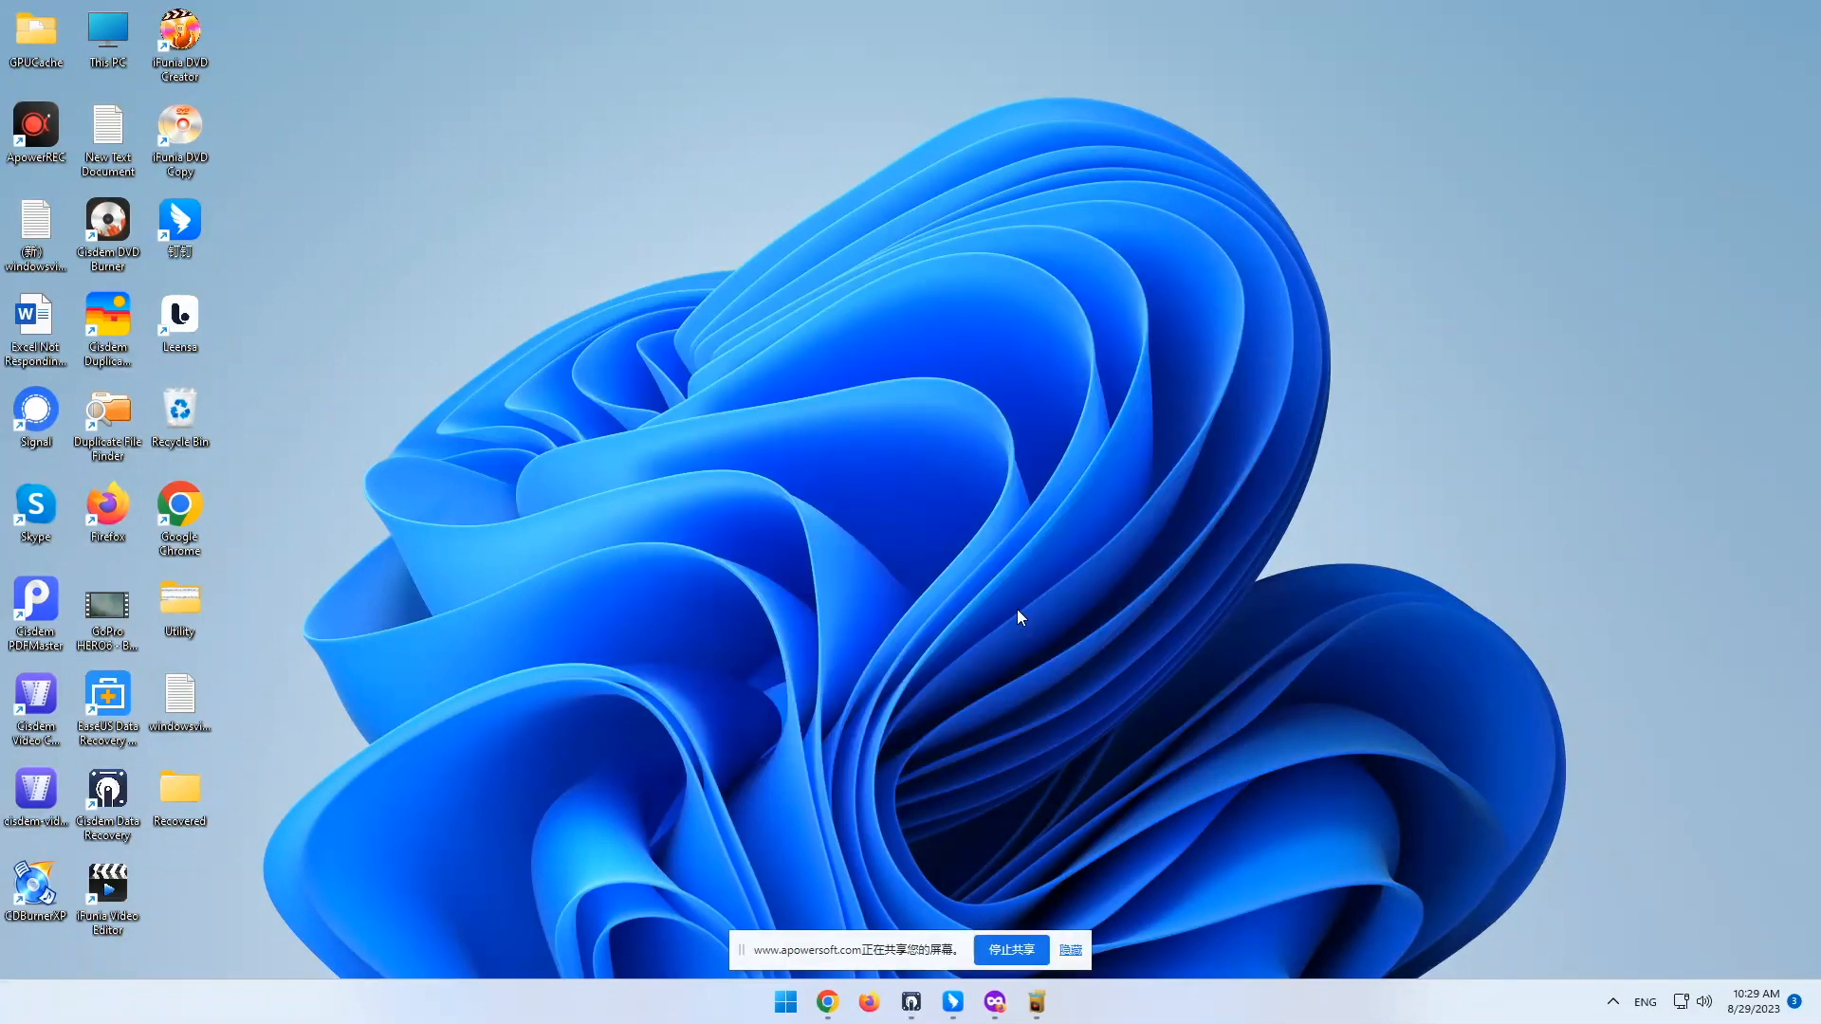
{"action": "mouse_move", "coordinate": [1614, 1014]}
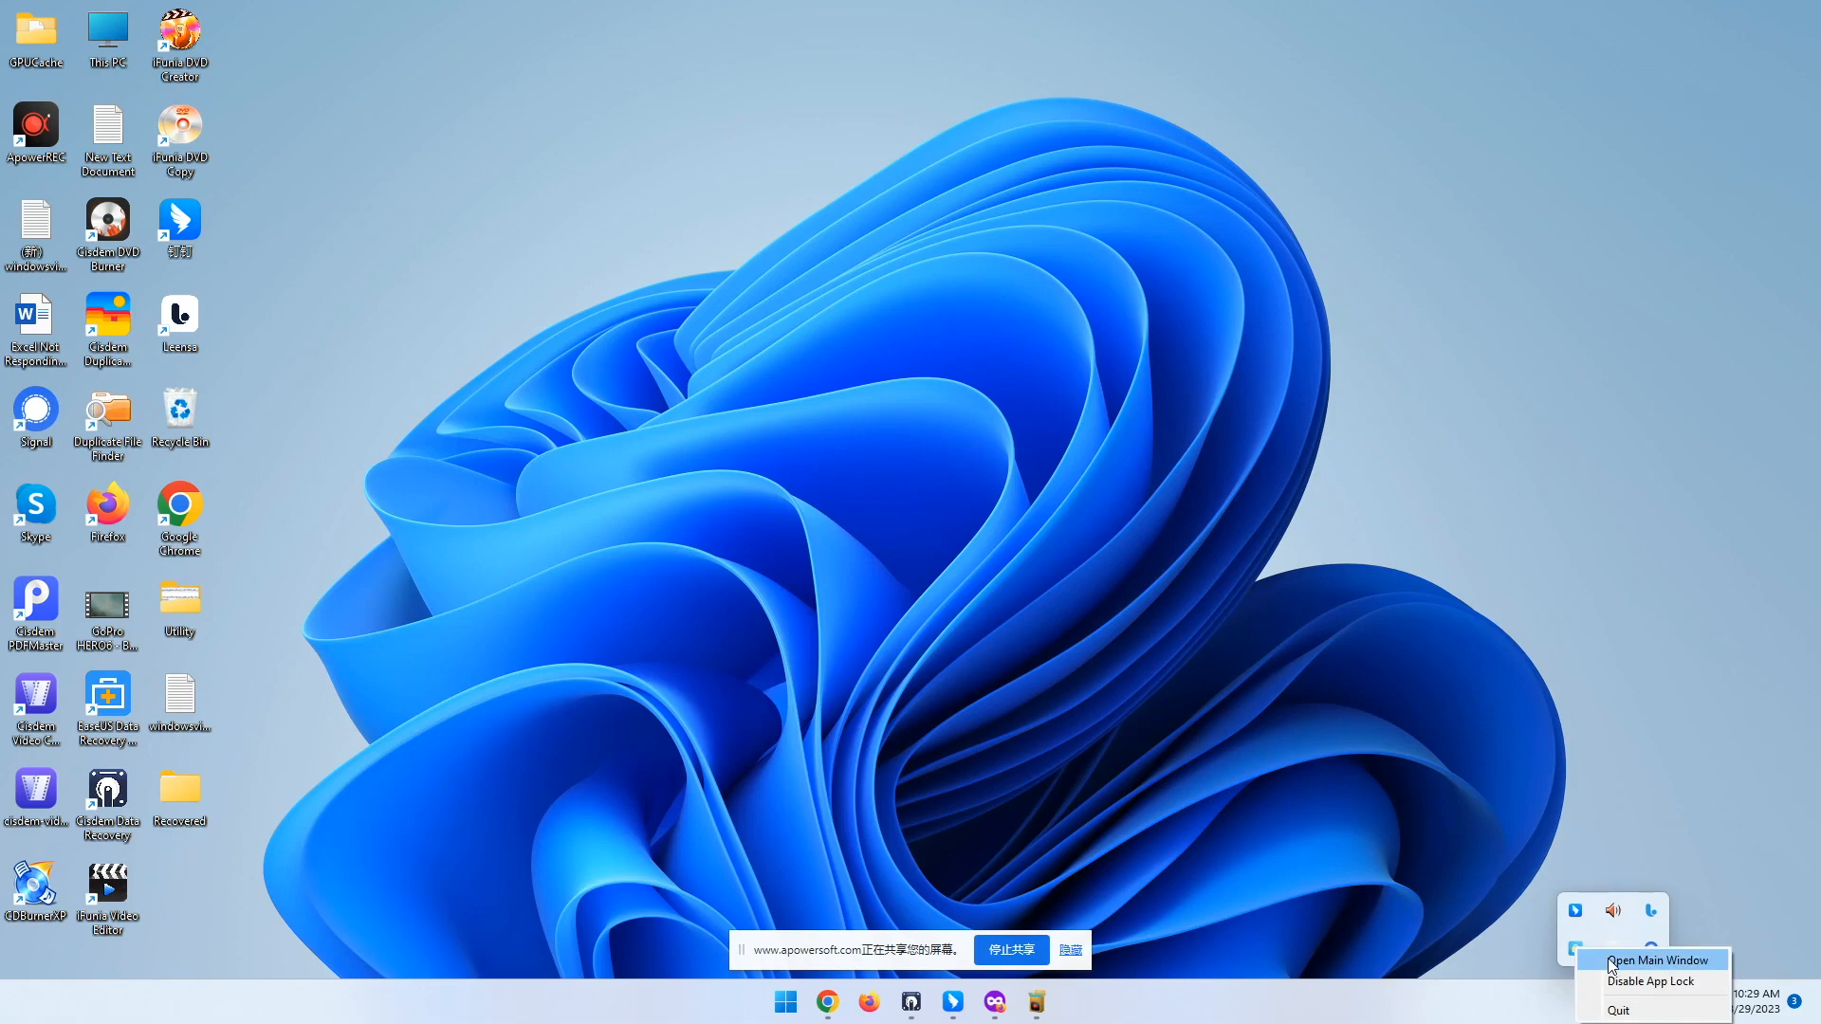
{"action": "left_click", "coordinate": [1658, 959]}
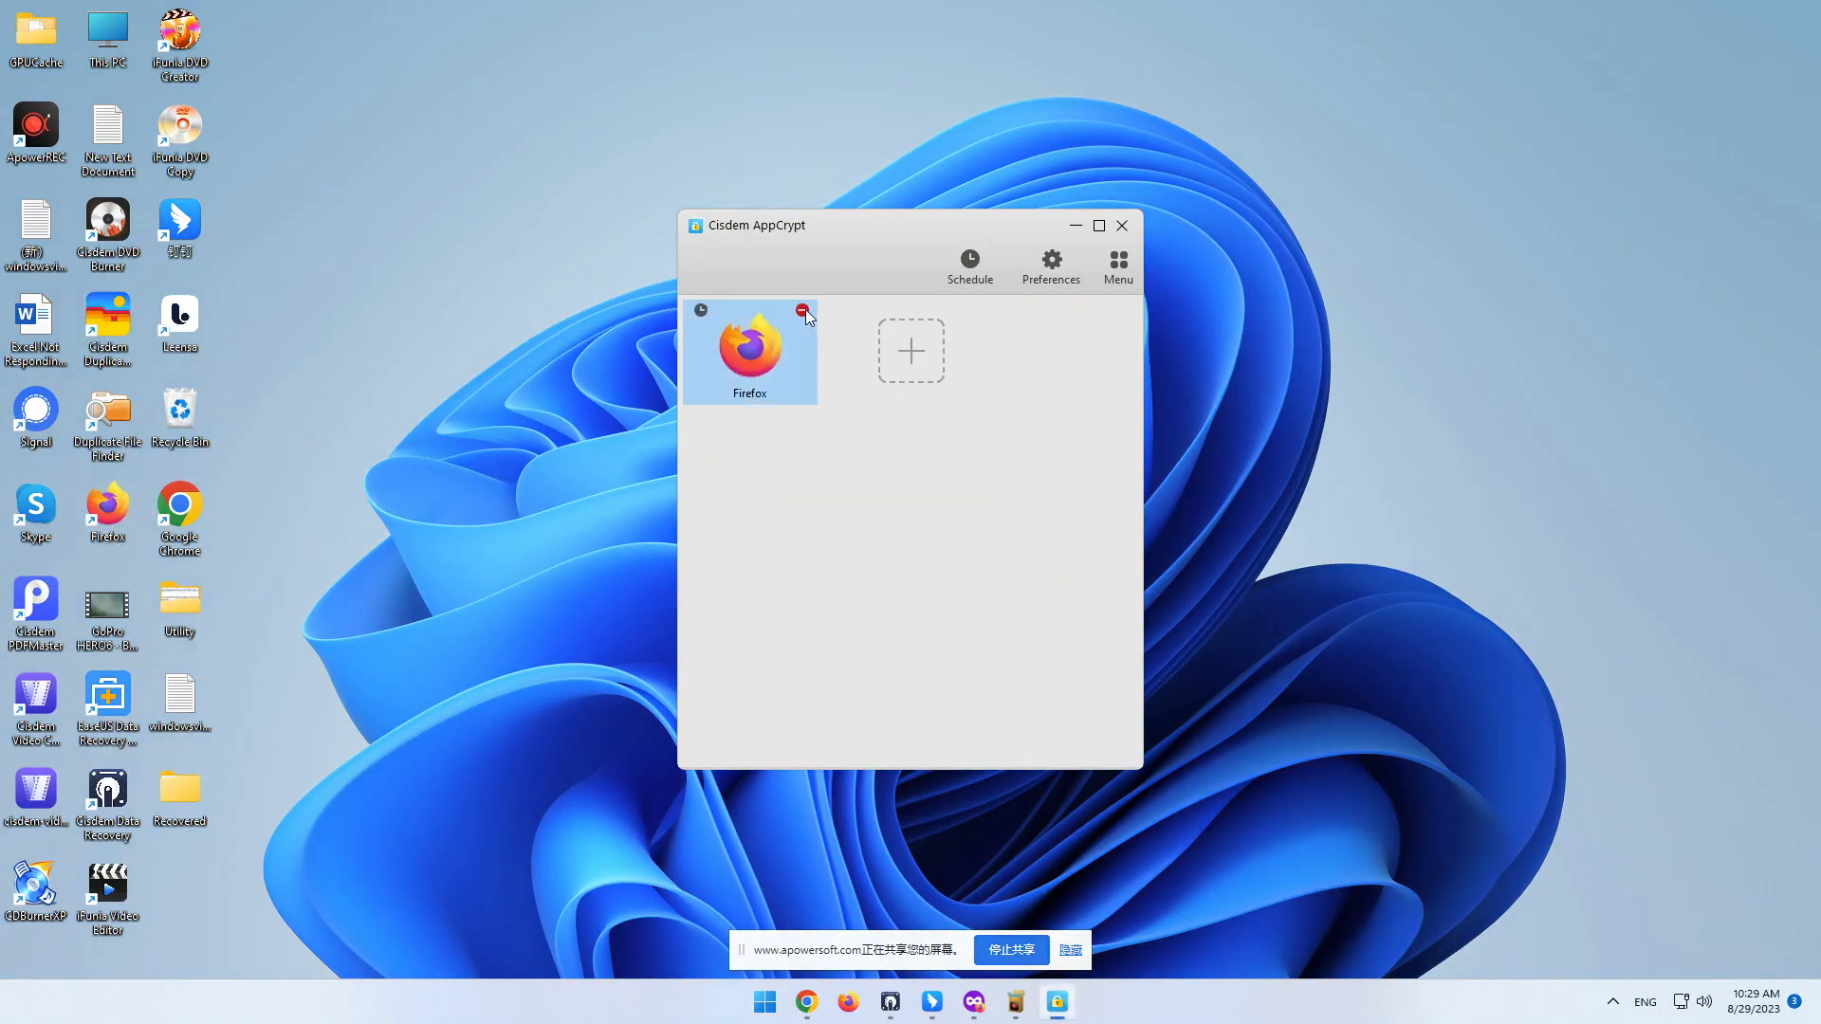
Remove Firefox from the locked apps and start adding a new app.
{"action": "left_click", "coordinate": [800, 309]}
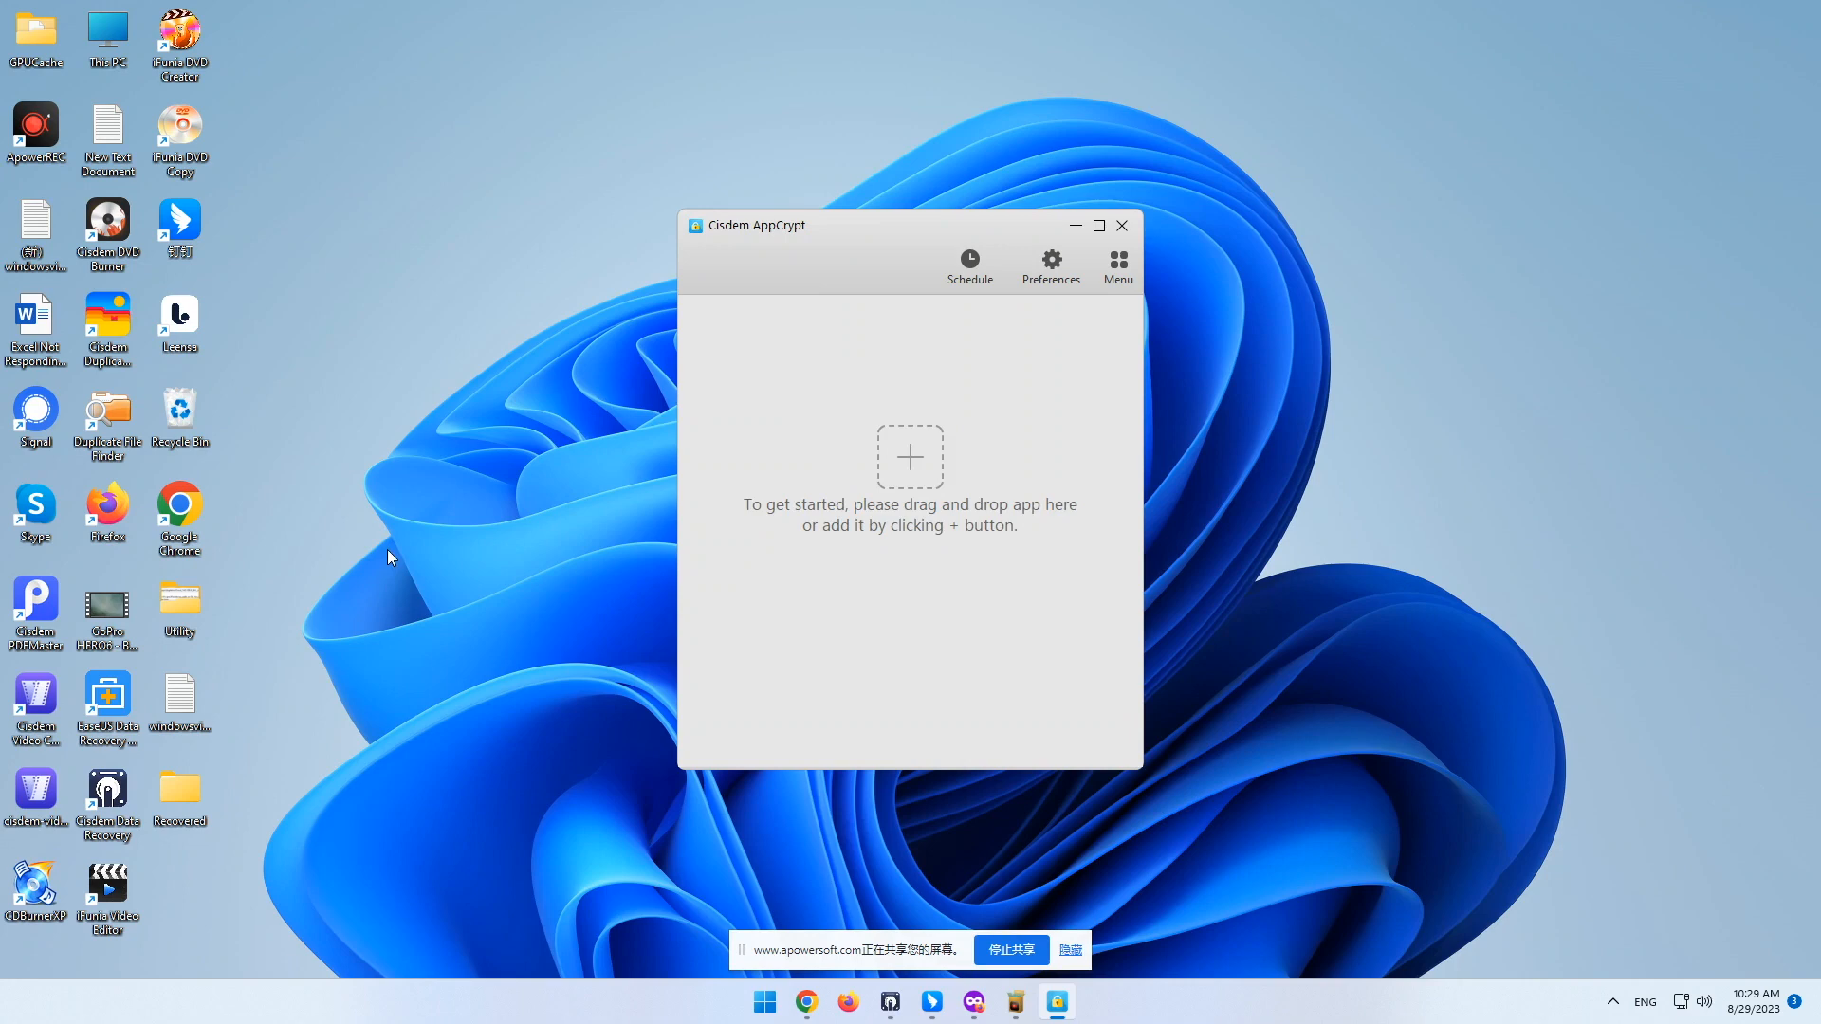
{"action": "left_click", "coordinate": [909, 457]}
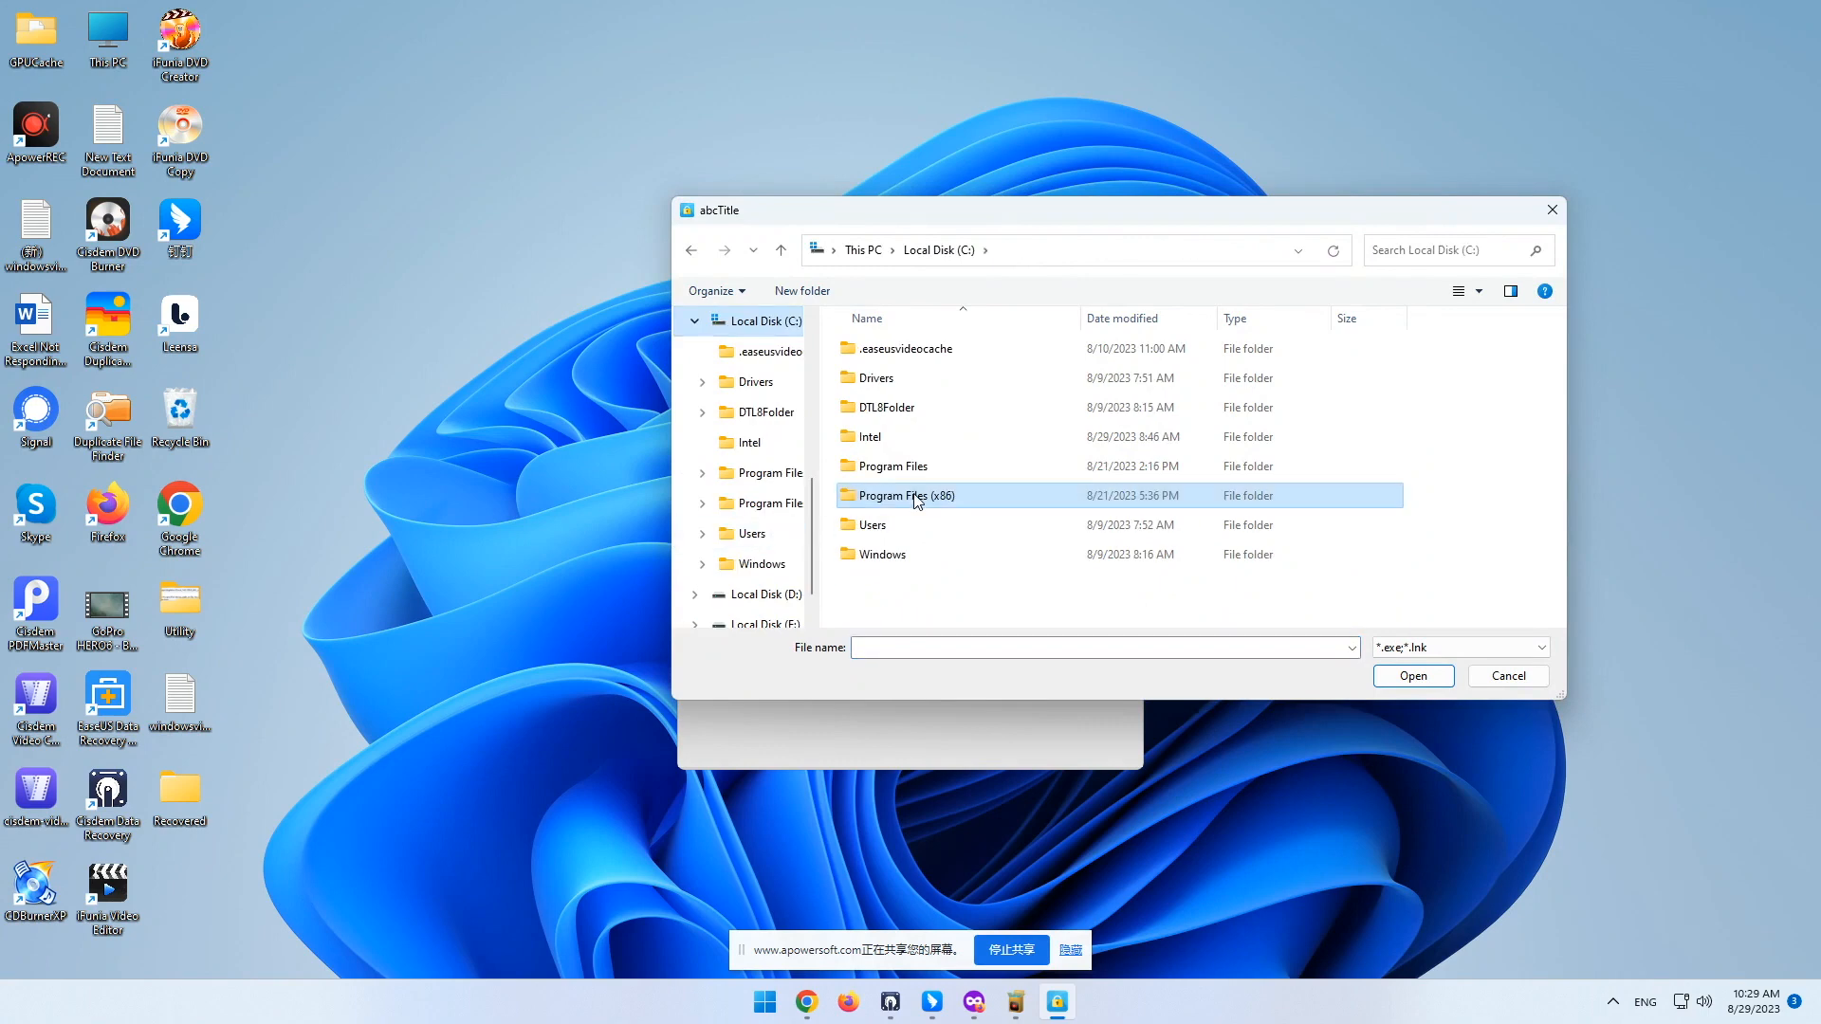
Lock firefox from Program Files > Mozilla Firefox, then close AppCrypt.
{"action": "double_click", "coordinate": [892, 466]}
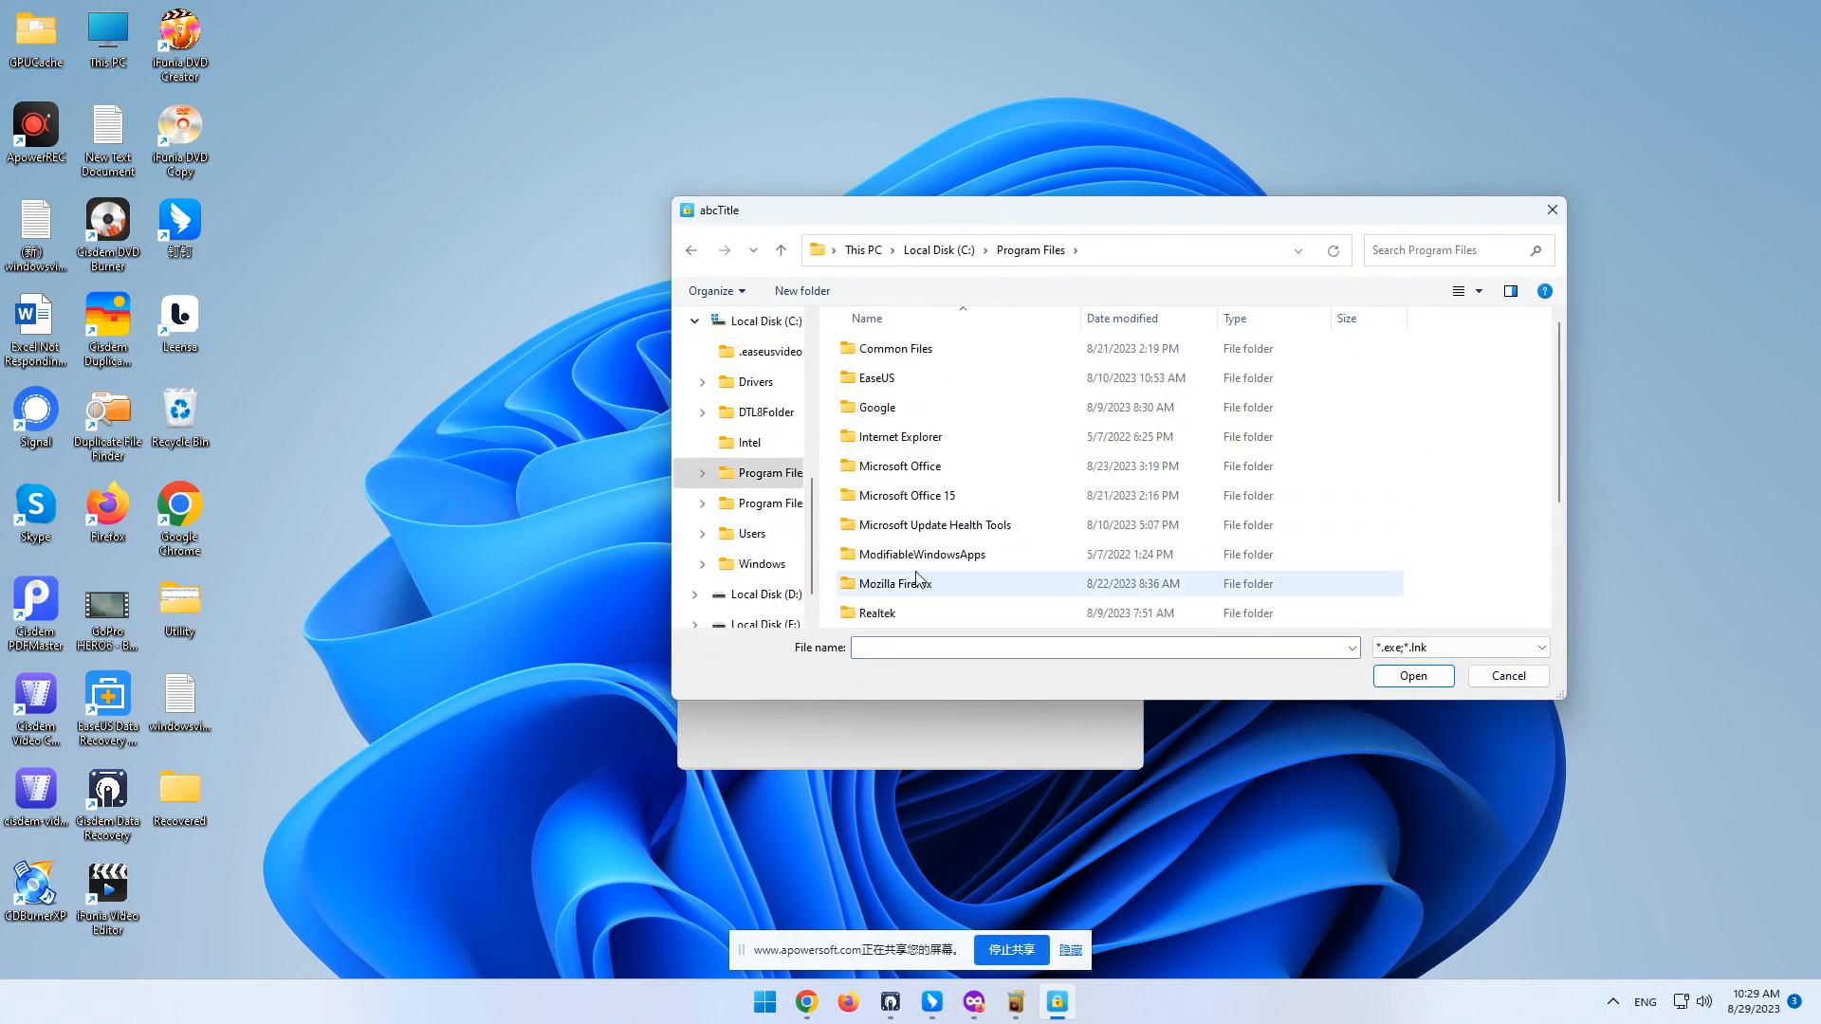
{"action": "double_click", "coordinate": [894, 583]}
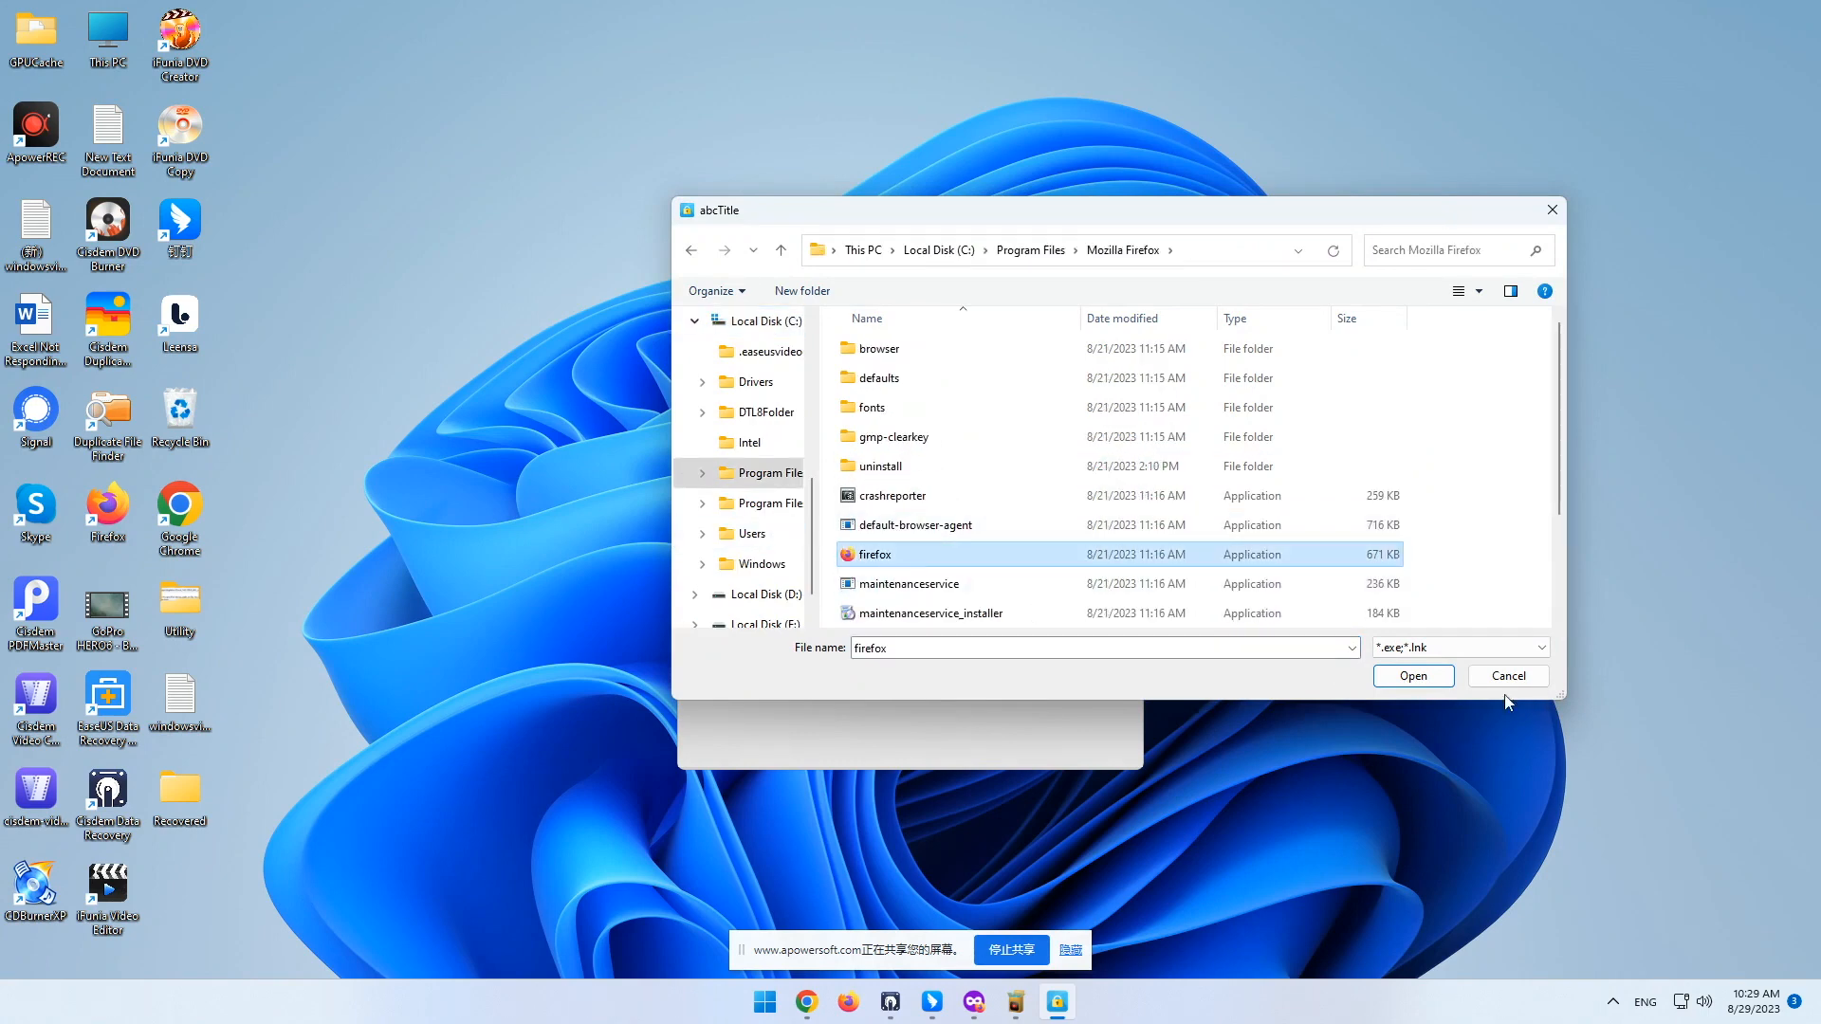
{"action": "left_click", "coordinate": [1413, 675]}
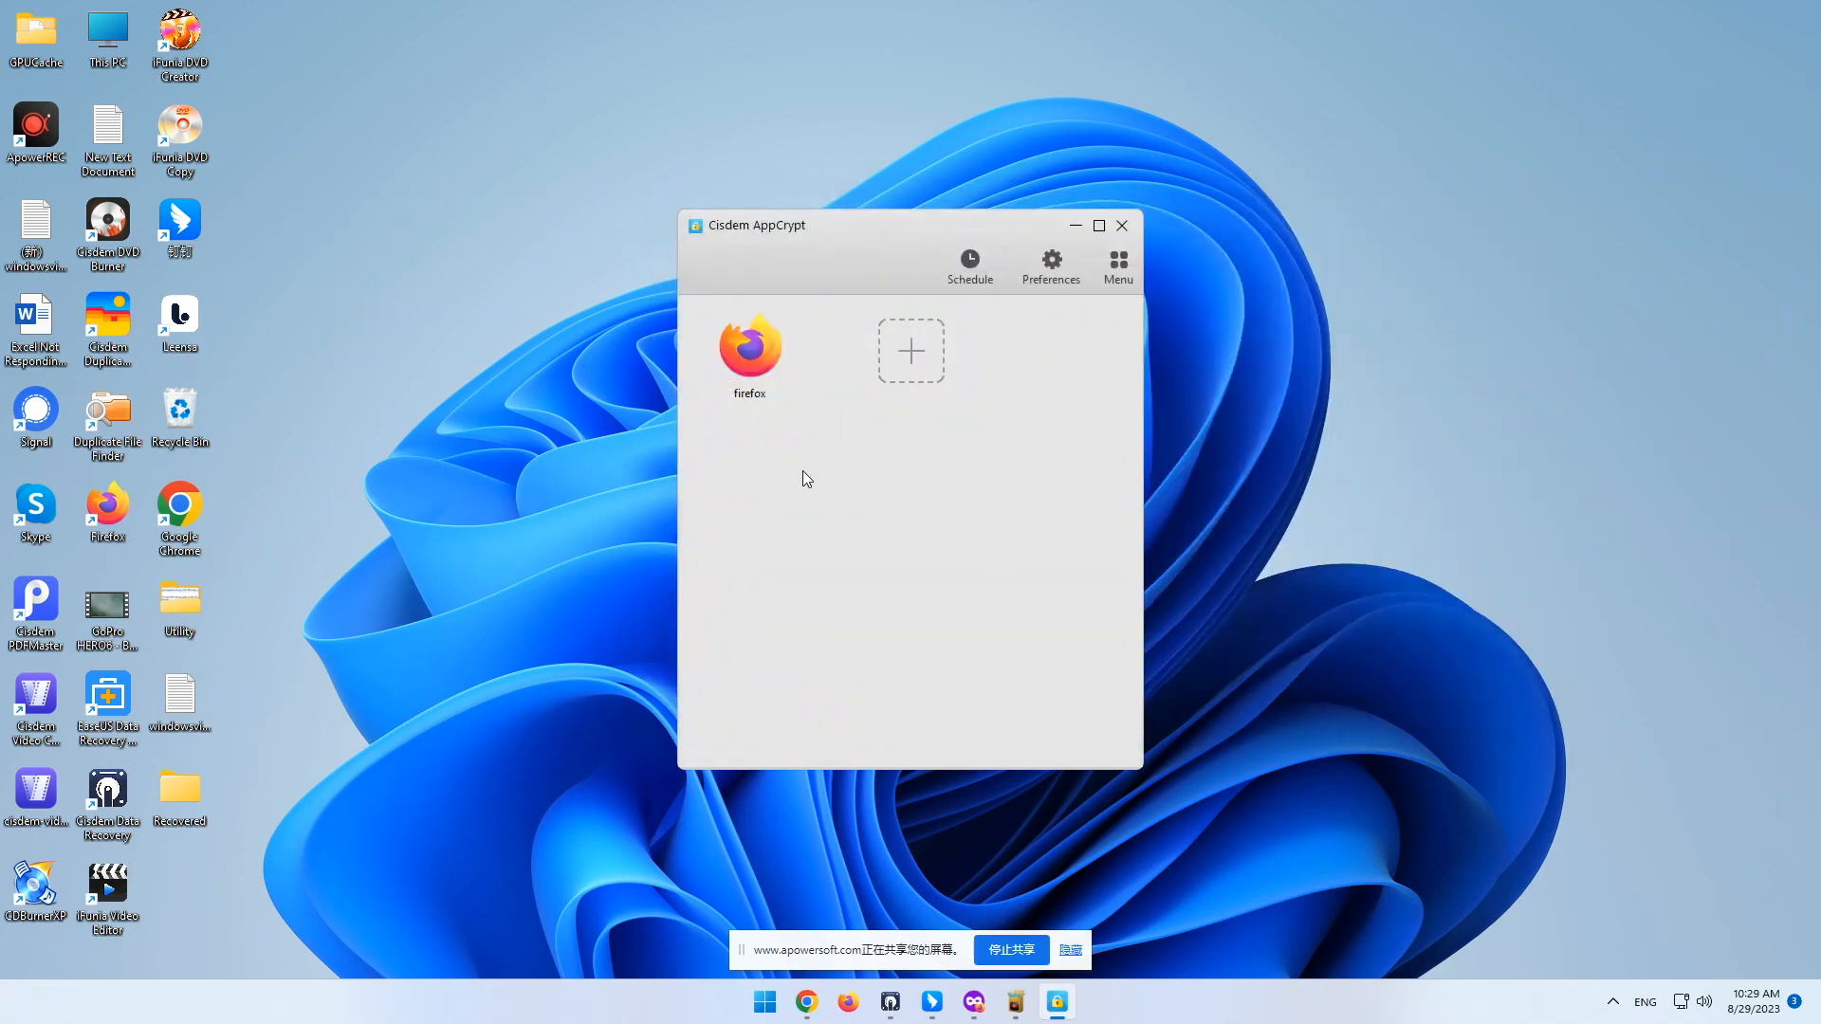
{"action": "mouse_move", "coordinate": [758, 398]}
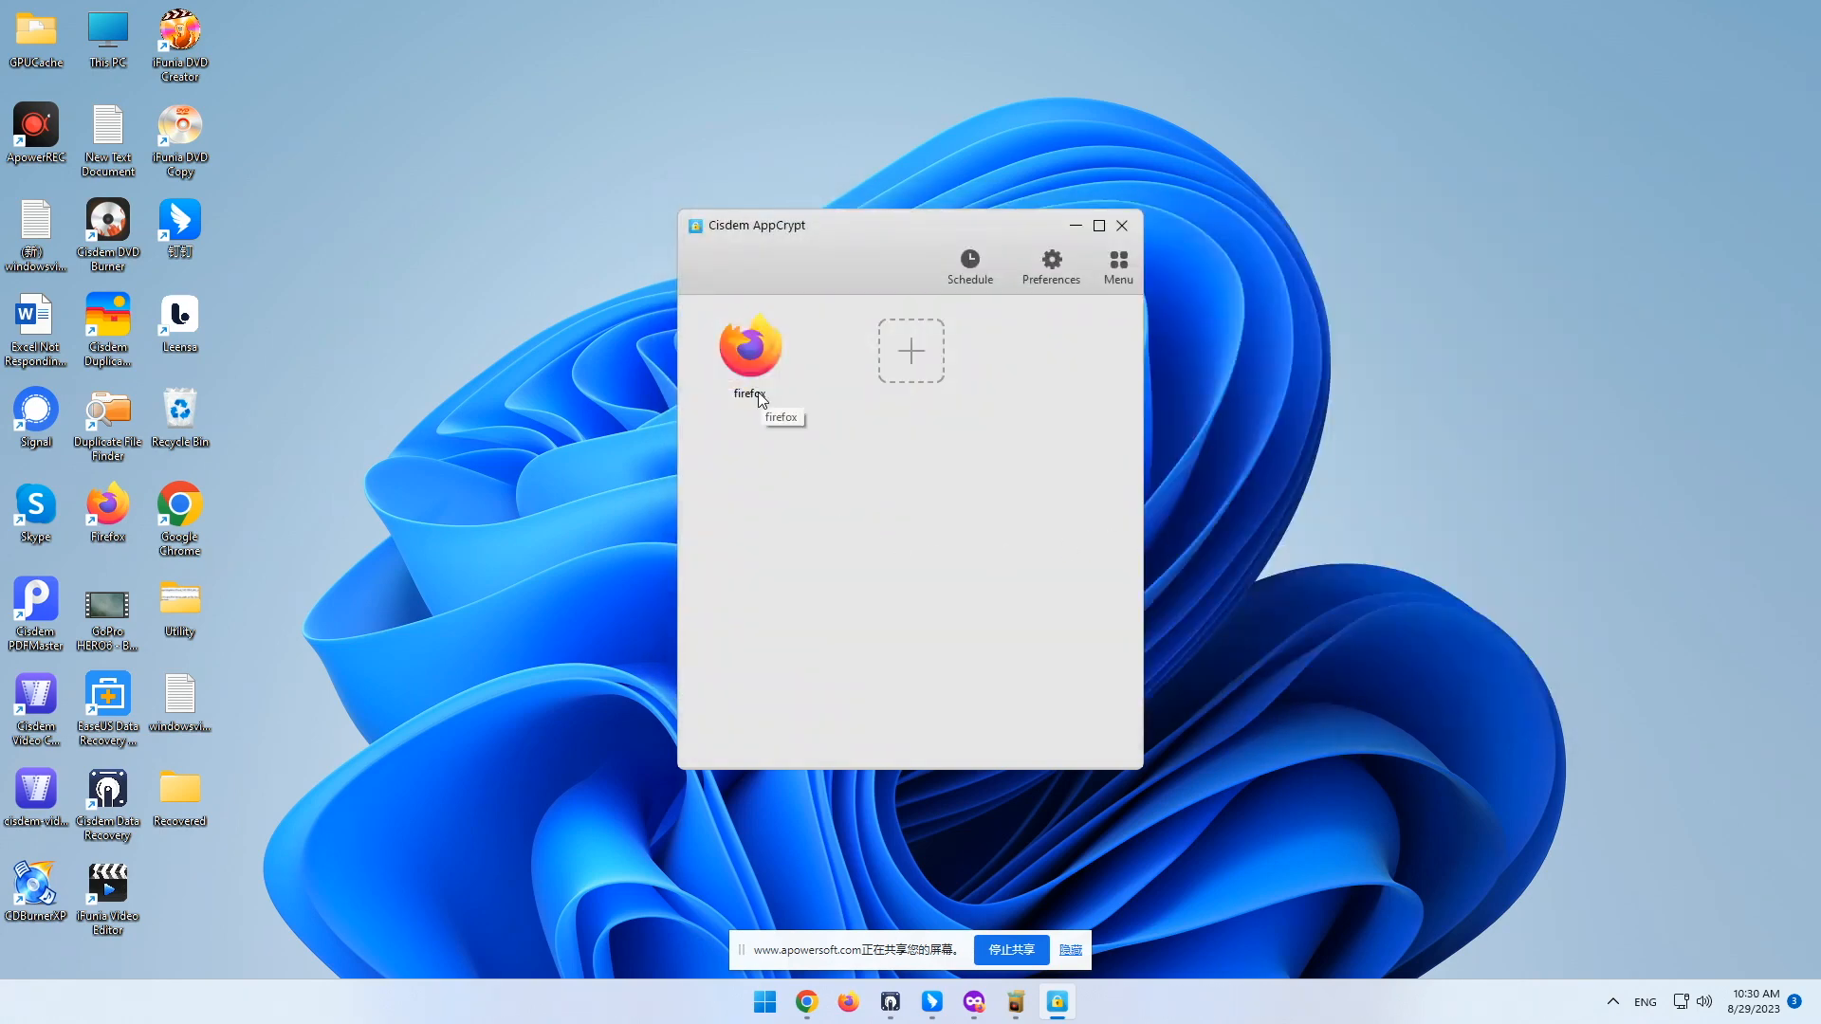
{"action": "left_click", "coordinate": [1122, 225]}
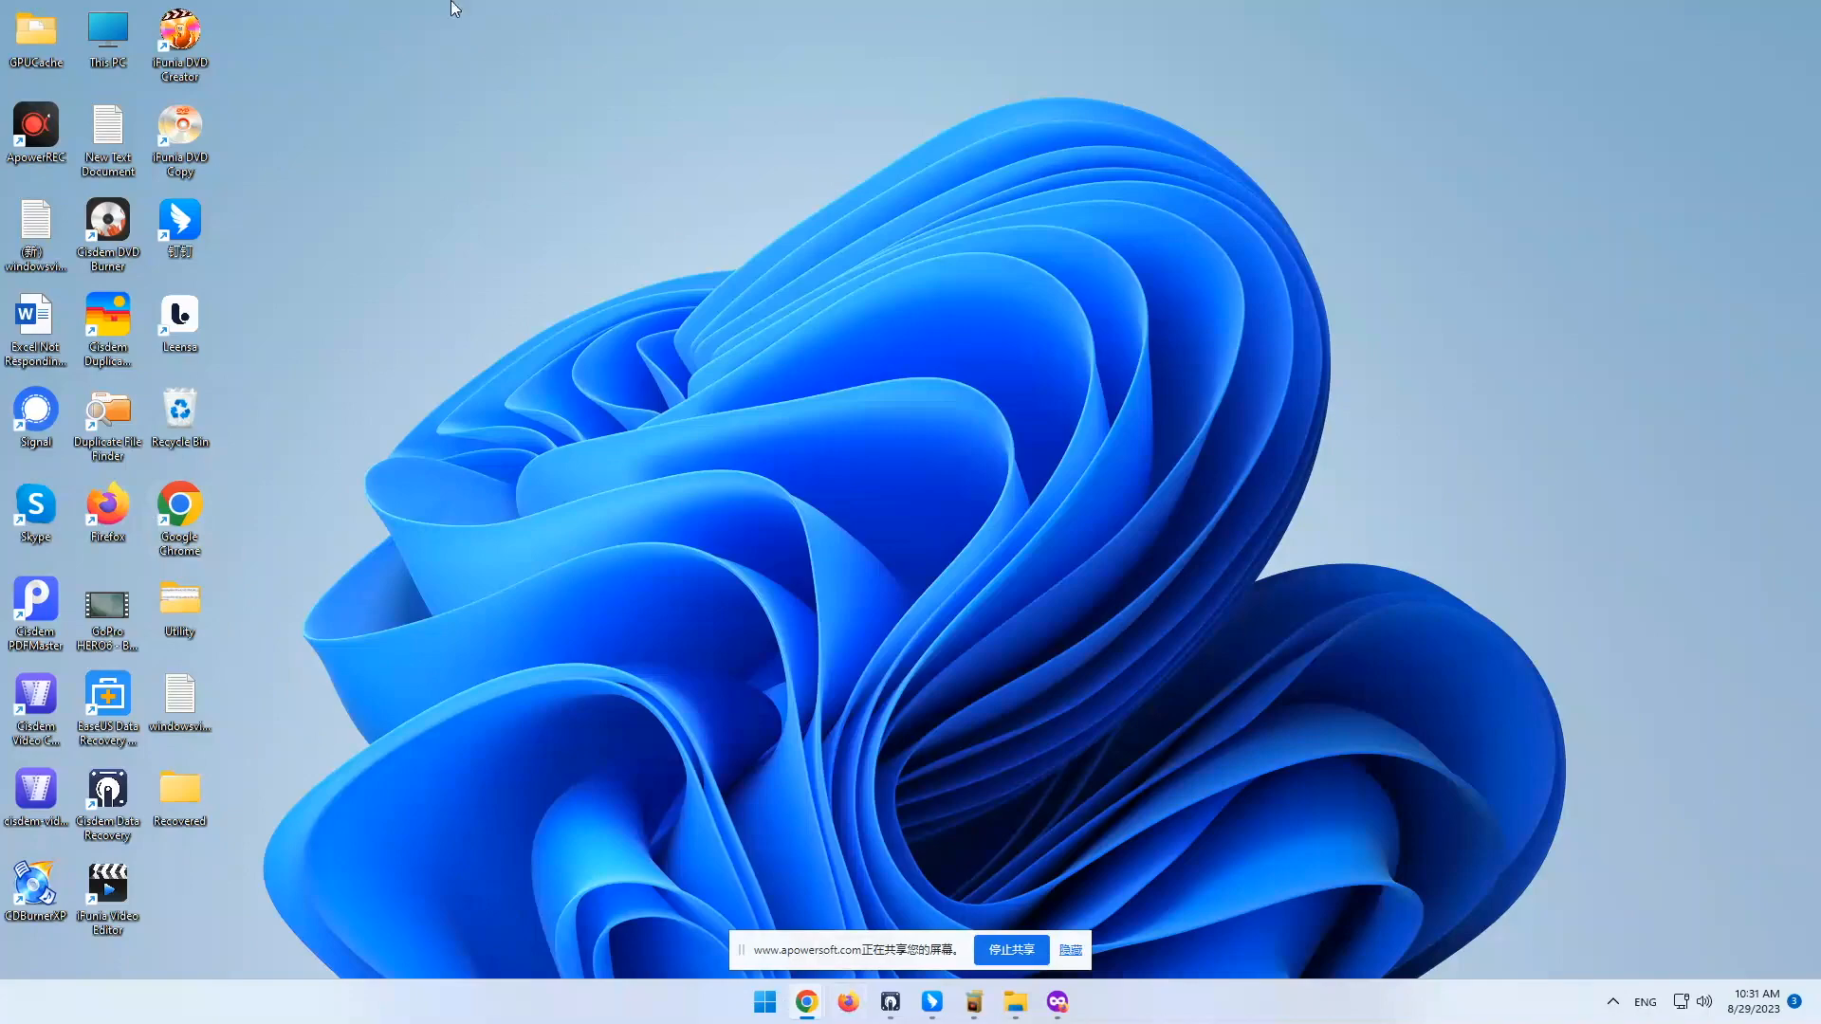
{"action": "mouse_move", "coordinate": [114, 512]}
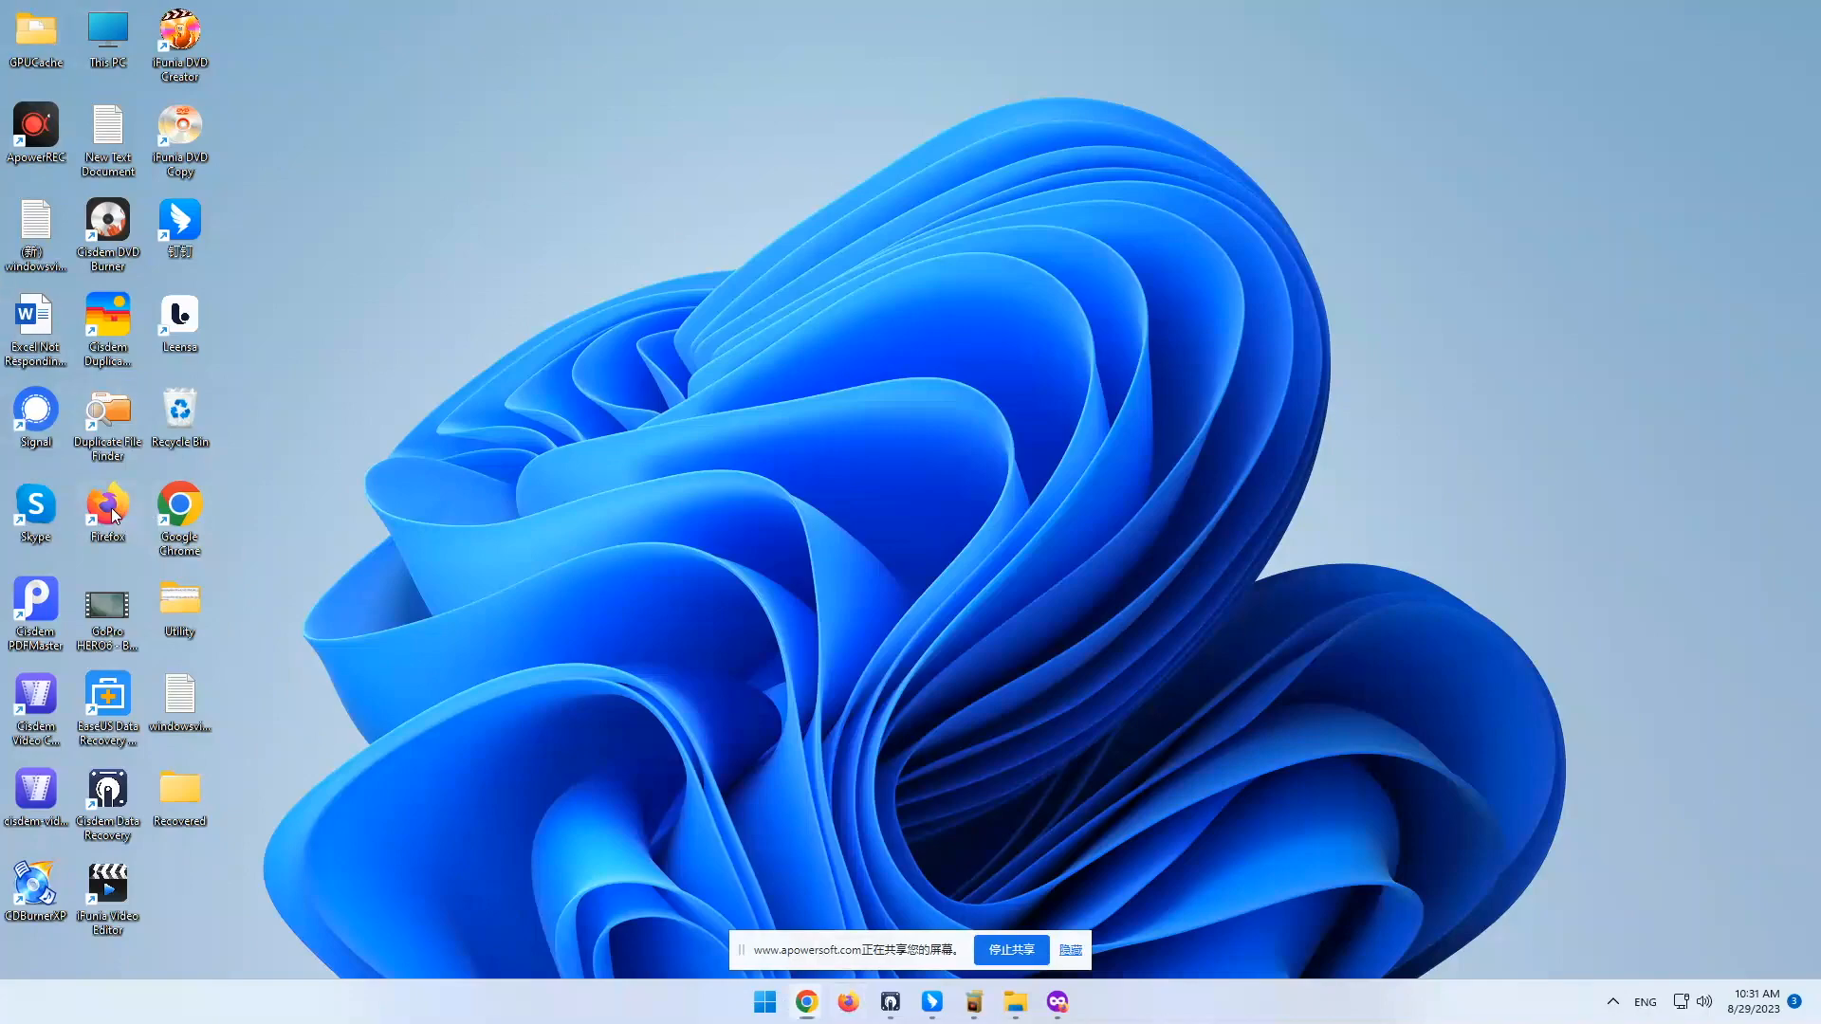
Launch Firefox from its desktop shortcut.
{"action": "double_click", "coordinate": [106, 506]}
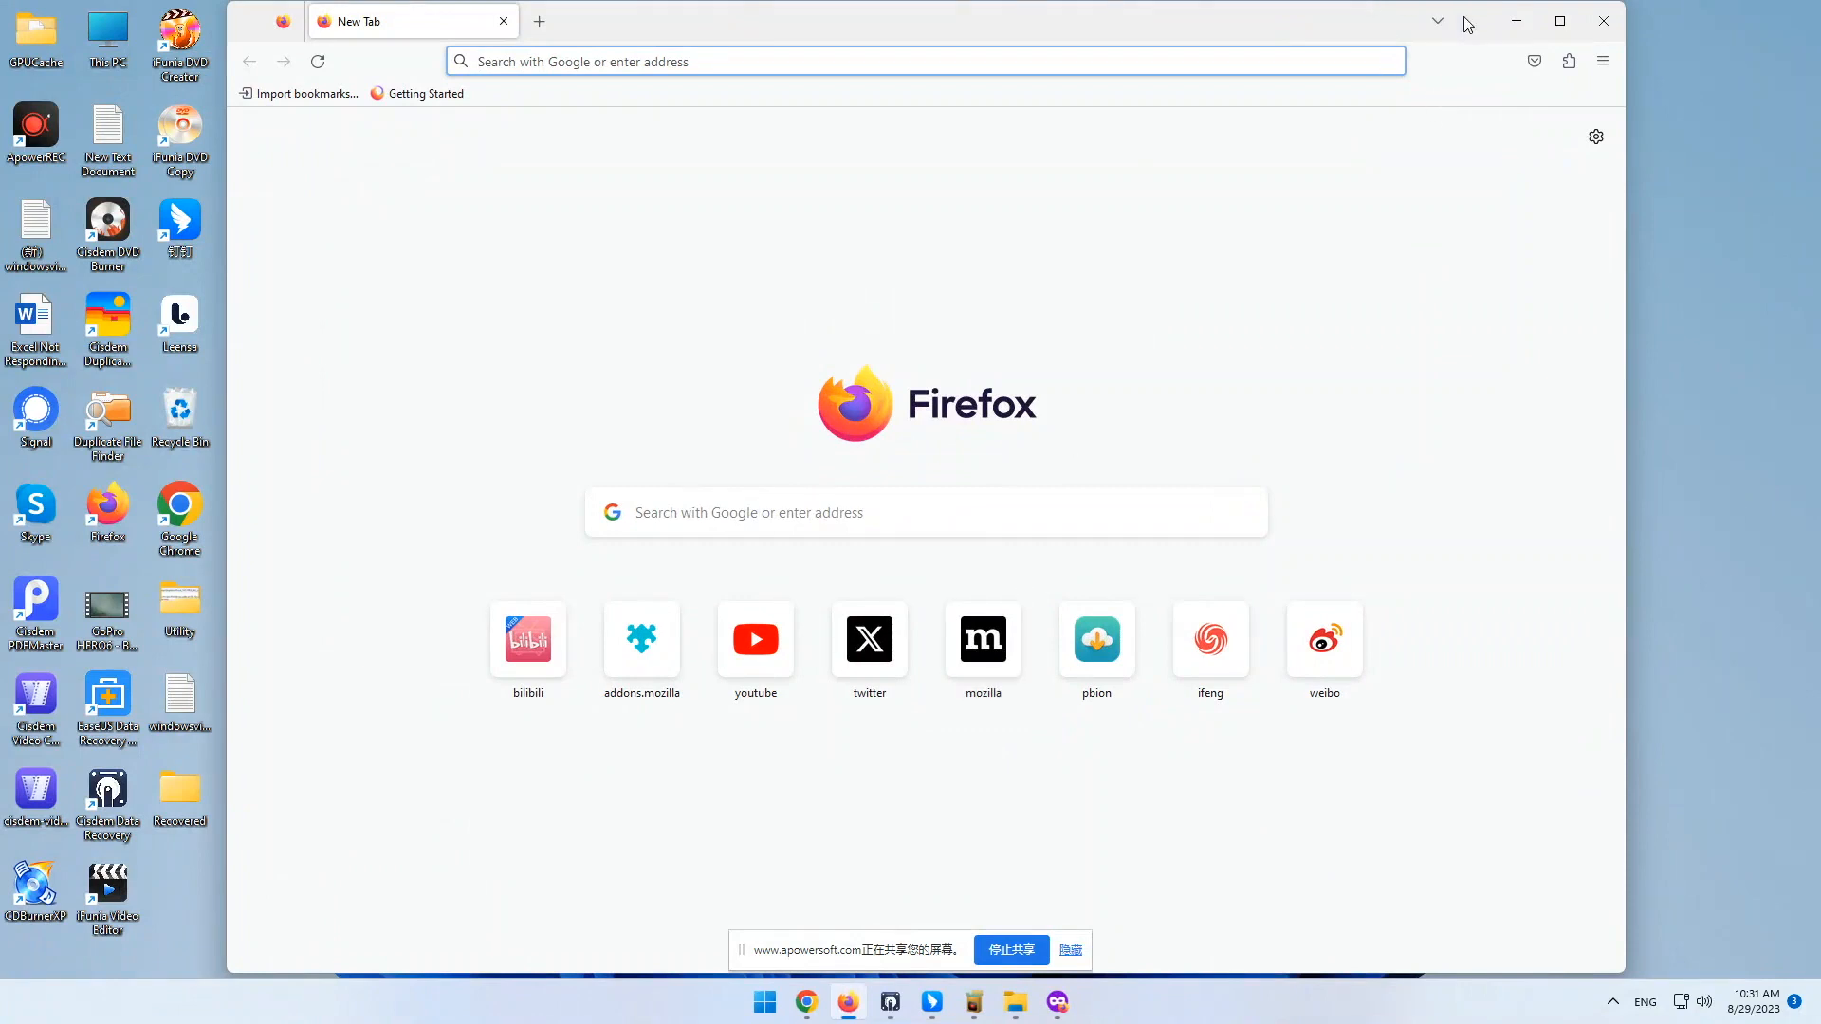
{"action": "mouse_move", "coordinate": [1102, 953]}
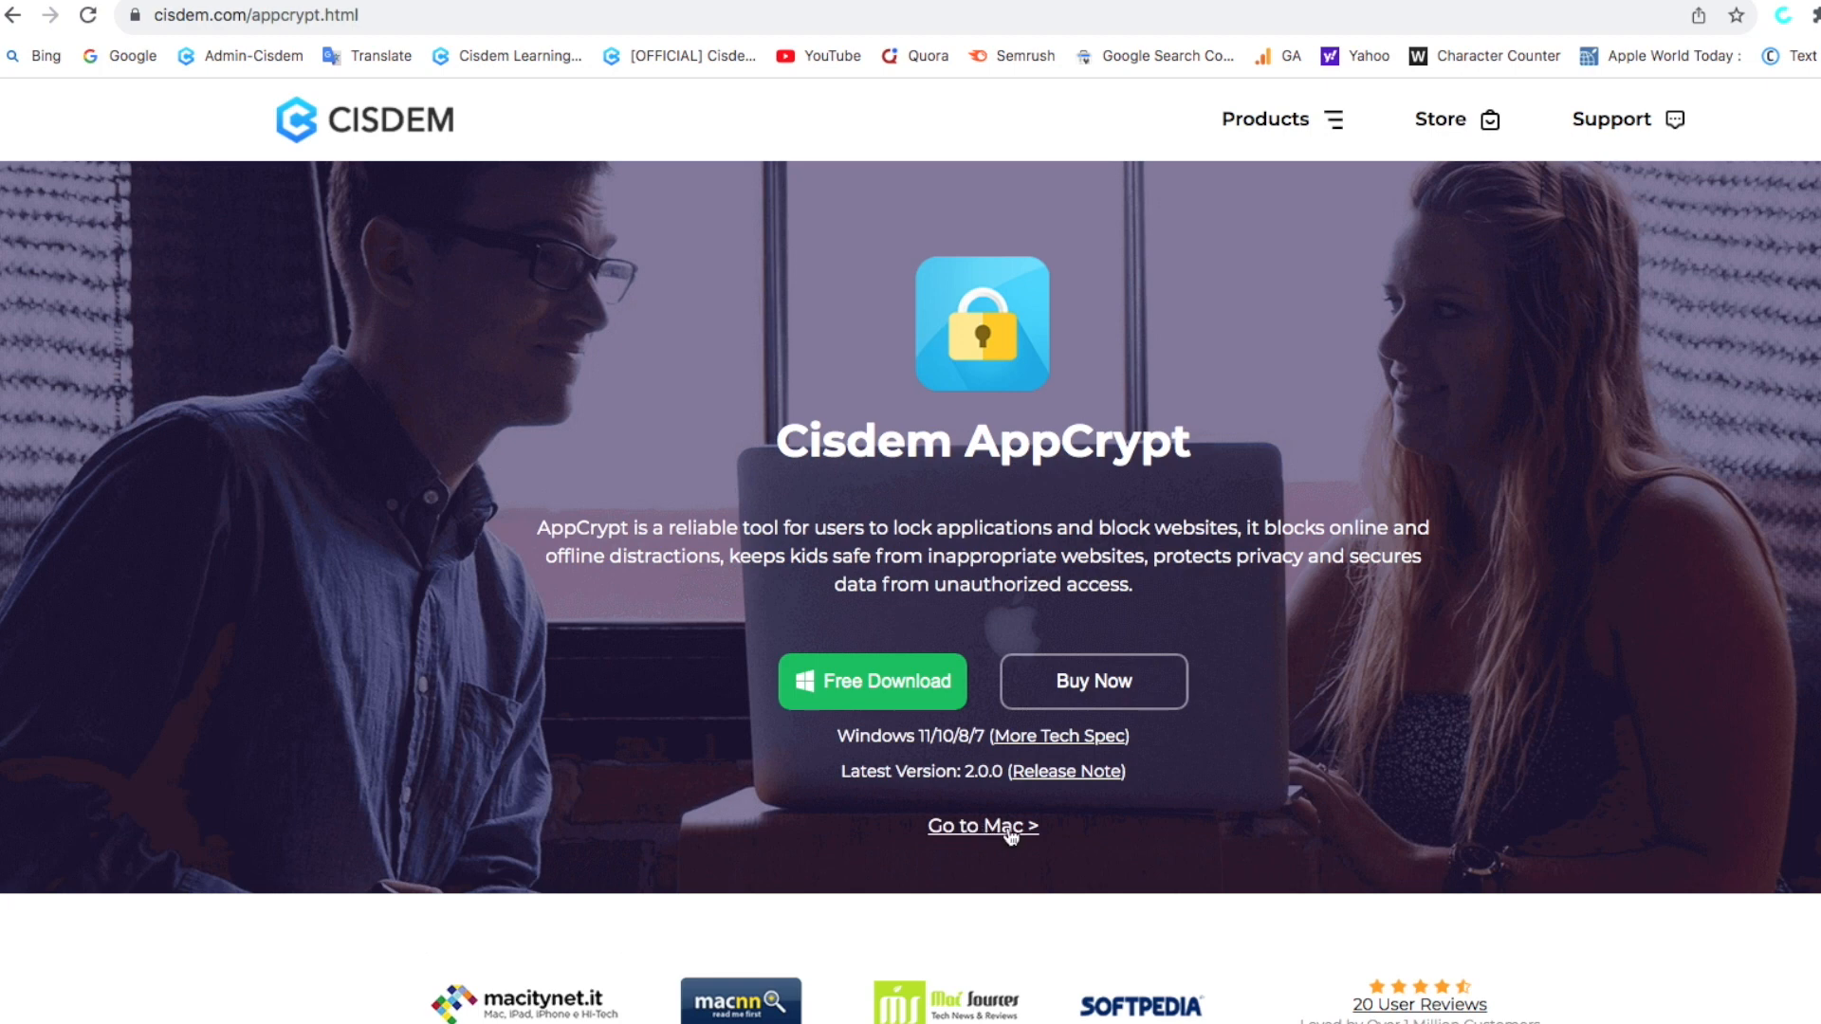
Switch the AppCrypt product page to the Mac version.
{"action": "left_click", "coordinate": [983, 826]}
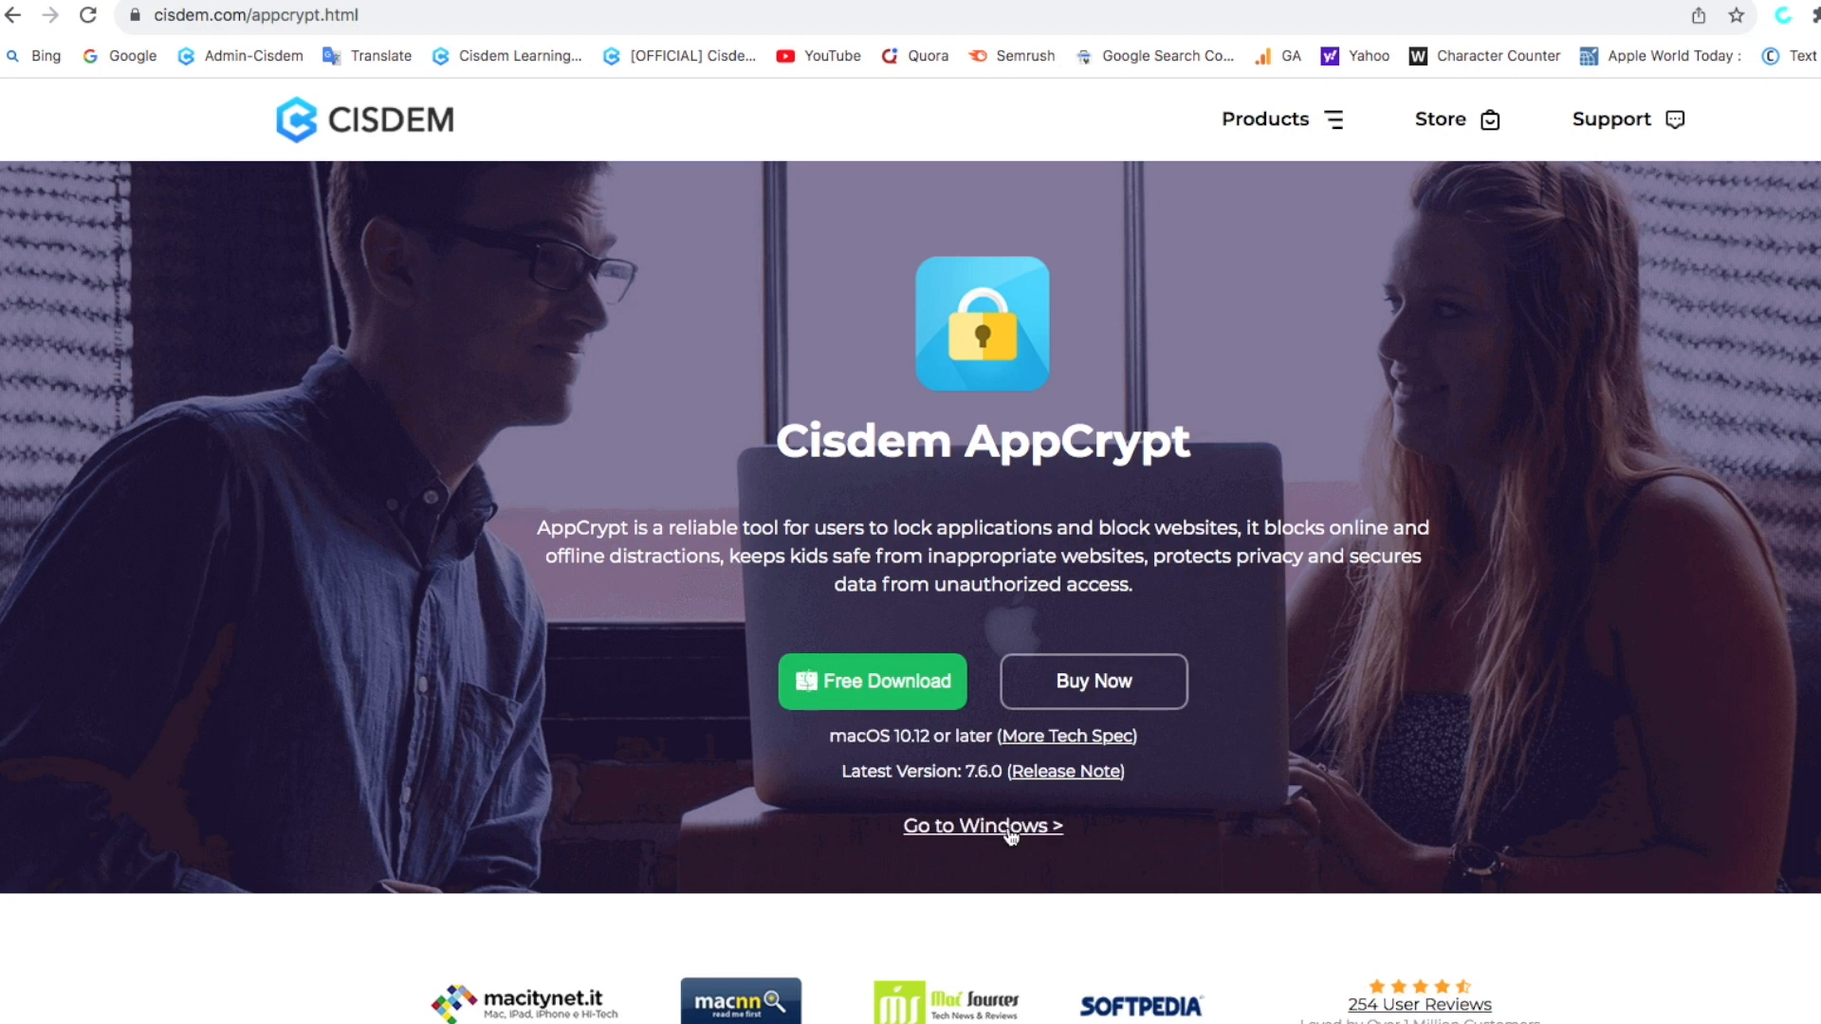
{"action": "mouse_move", "coordinate": [945, 762]}
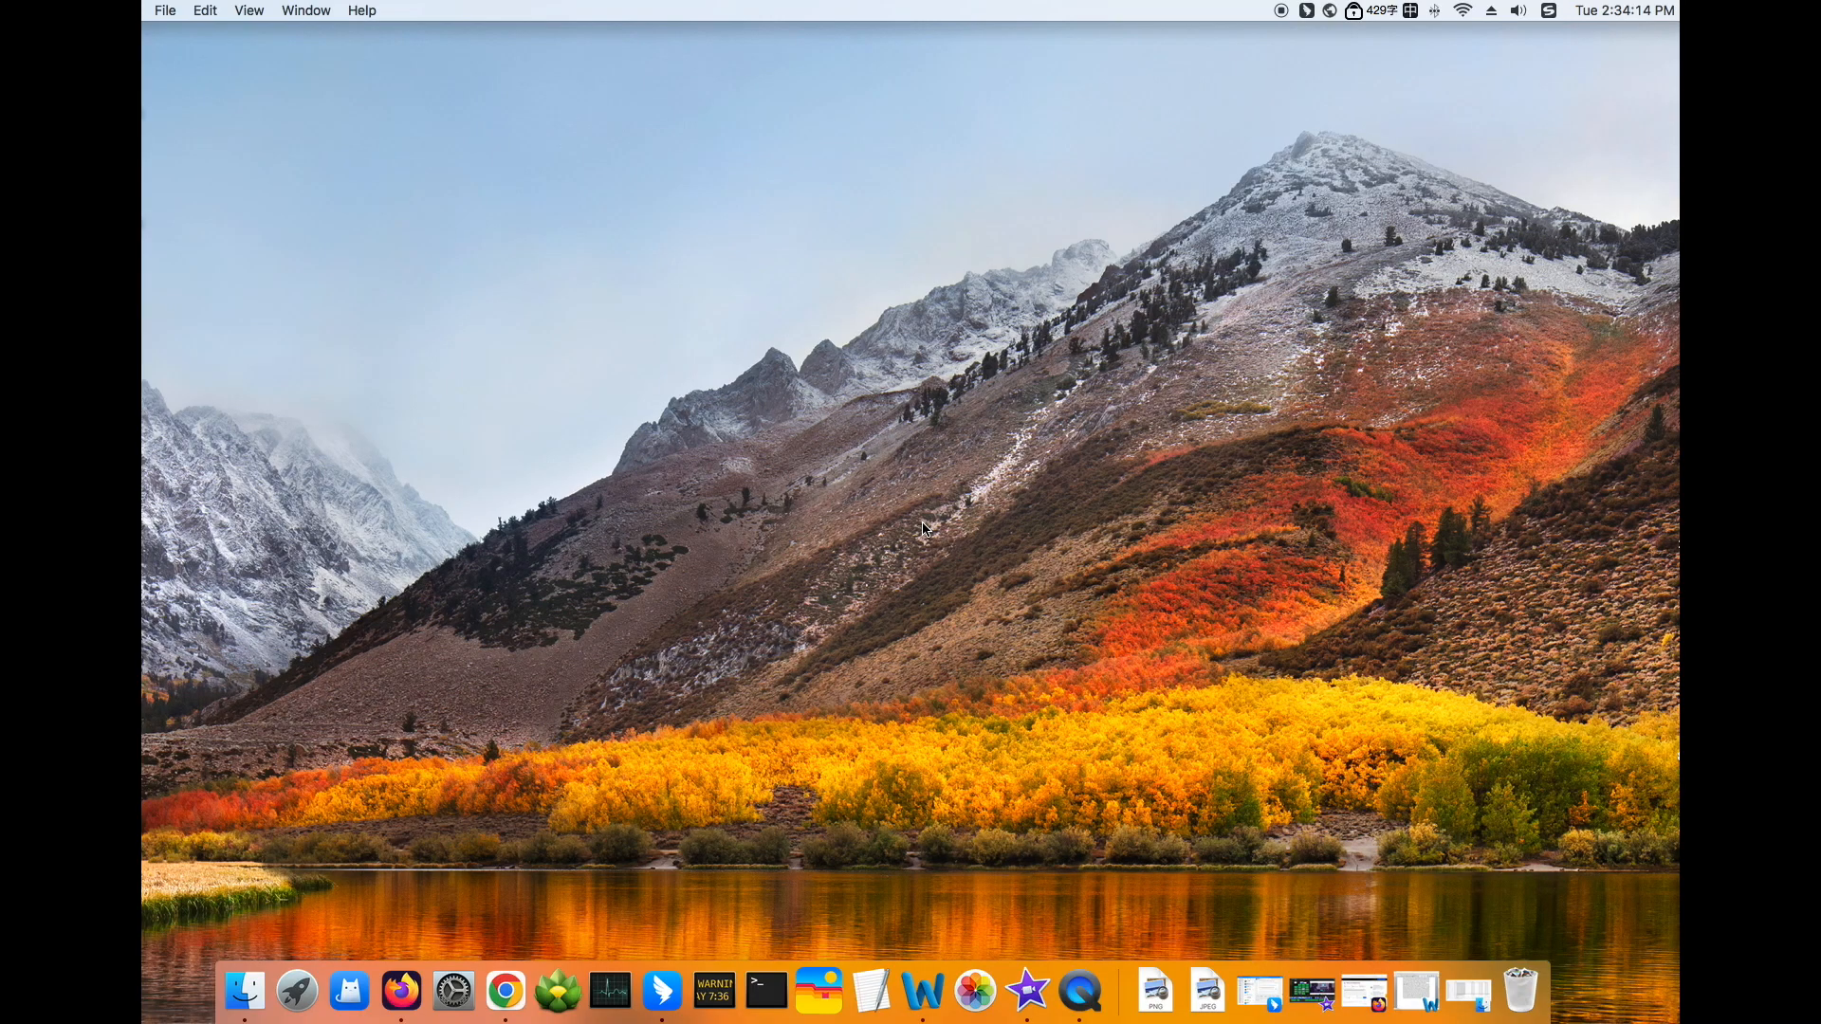
{"action": "mouse_move", "coordinate": [1040, 416]}
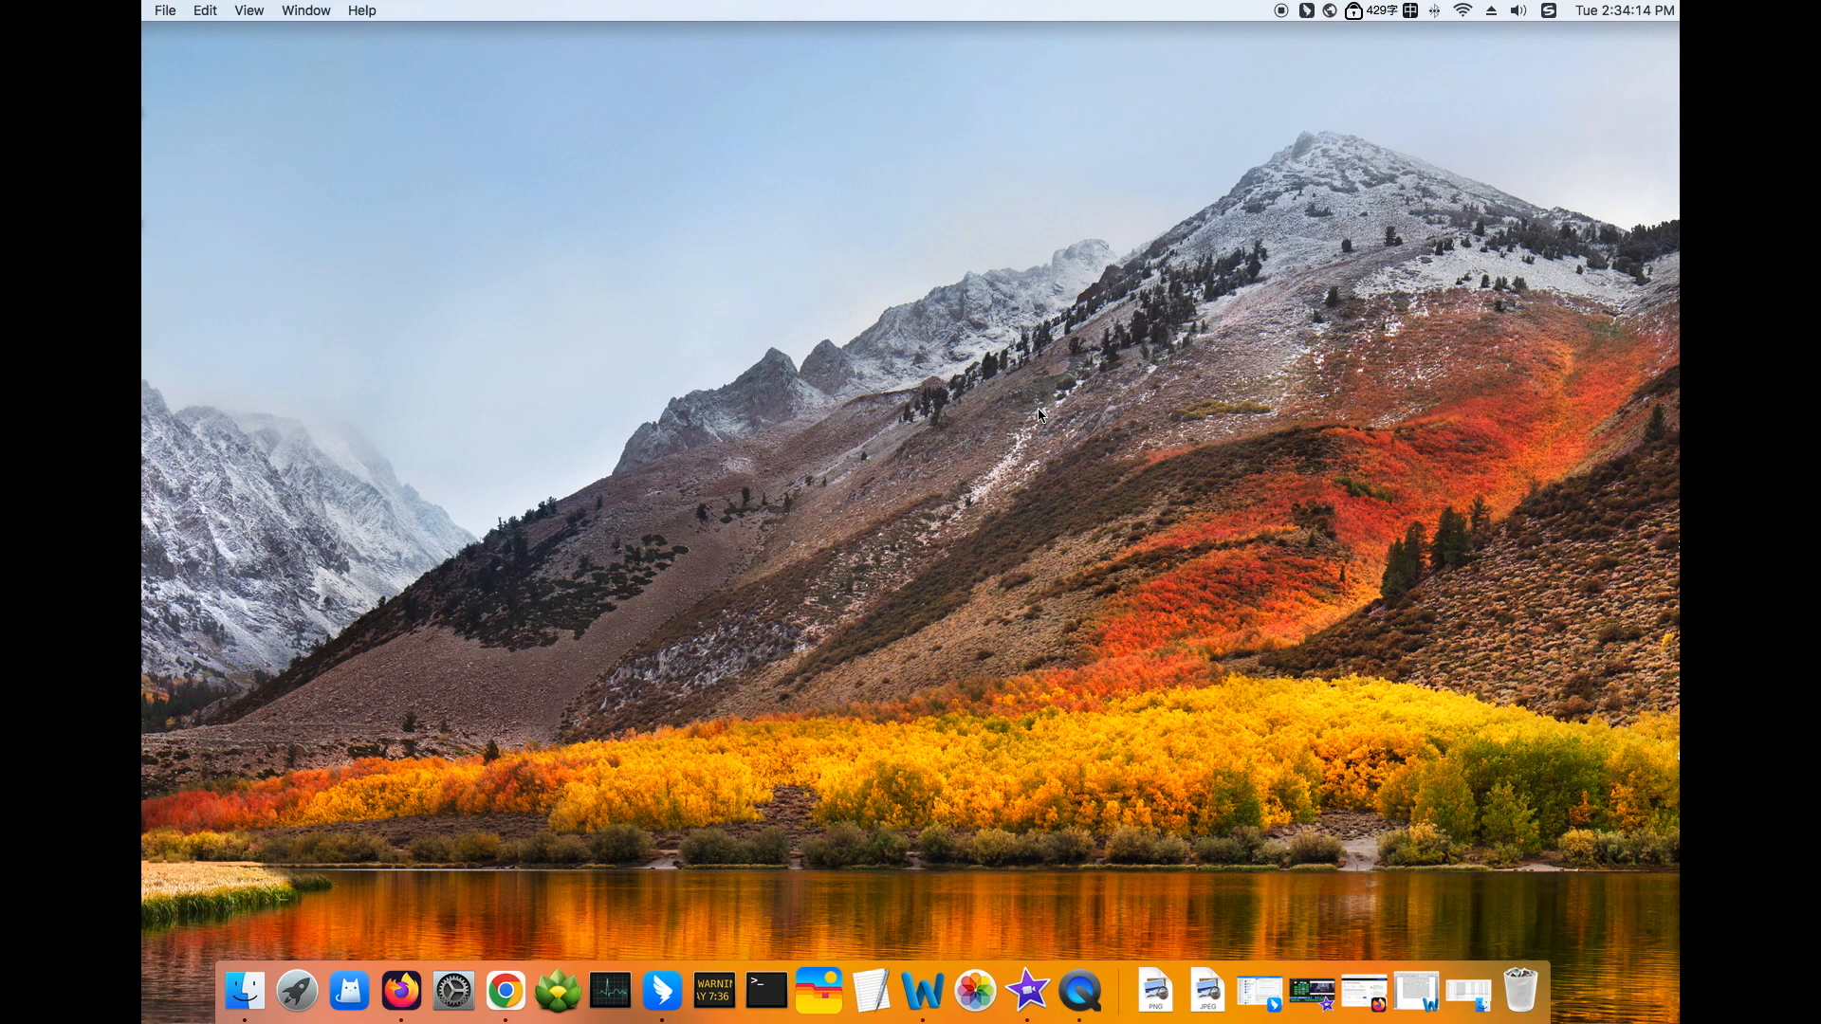
{"action": "mouse_move", "coordinate": [1354, 25]}
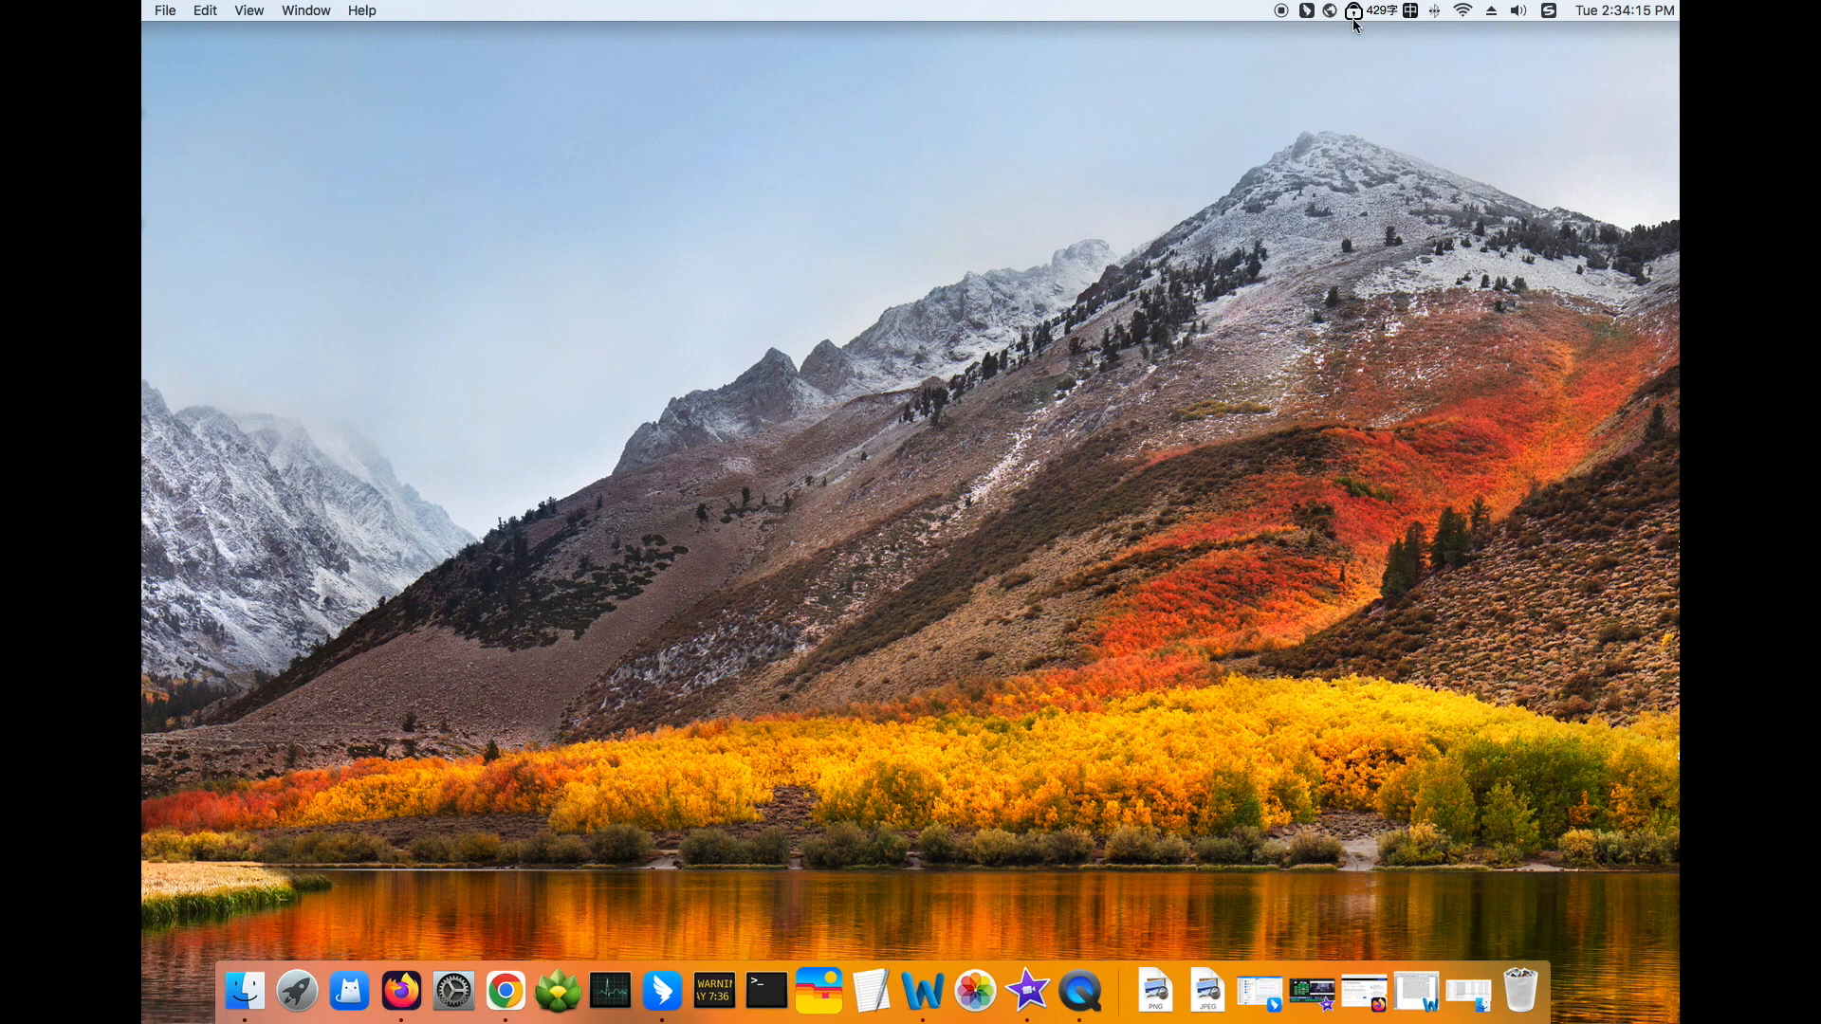
Open AppCrypt's main window from the macOS menu bar icon.
{"action": "left_click", "coordinate": [1349, 13]}
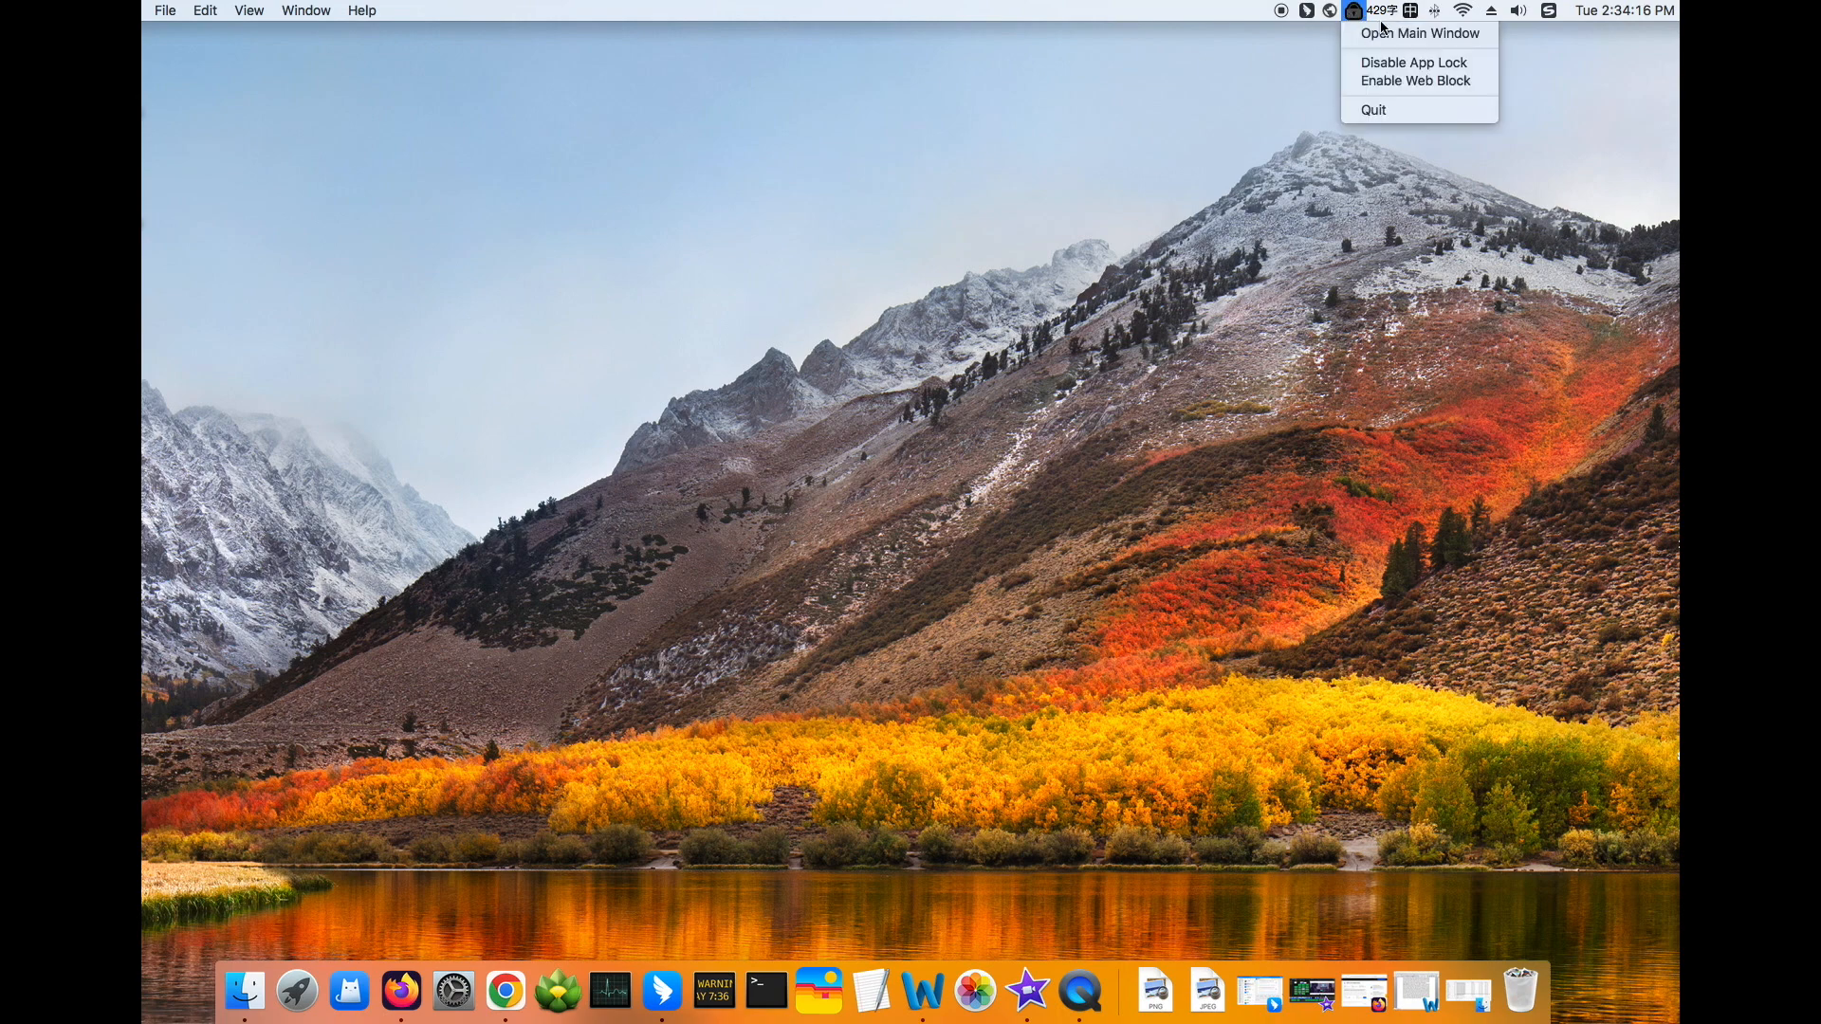
{"action": "mouse_move", "coordinate": [1415, 34]}
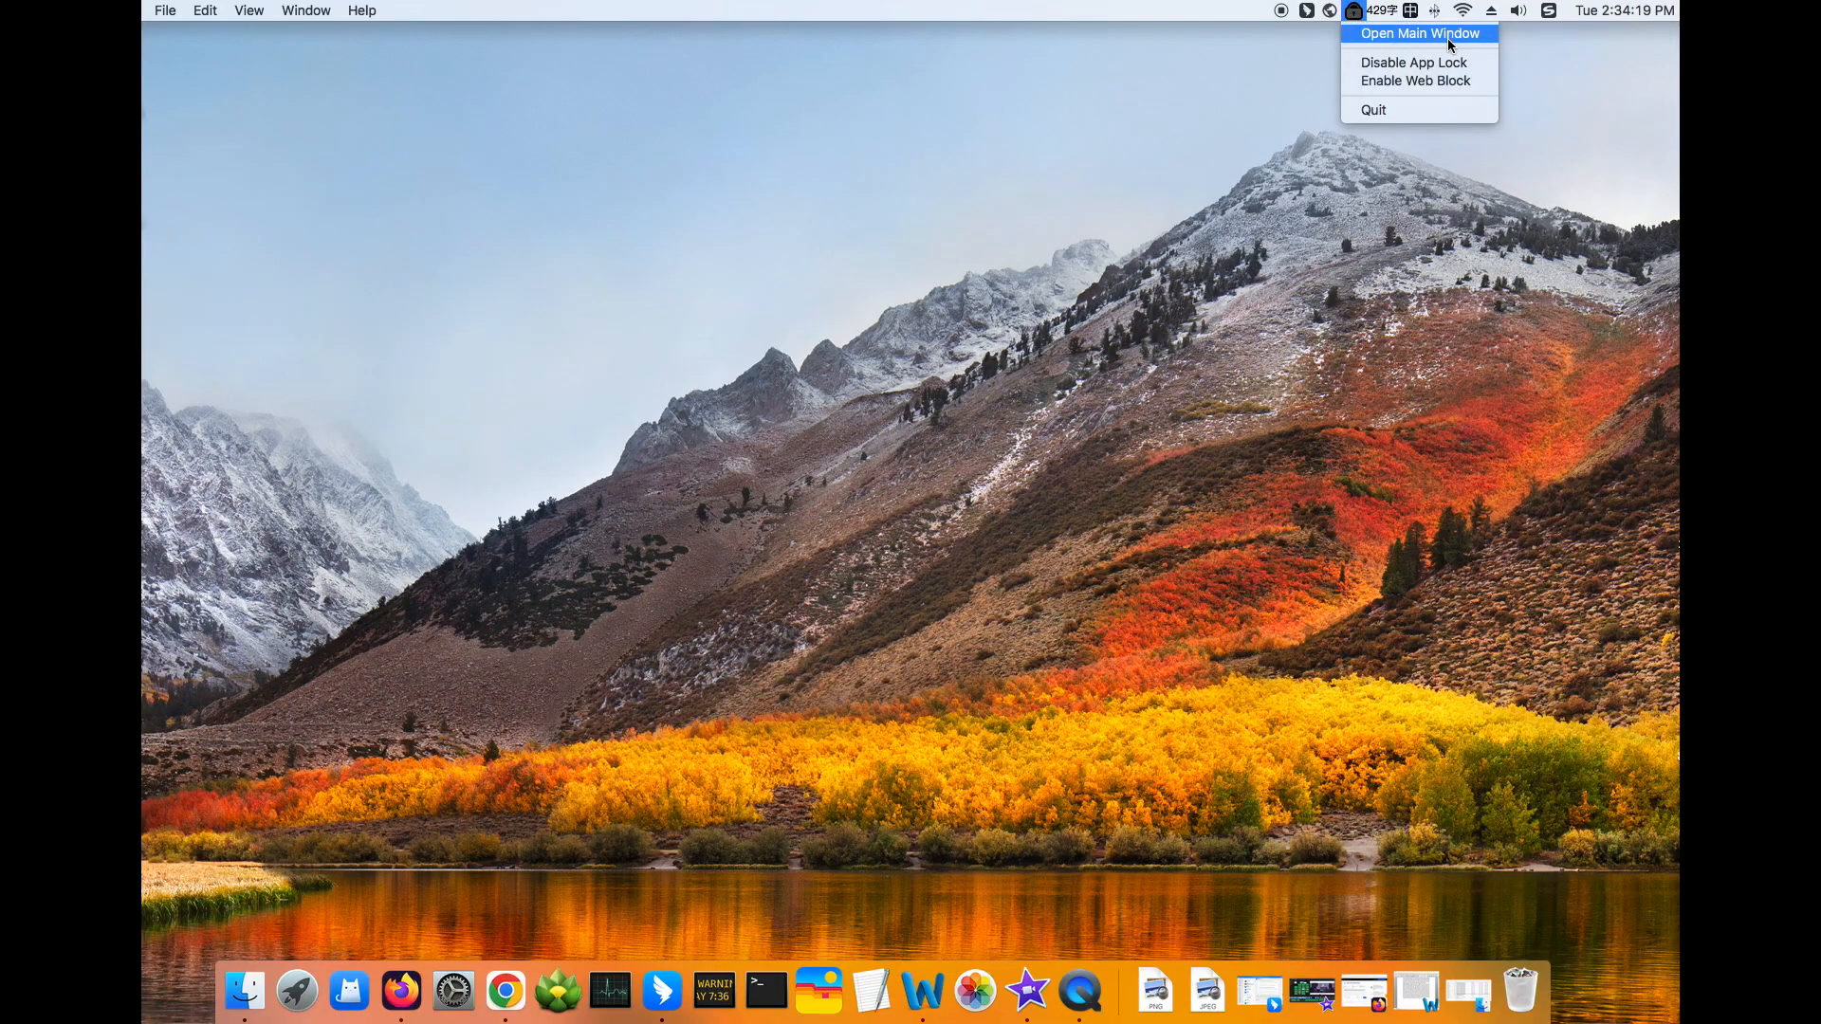
{"action": "left_click", "coordinate": [1413, 33]}
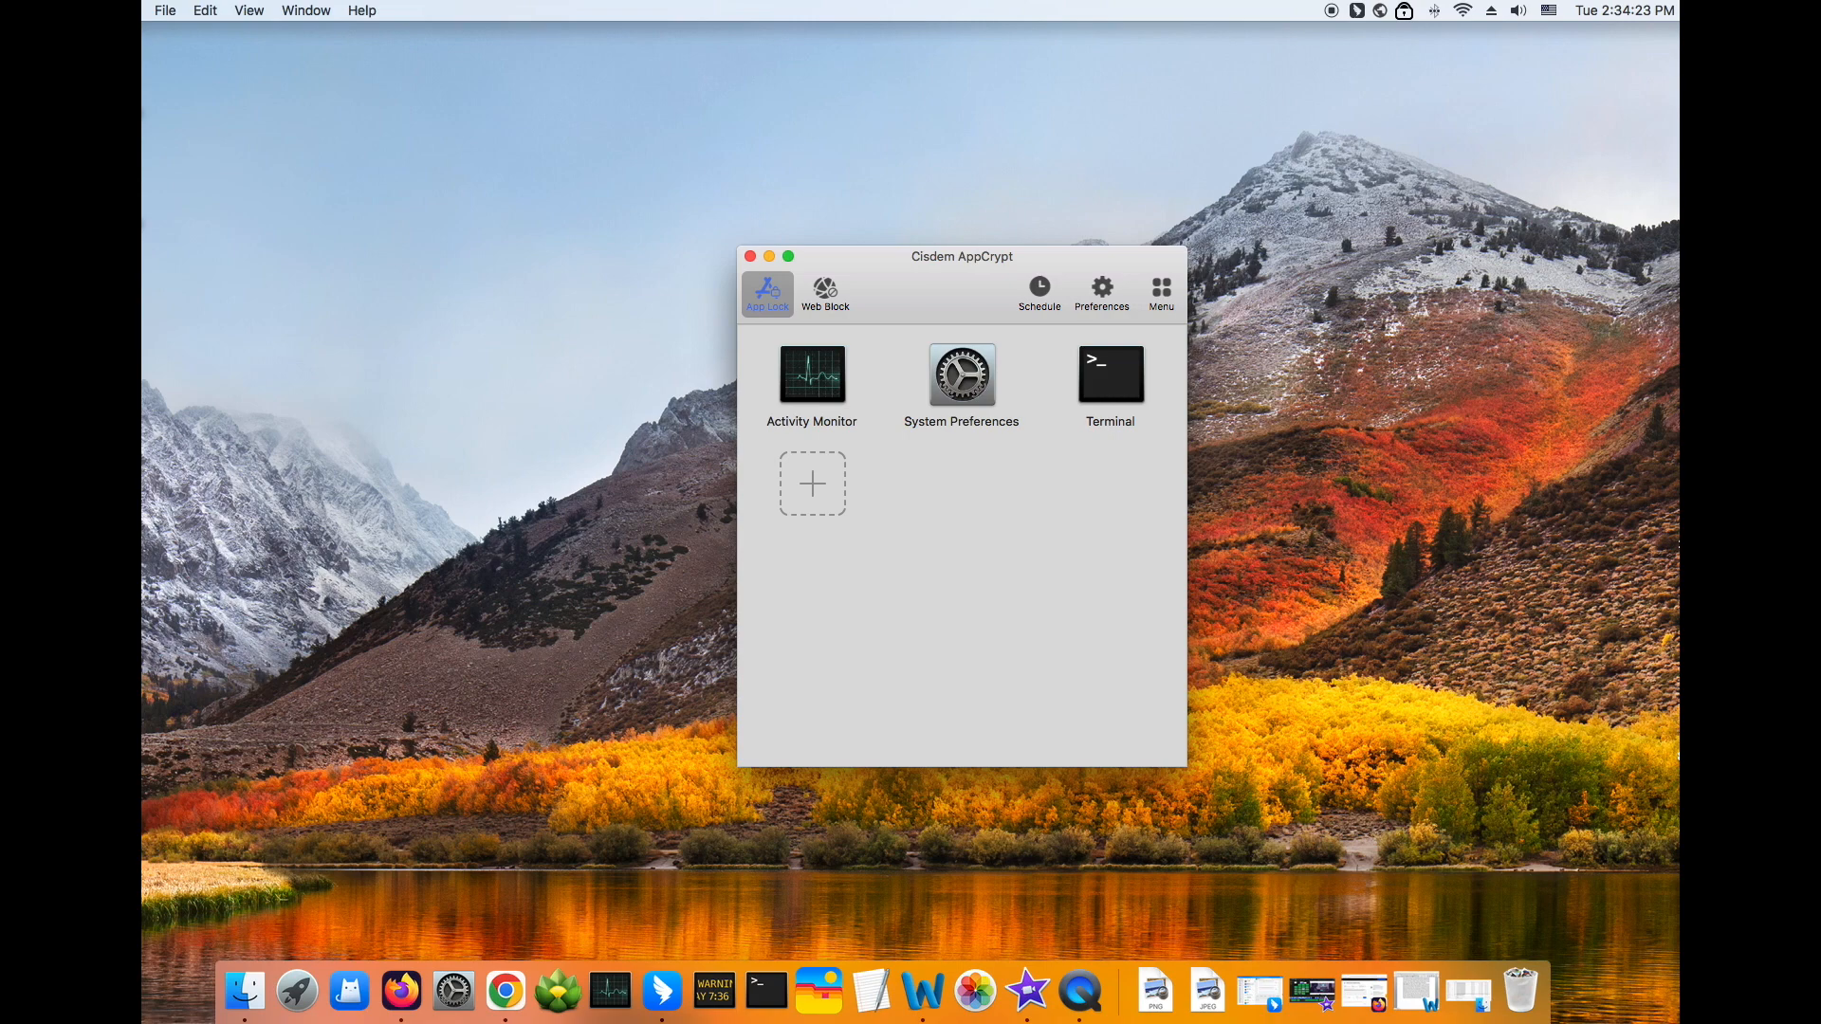
{"action": "mouse_move", "coordinate": [1218, 161]}
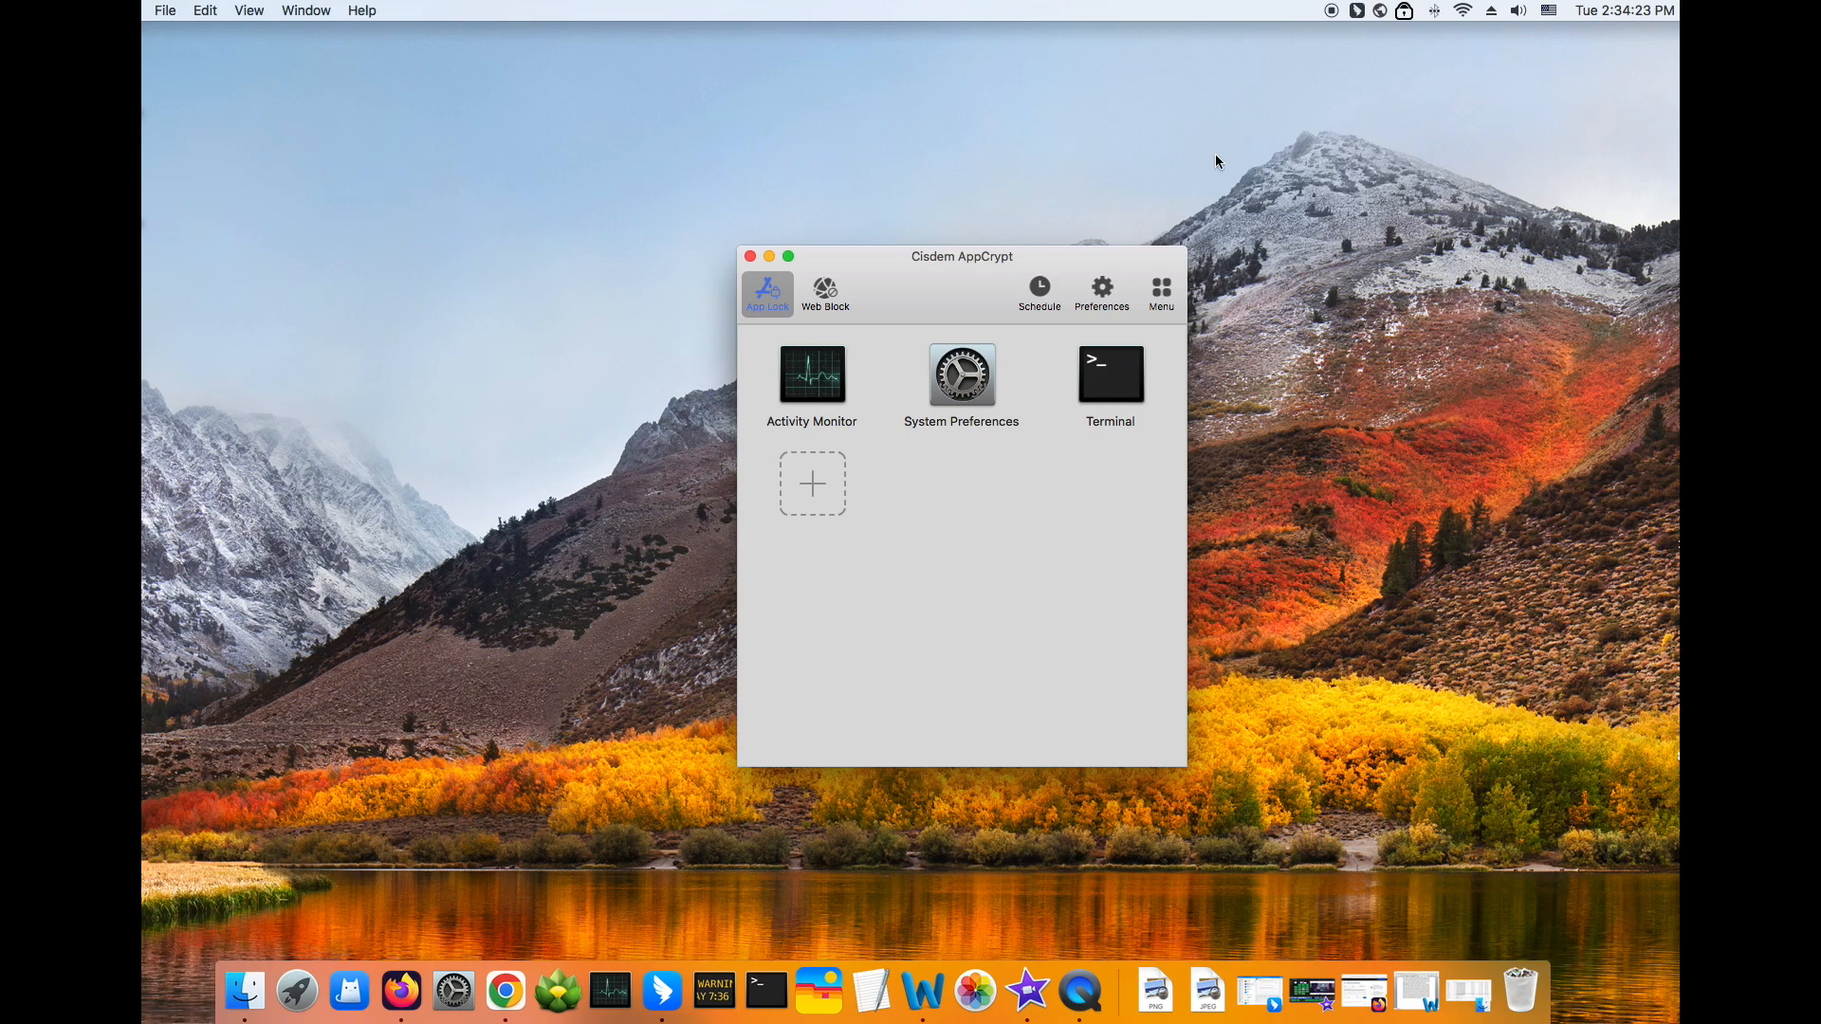
{"action": "mouse_move", "coordinate": [796, 321]}
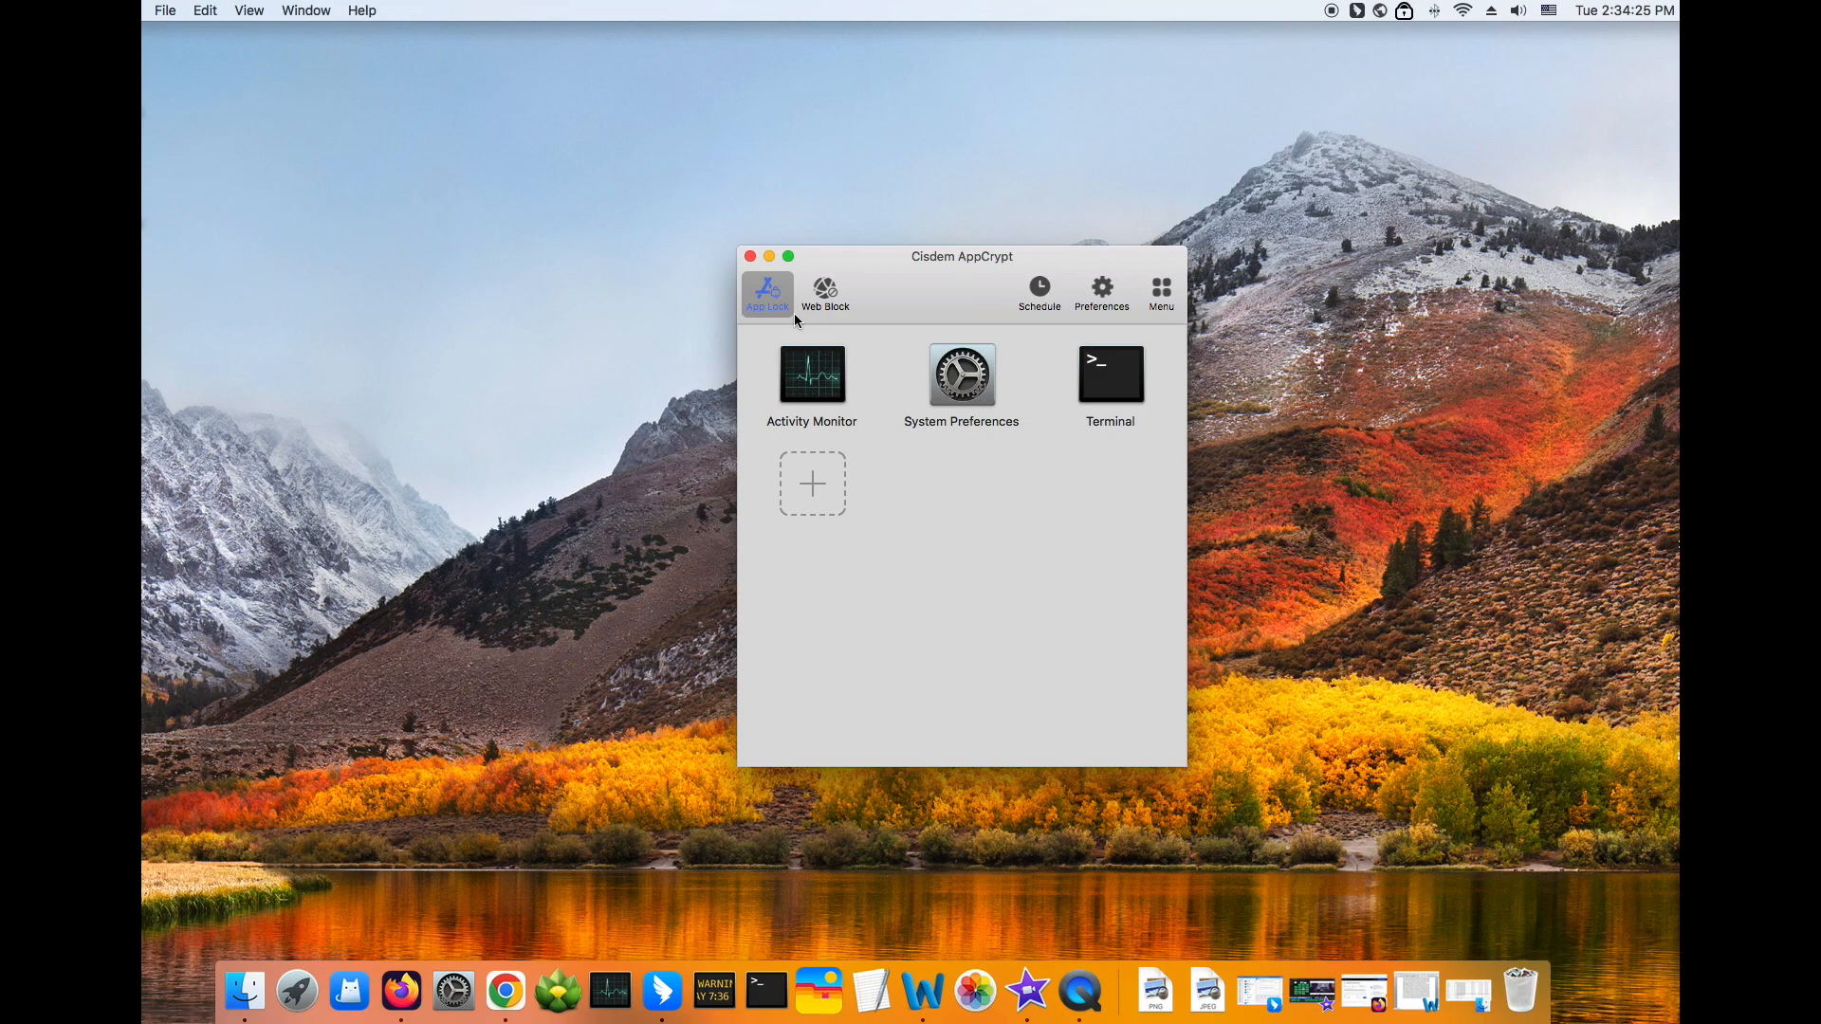
{"action": "left_click", "coordinate": [824, 292]}
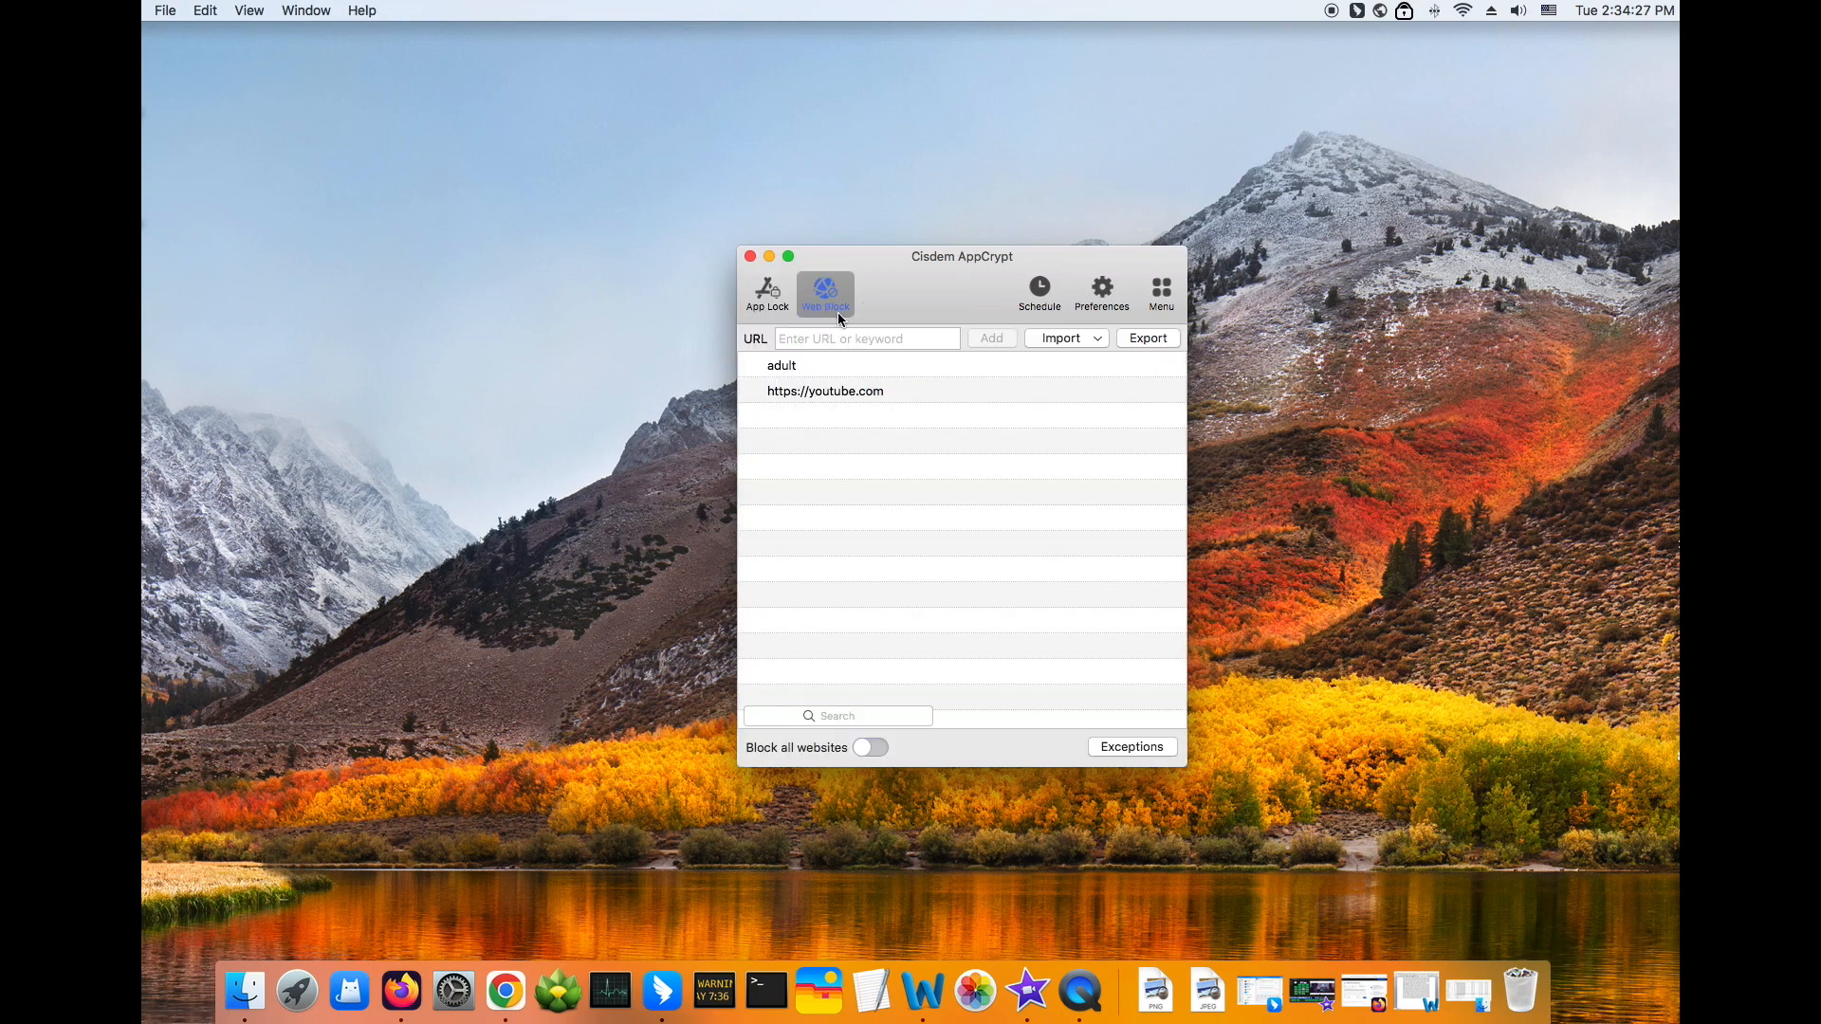
{"action": "left_click", "coordinate": [1060, 337]}
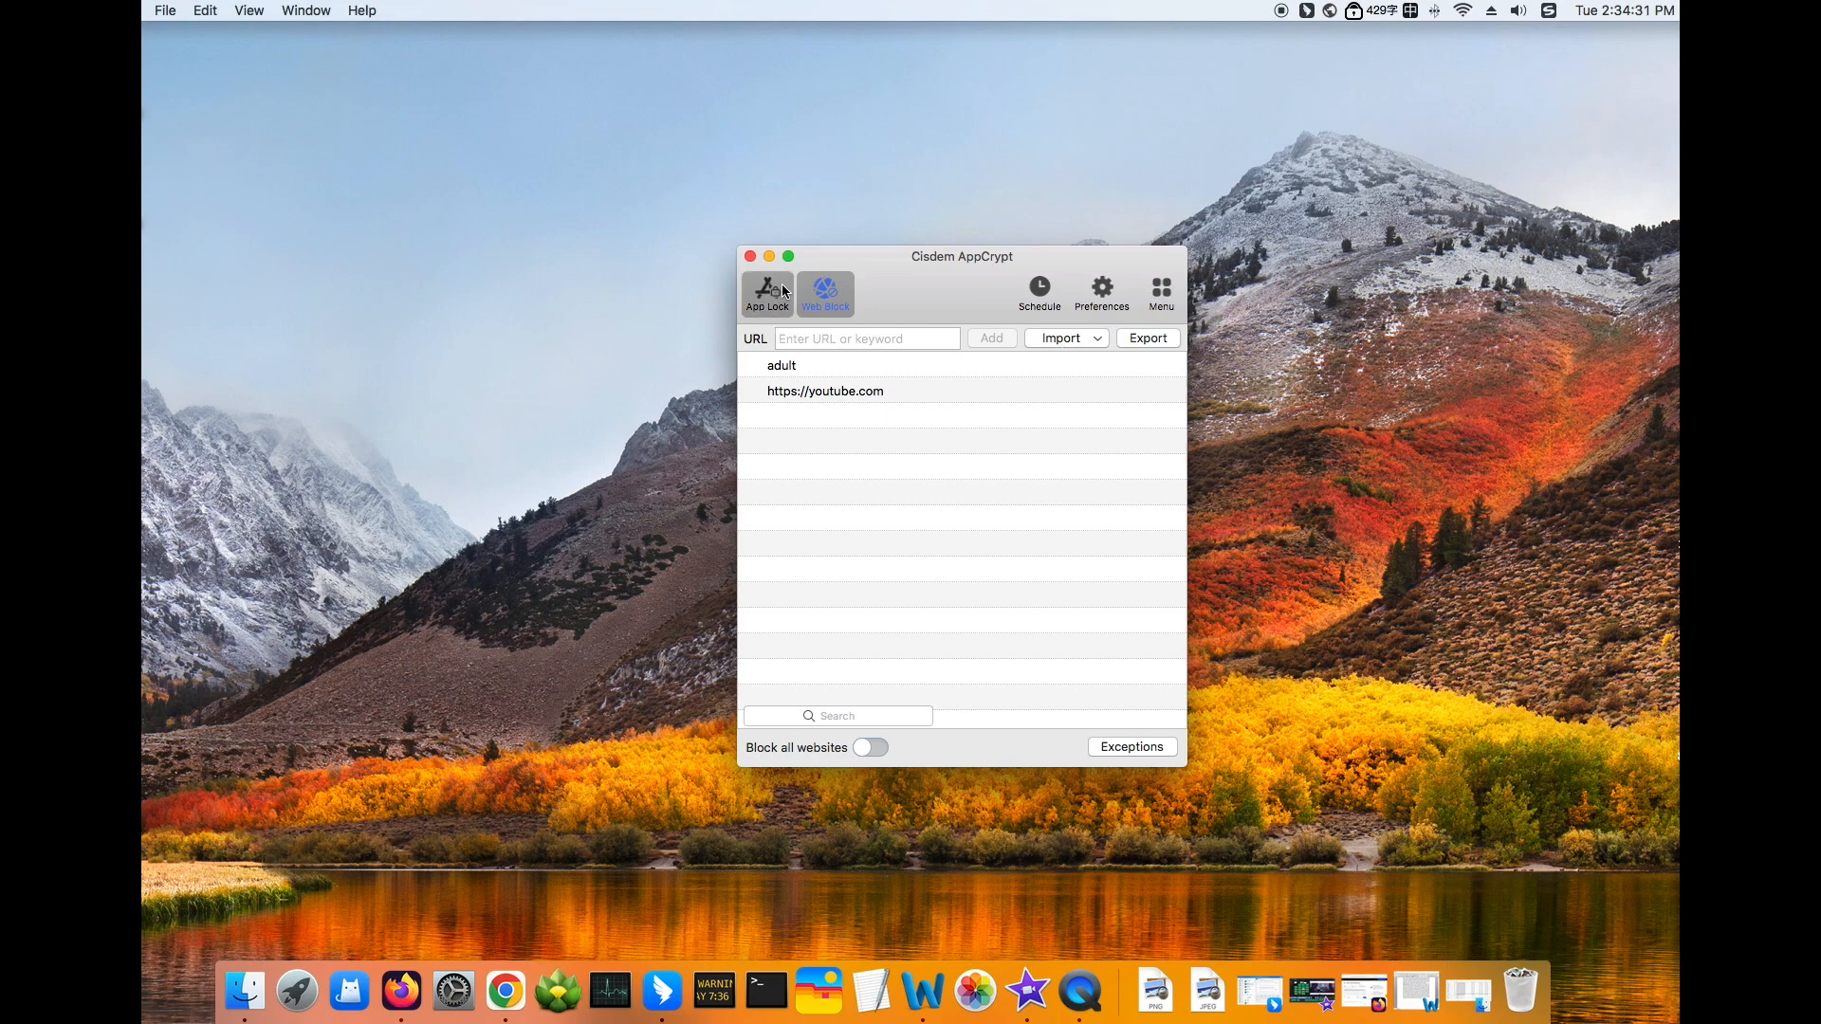
{"action": "left_click", "coordinate": [766, 289]}
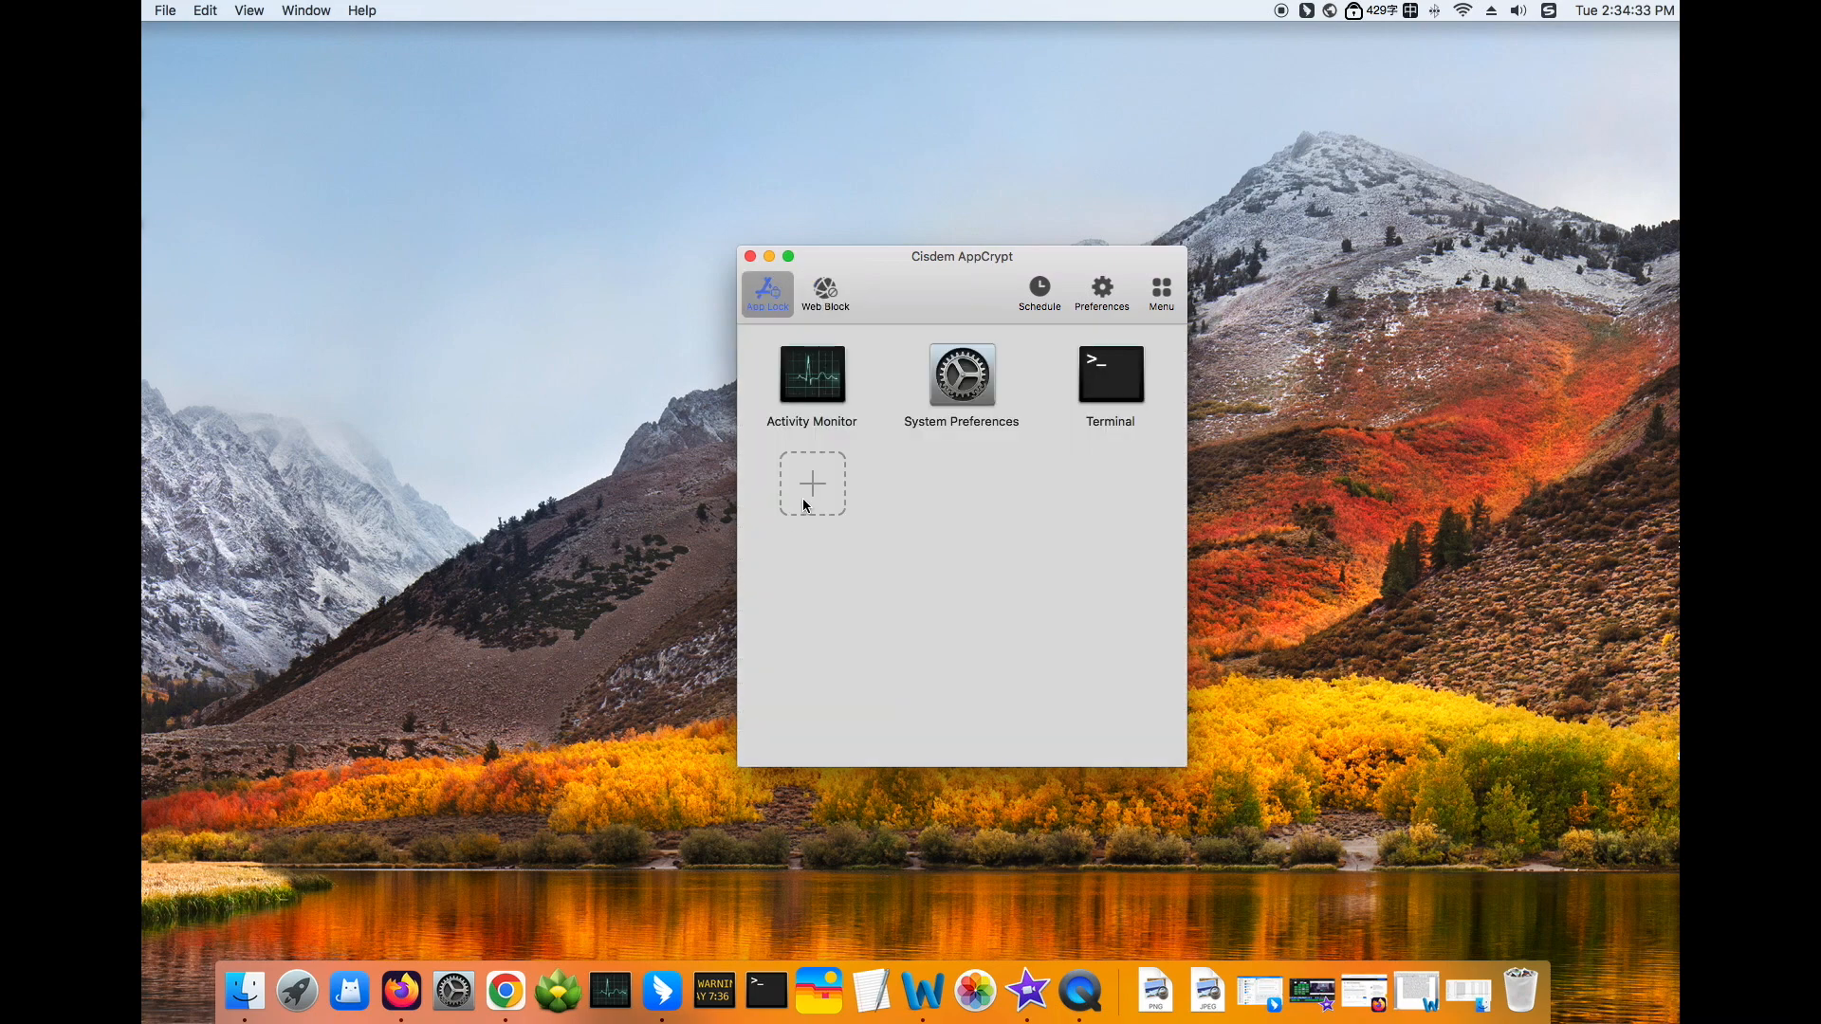
{"action": "left_click", "coordinate": [812, 483]}
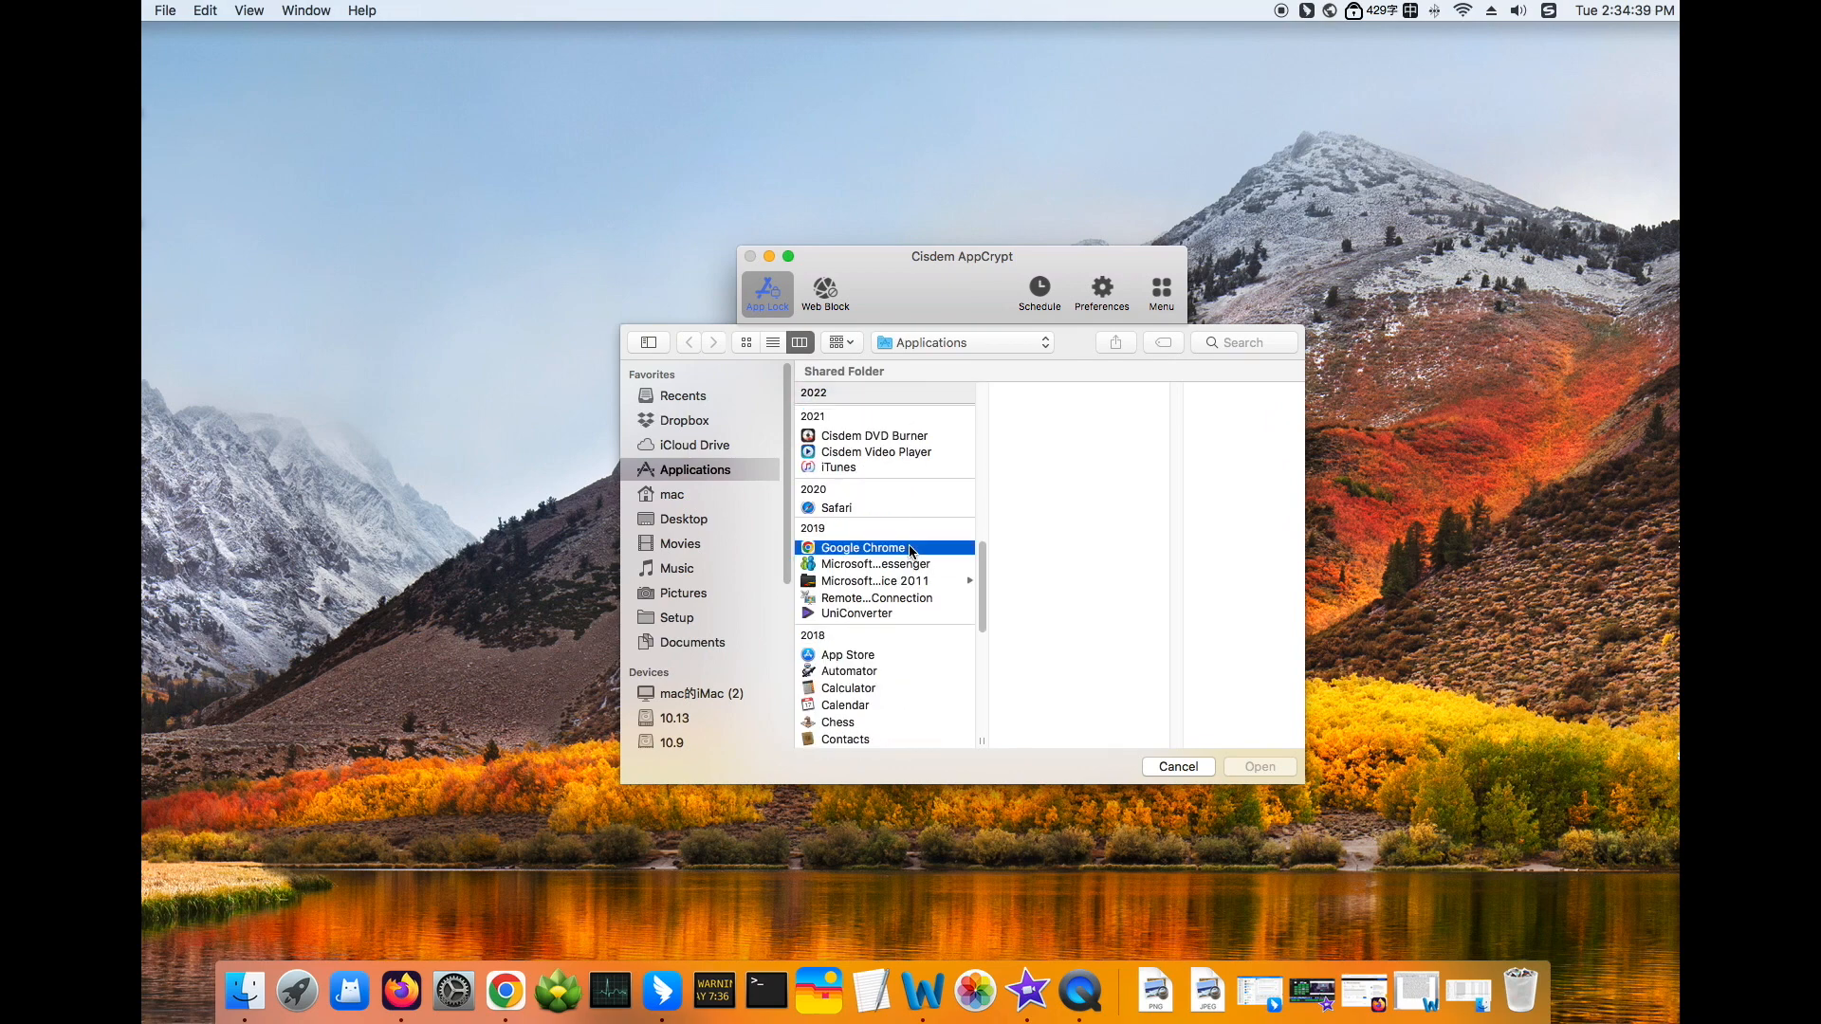
Select Google Chrome from Applications and add it to the locked apps.
{"action": "left_click", "coordinate": [863, 547]}
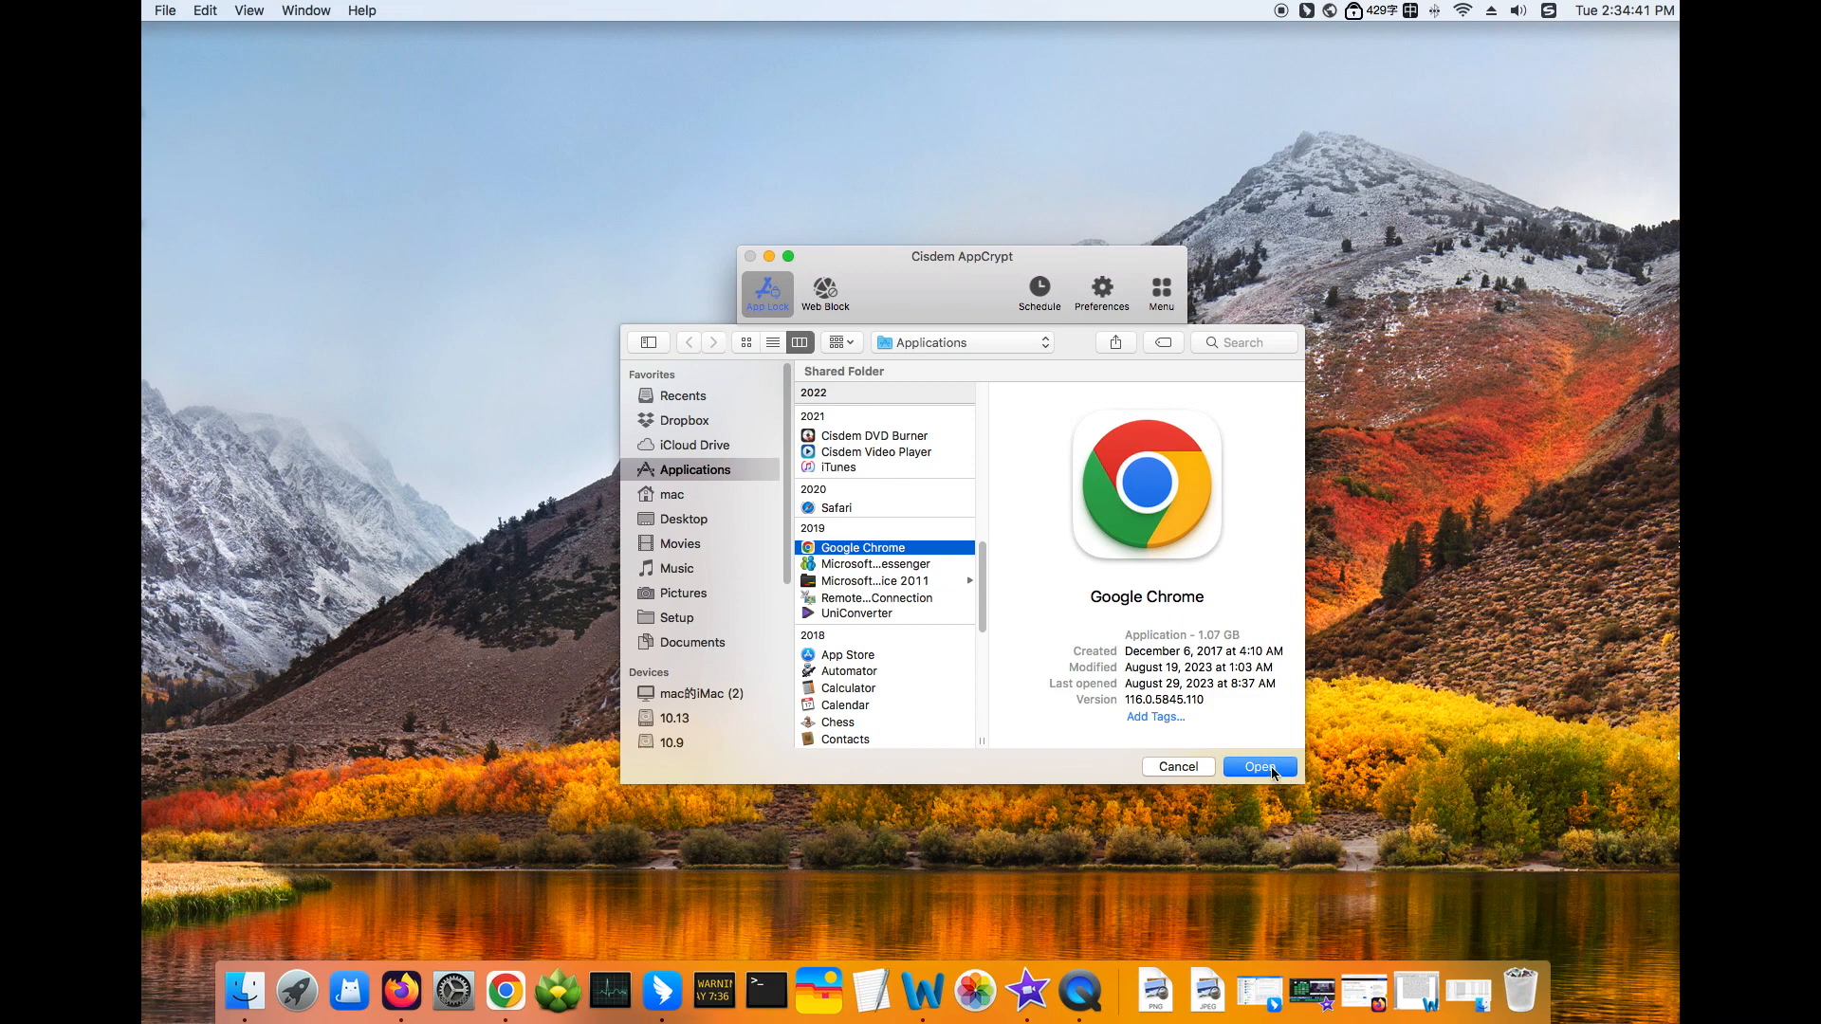
{"action": "left_click", "coordinate": [1260, 767]}
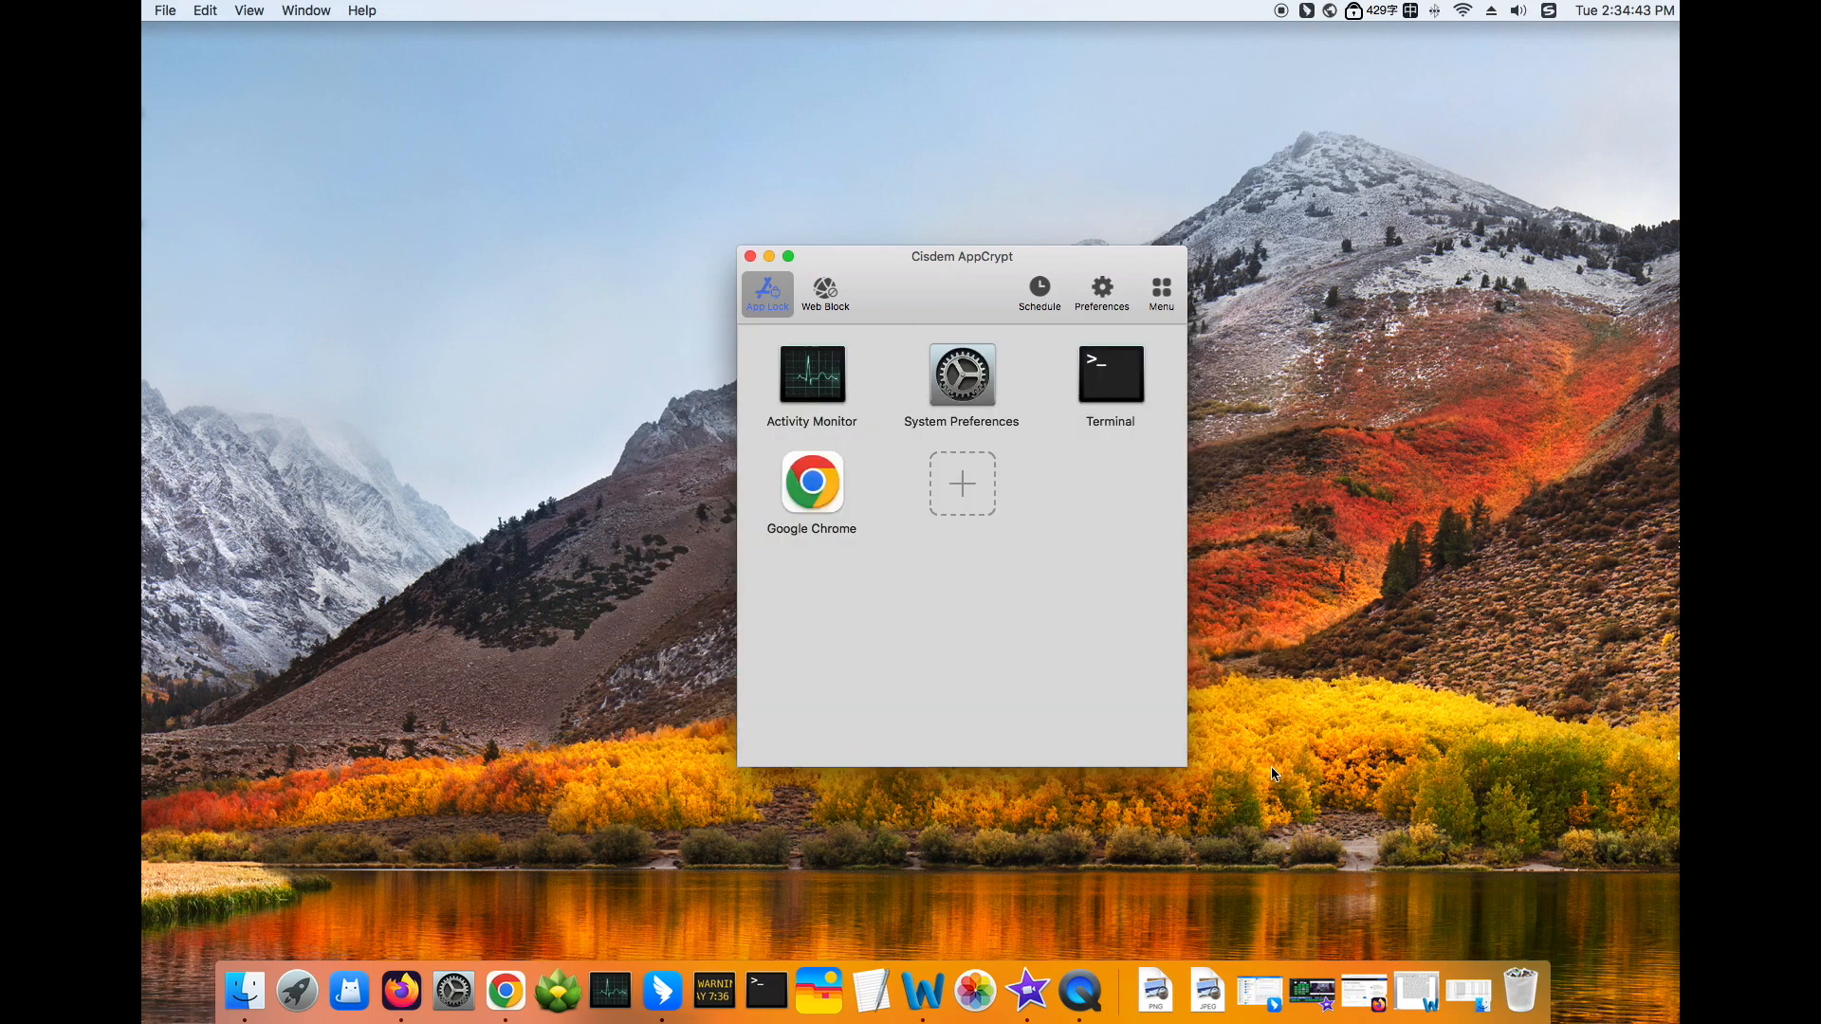
{"action": "mouse_move", "coordinate": [1105, 755]}
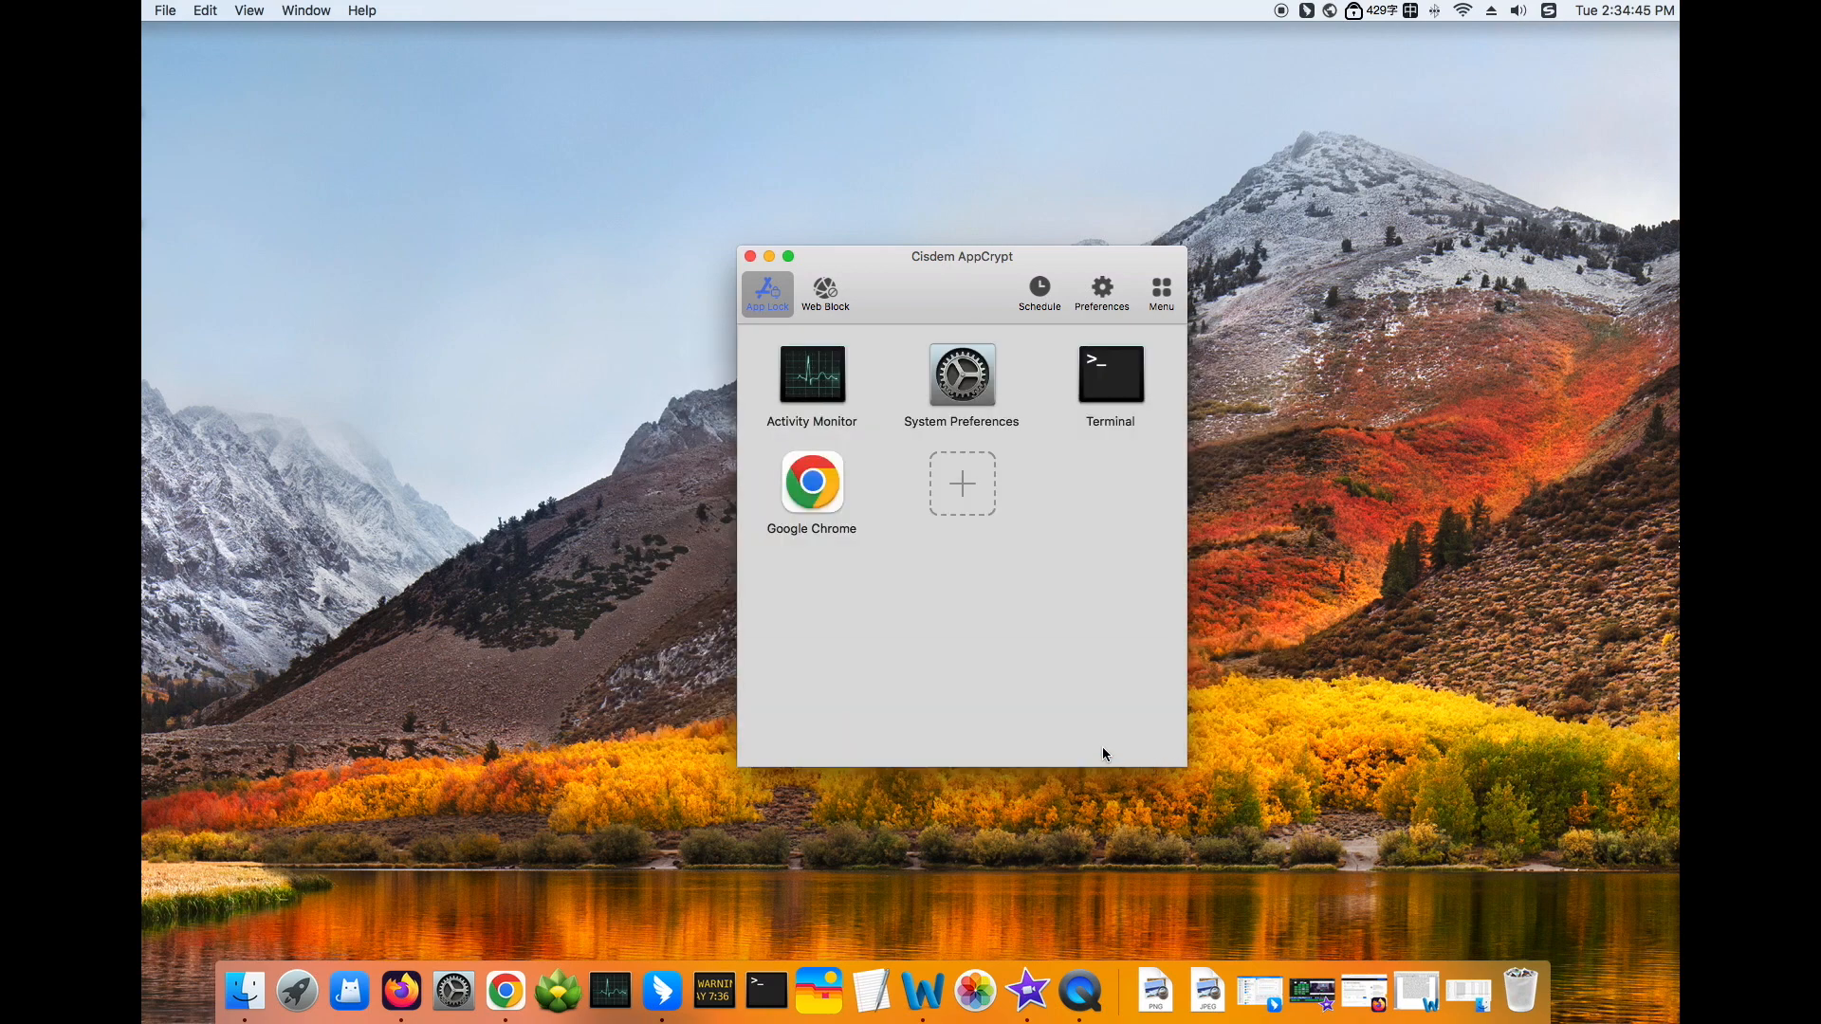
{"action": "mouse_move", "coordinate": [506, 1007]}
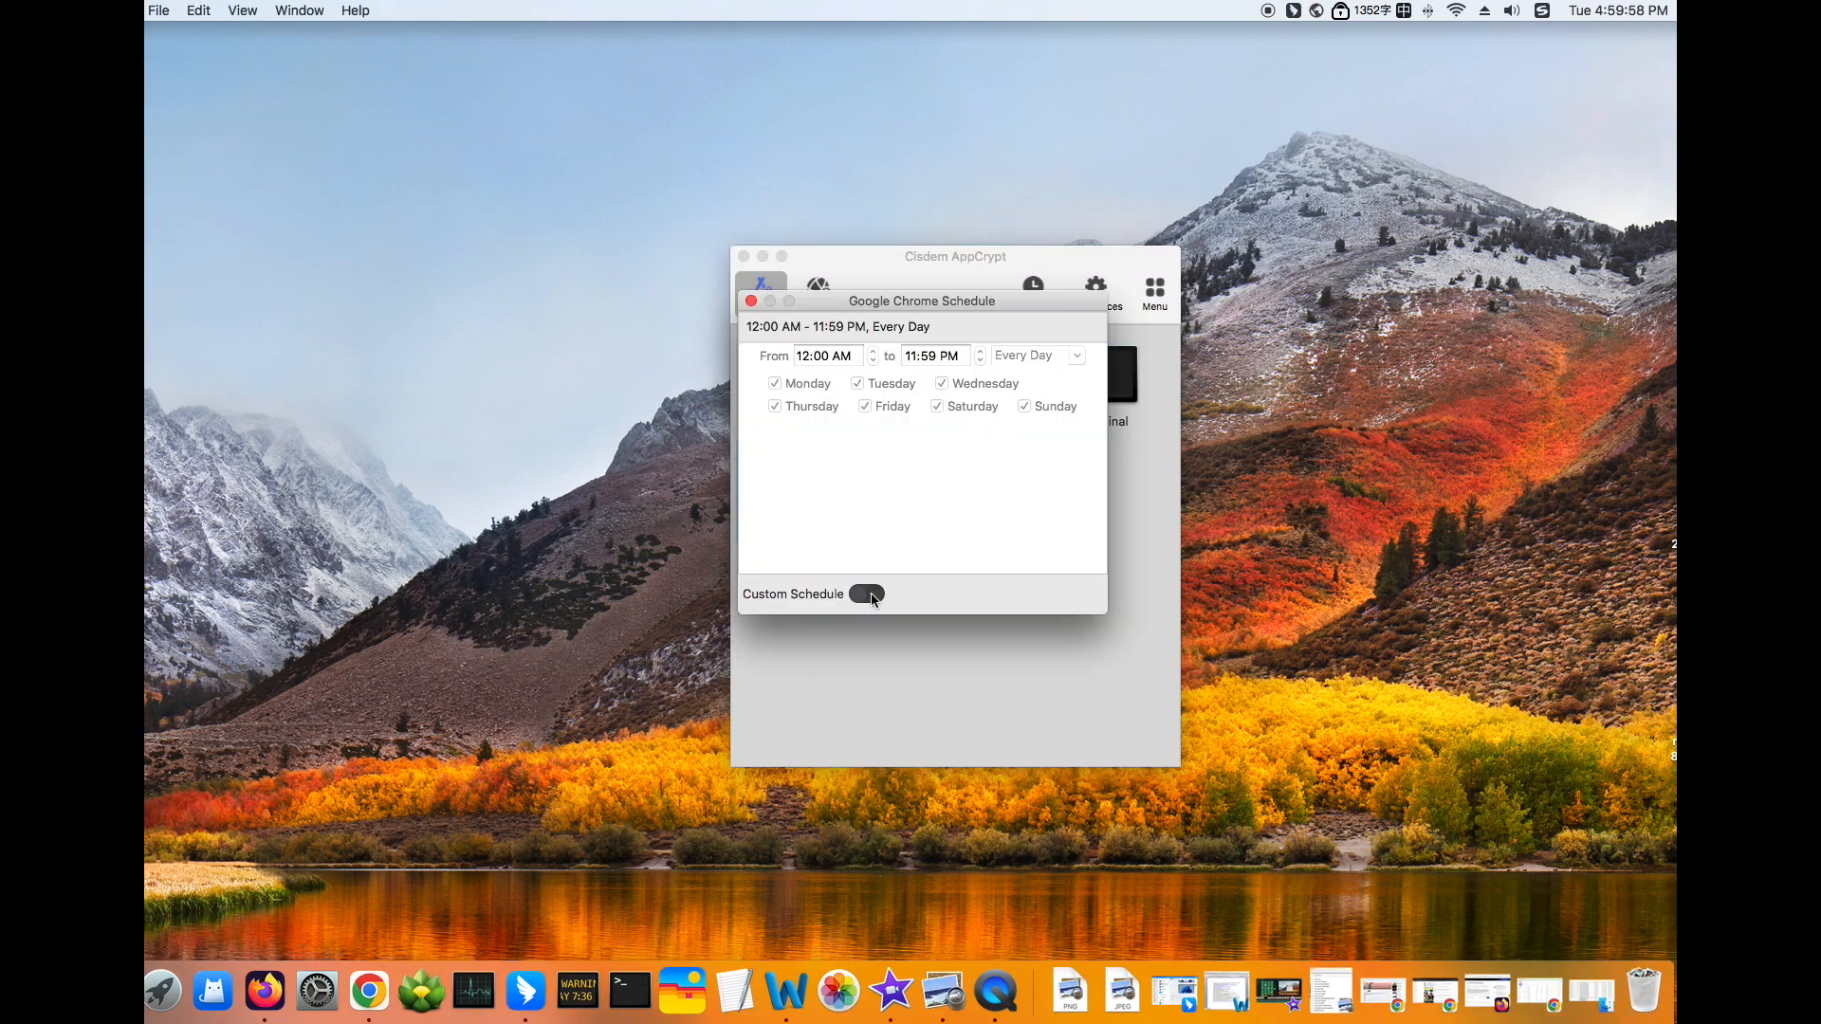
Enable Chrome's custom schedule from 2:00 PM to 3:00 PM, then close it.
{"action": "left_click", "coordinate": [866, 594]}
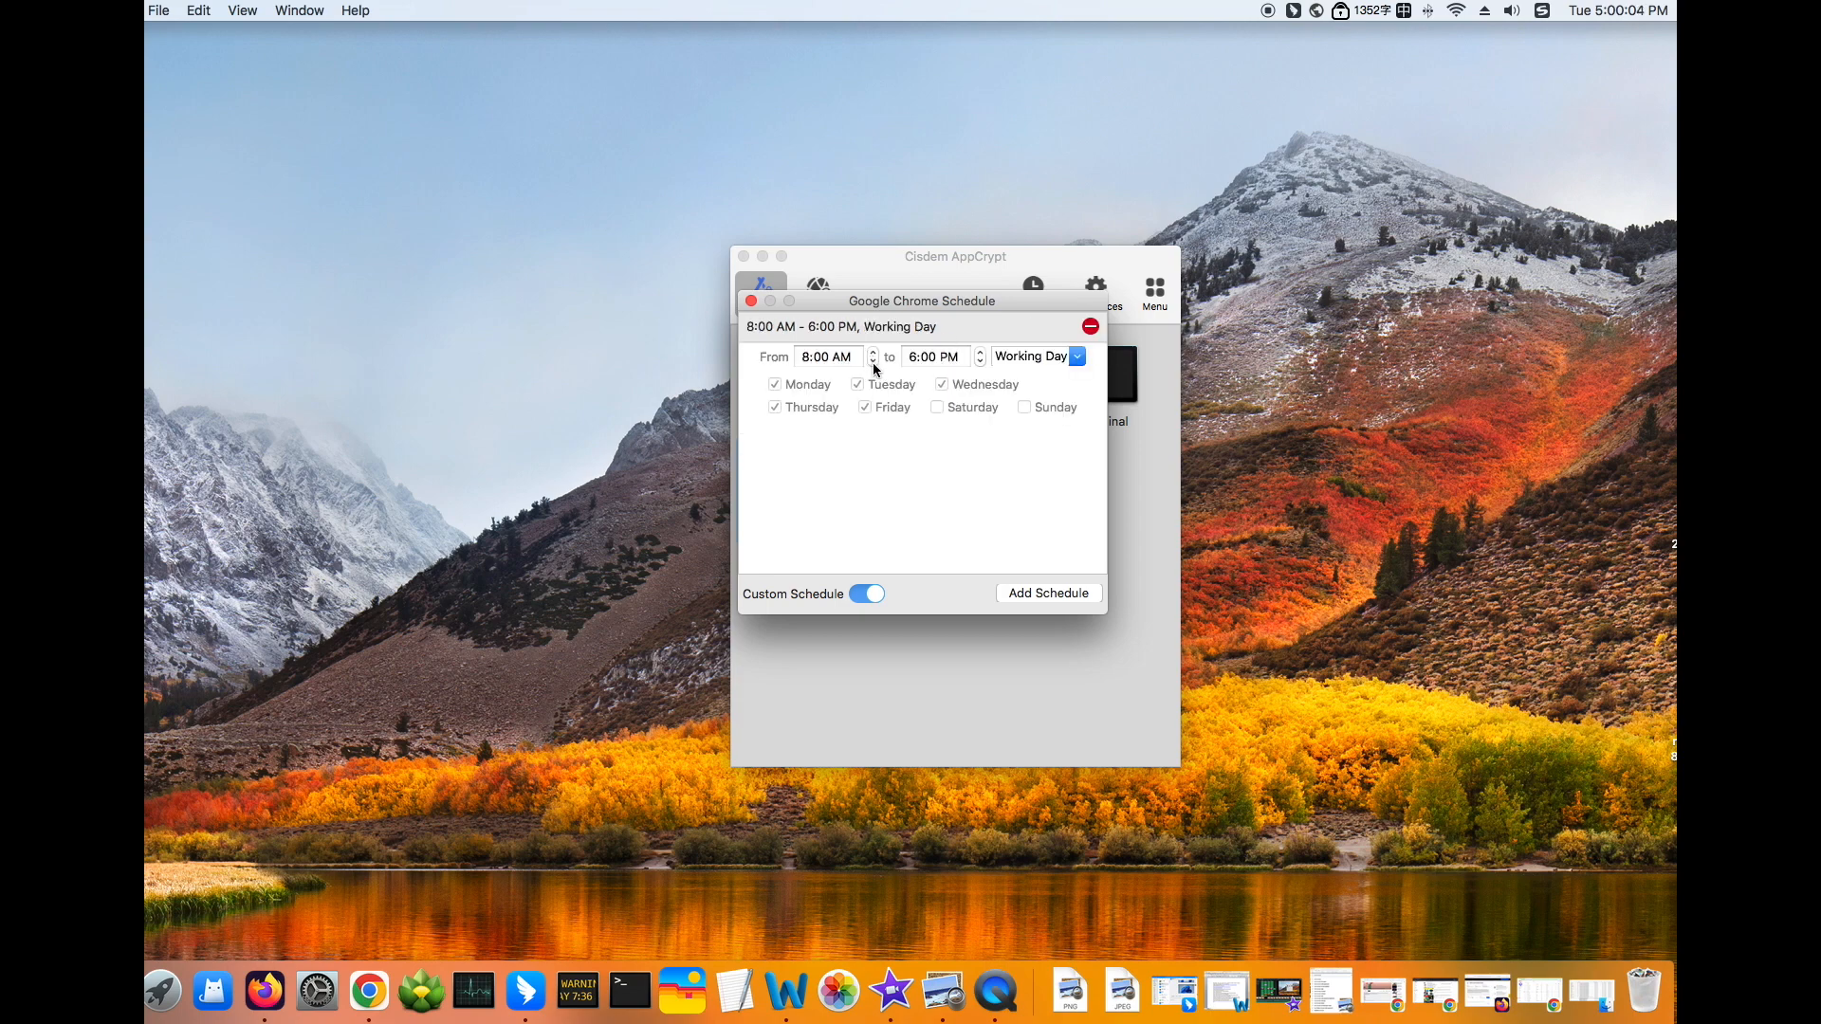
{"action": "left_click", "coordinate": [871, 351]}
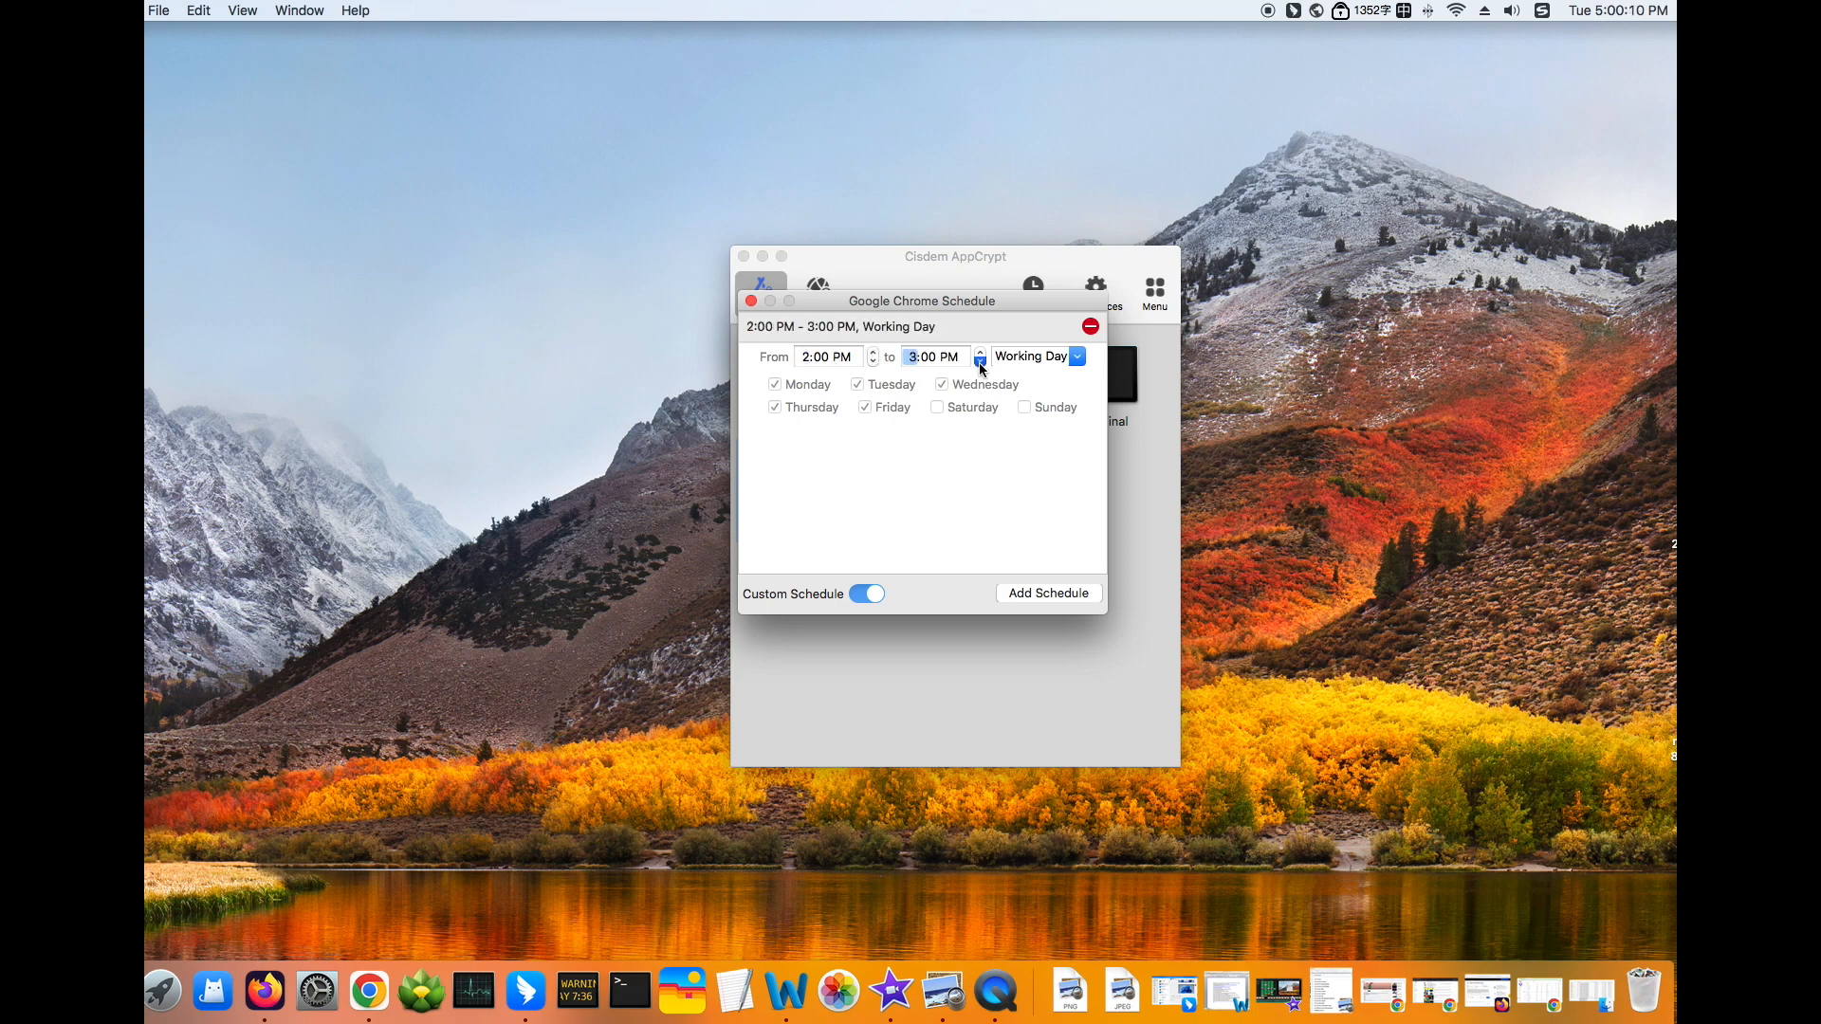
{"action": "left_click", "coordinate": [1077, 356]}
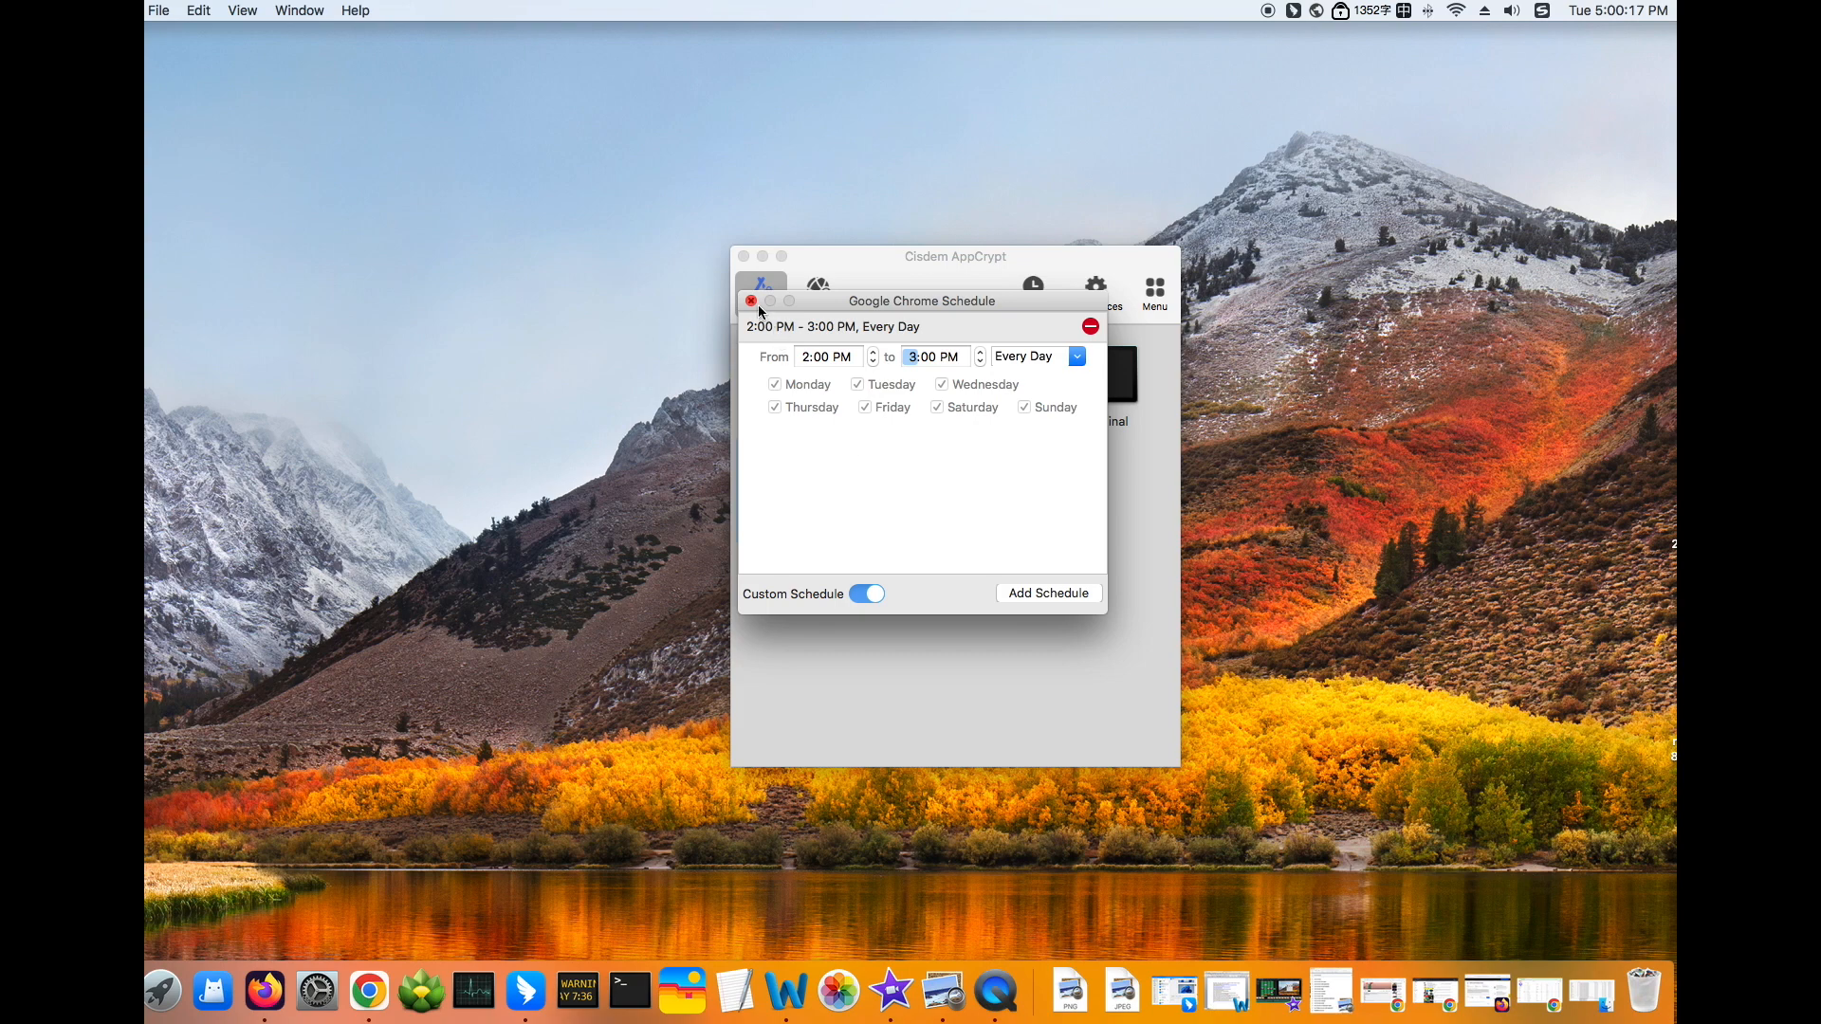
{"action": "left_click", "coordinate": [752, 301]}
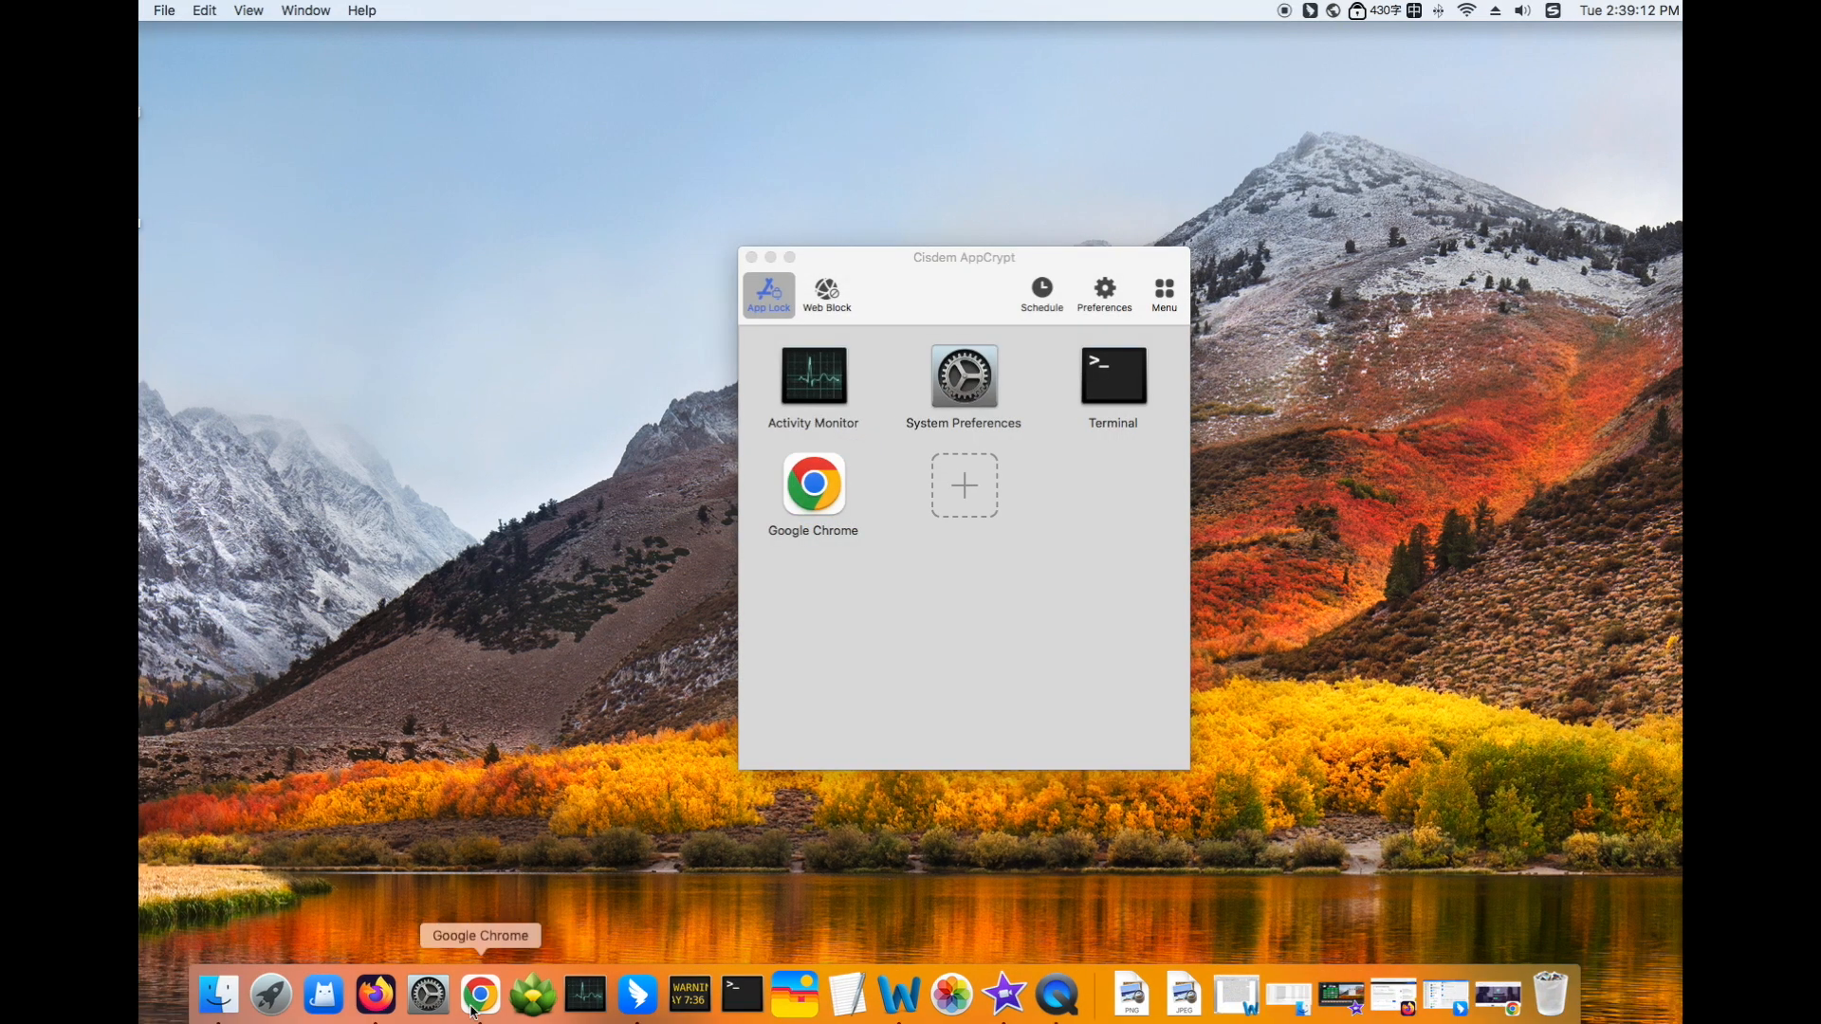
Check that Chrome is locked, then view AppCrypt's General Schedule (12:00 AM–11:59 PM daily).
{"action": "left_click", "coordinate": [477, 1012]}
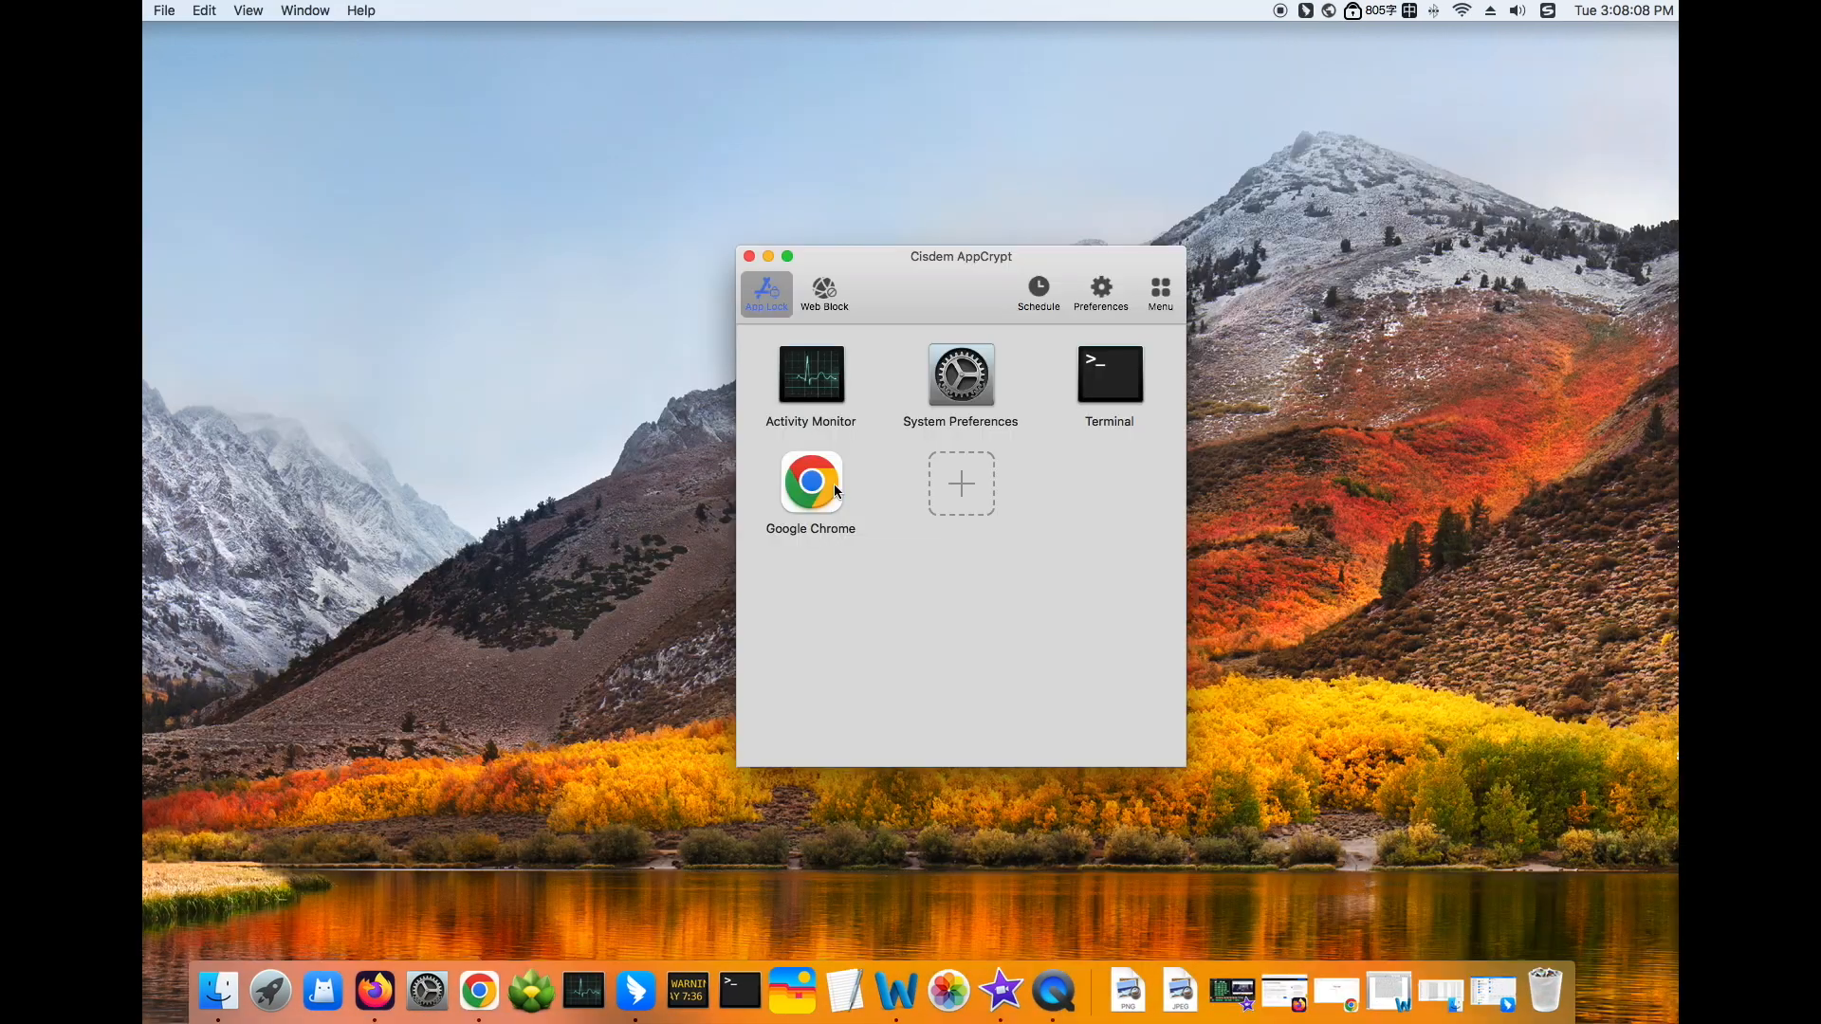
{"action": "left_click", "coordinate": [810, 483]}
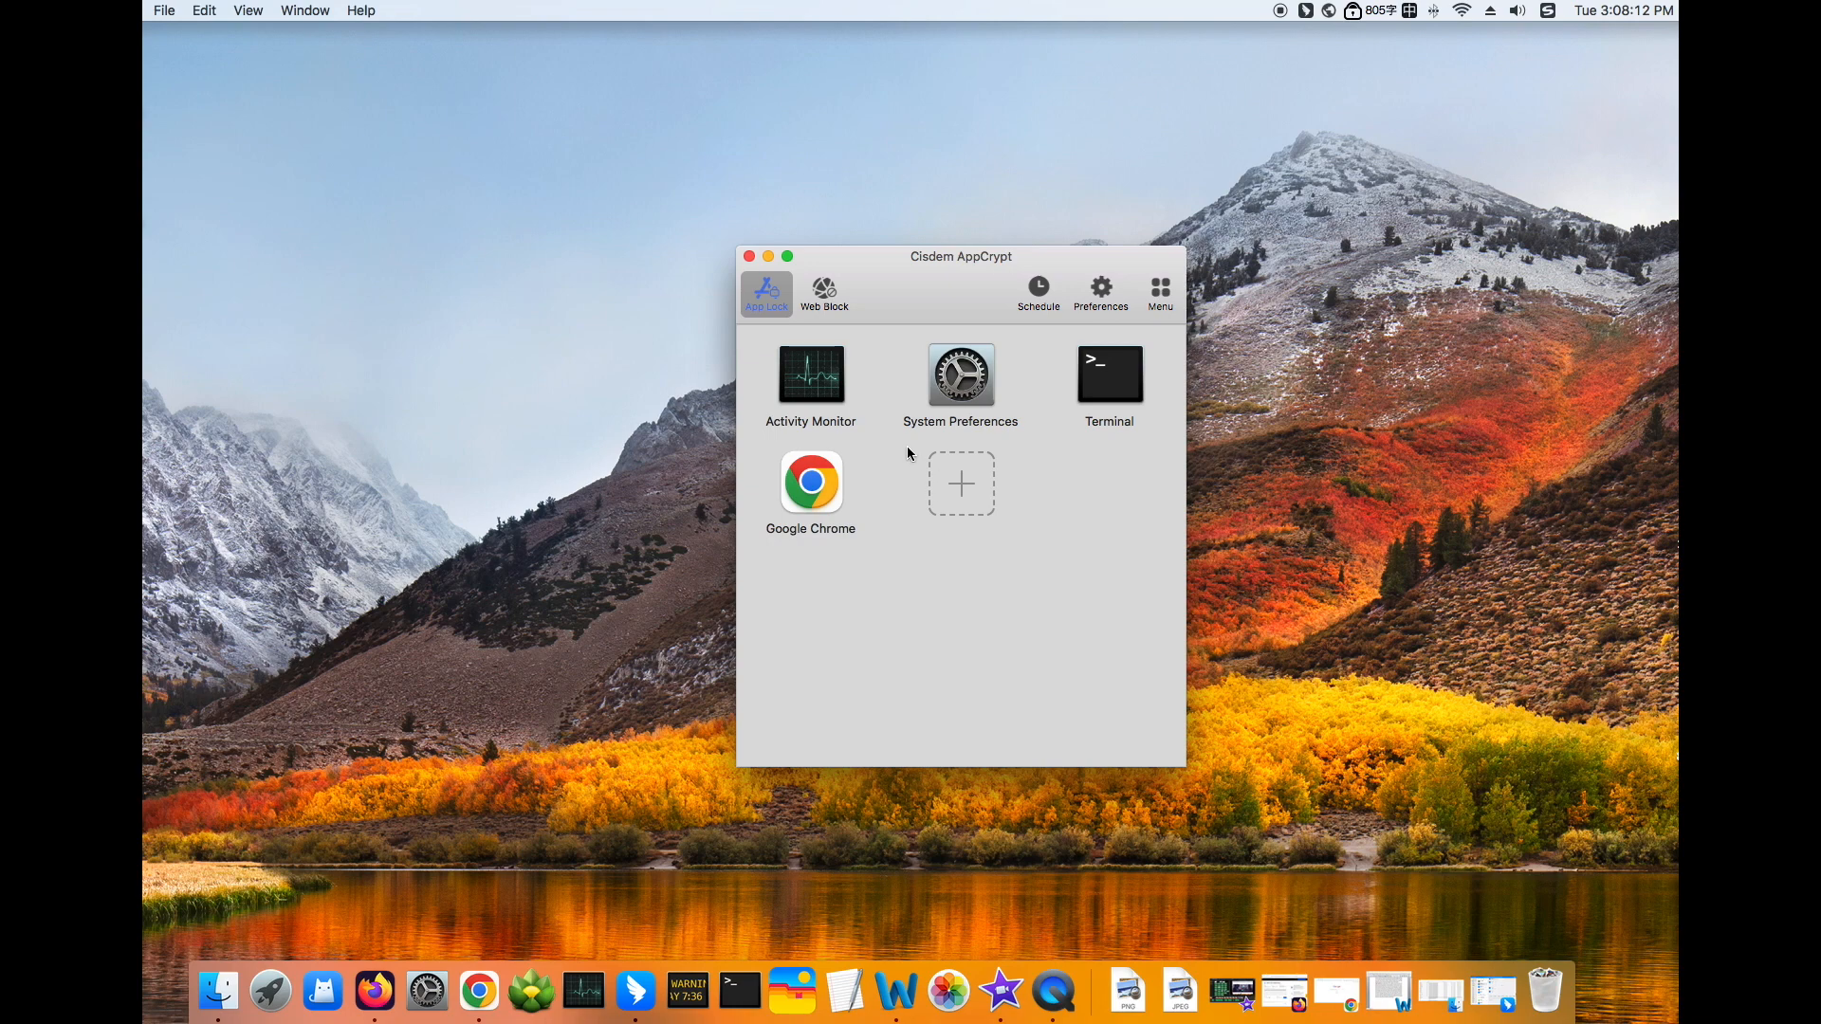
{"action": "mouse_move", "coordinate": [1128, 412]}
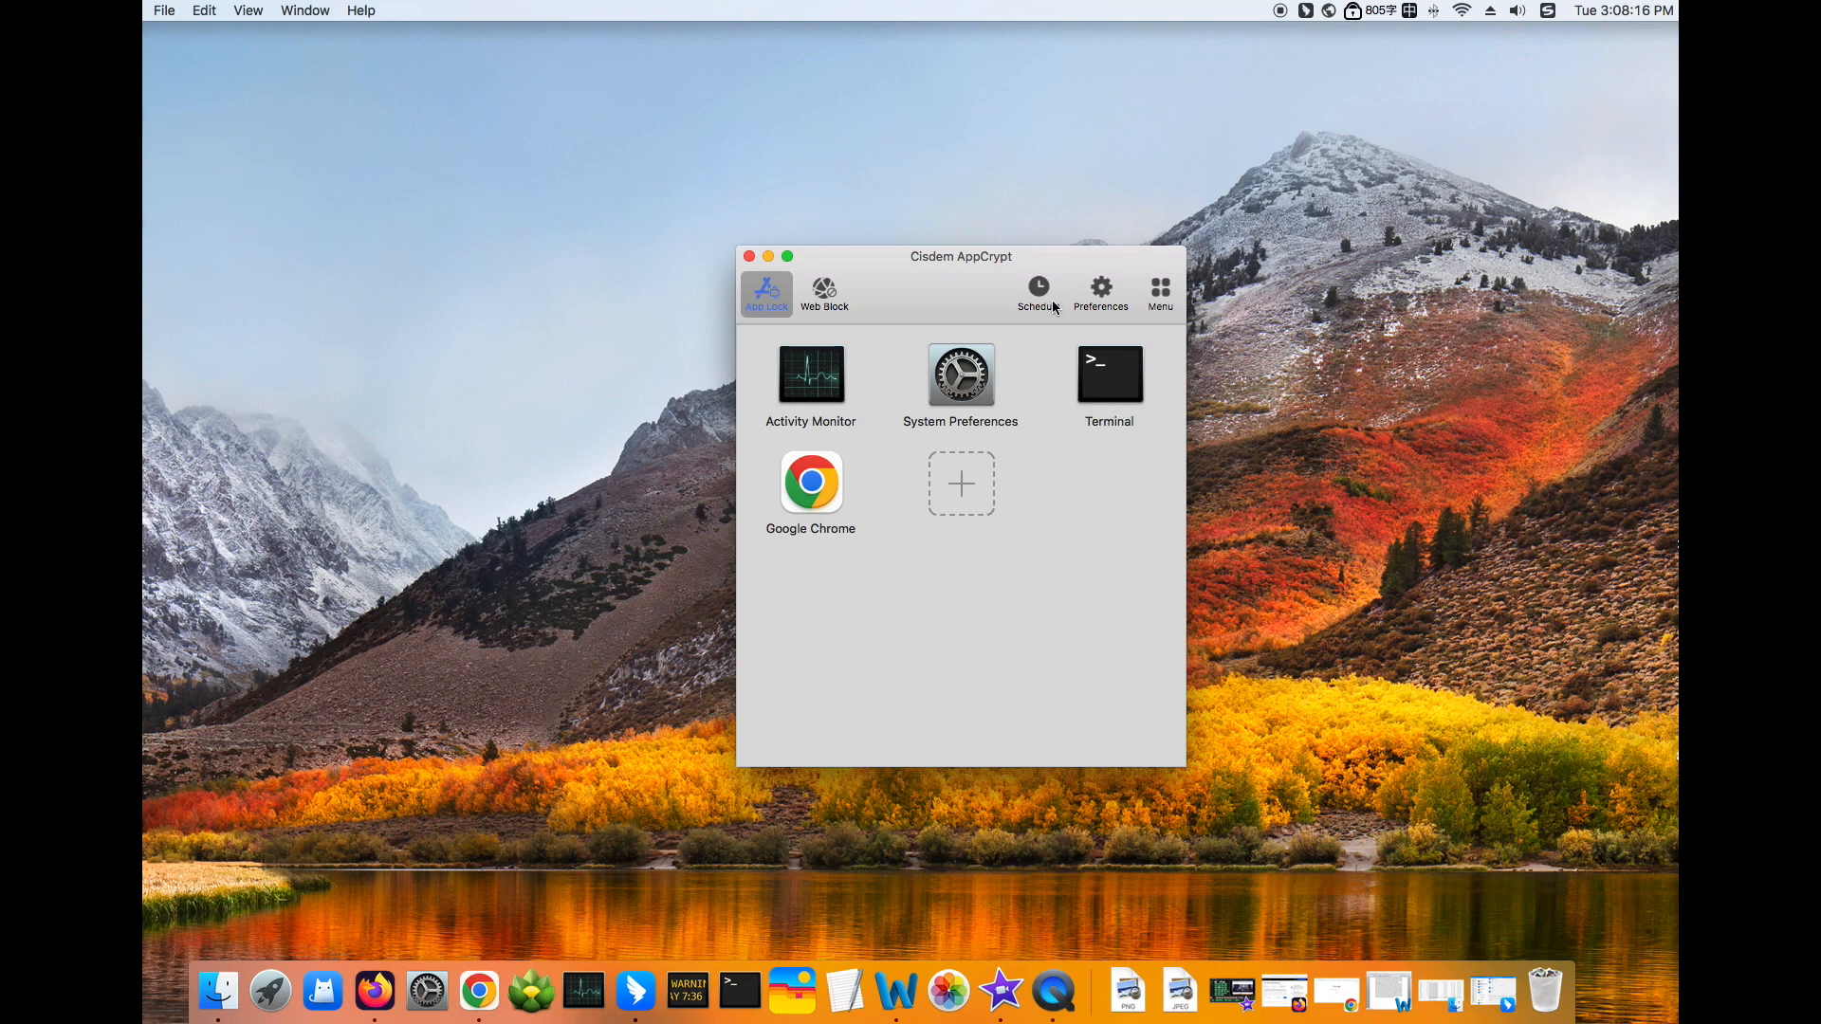
{"action": "left_click", "coordinate": [1036, 287]}
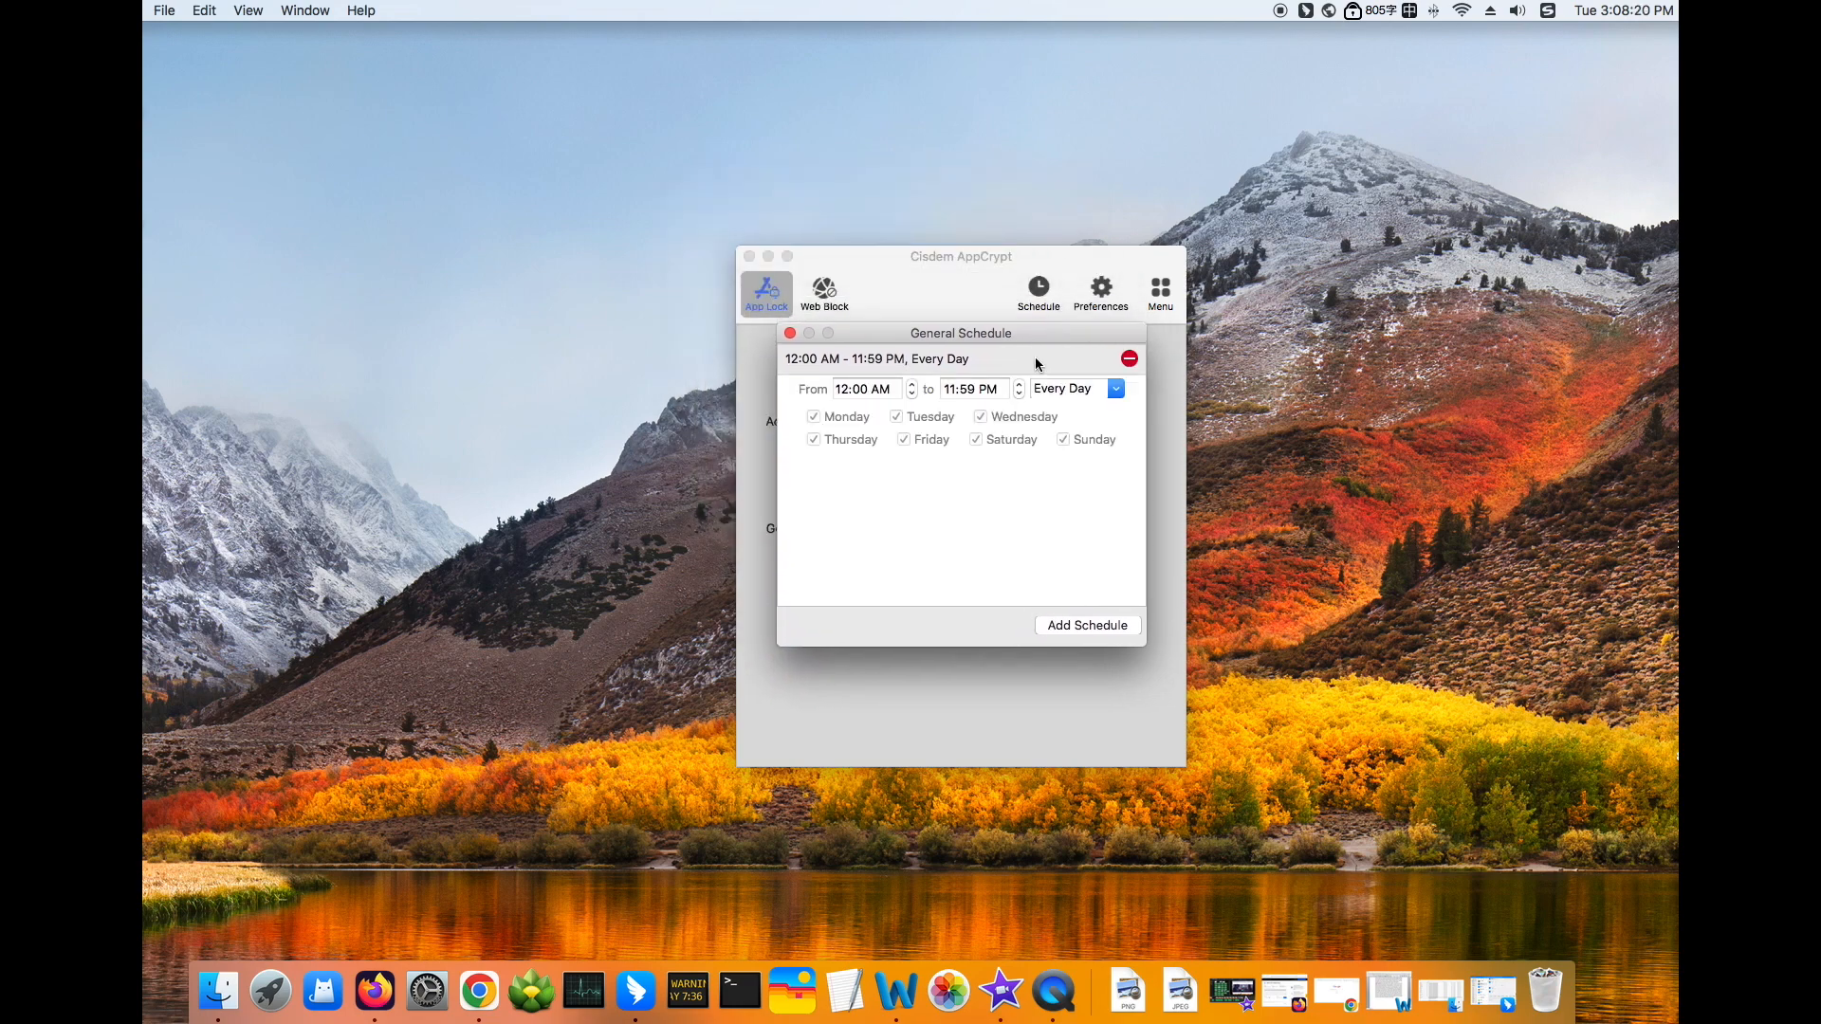
{"action": "mouse_move", "coordinate": [1072, 408]}
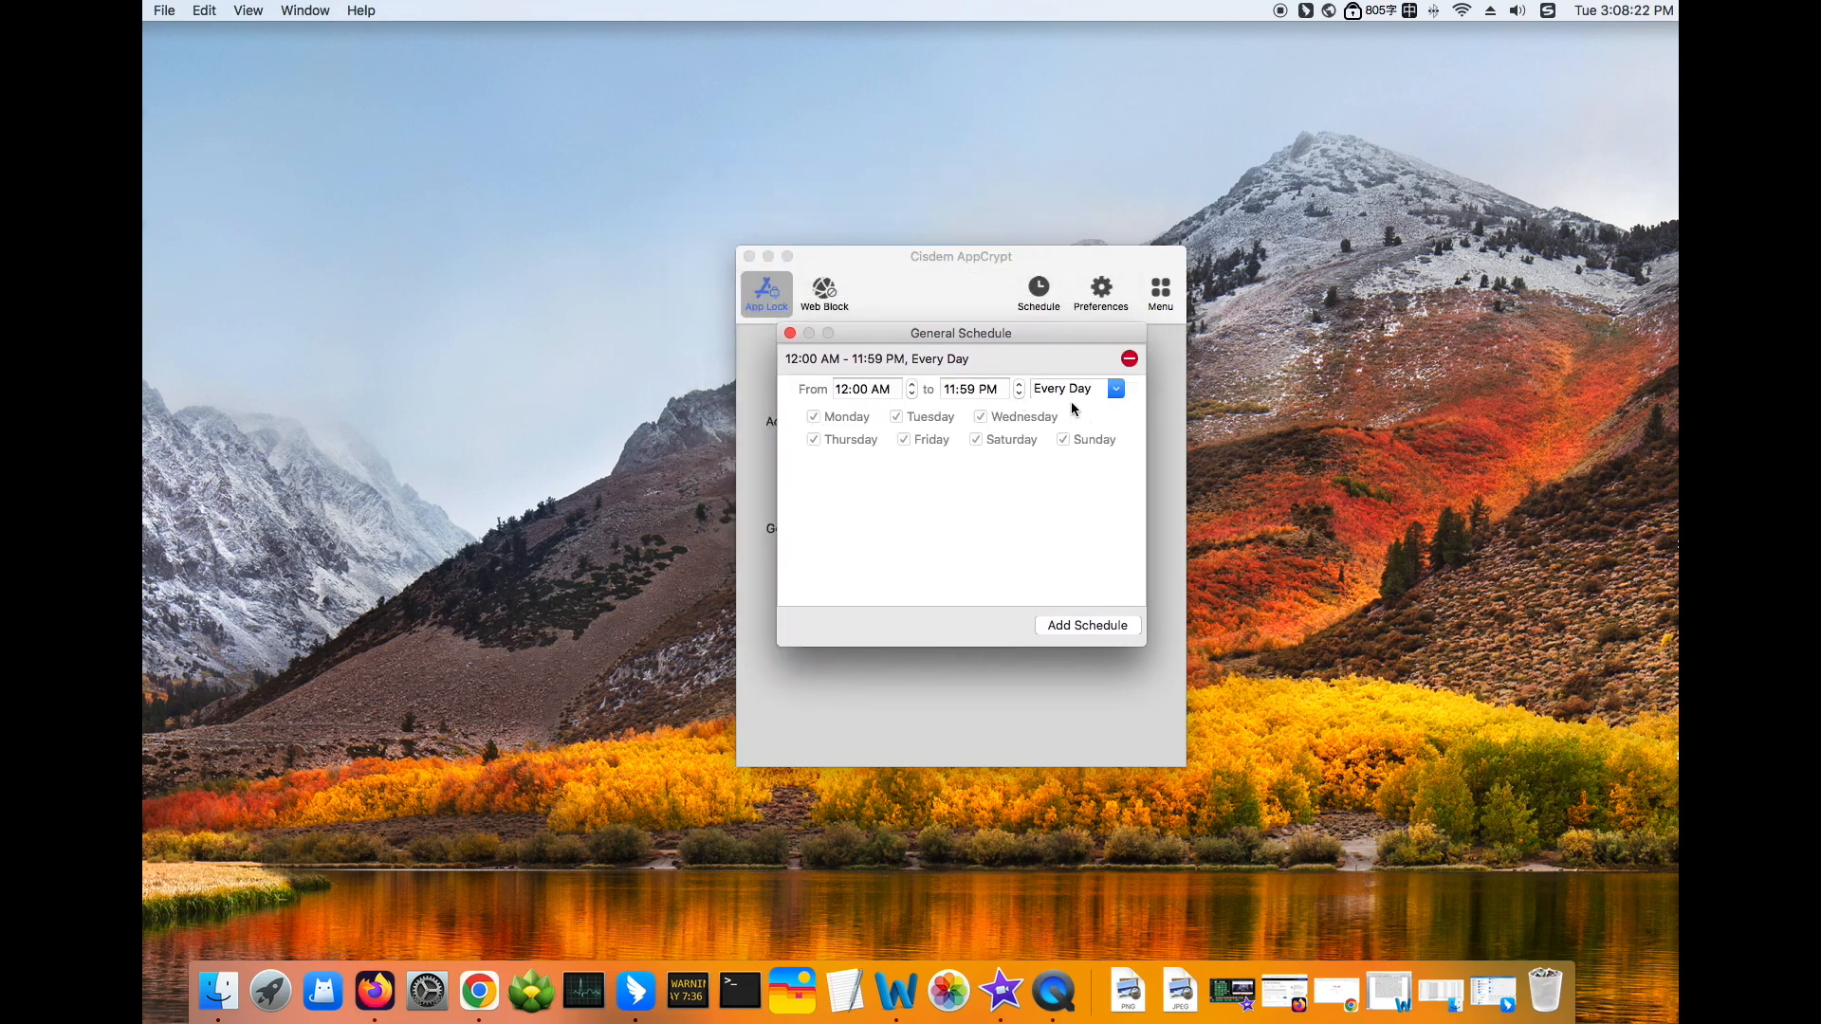
{"action": "left_click", "coordinate": [1114, 387]}
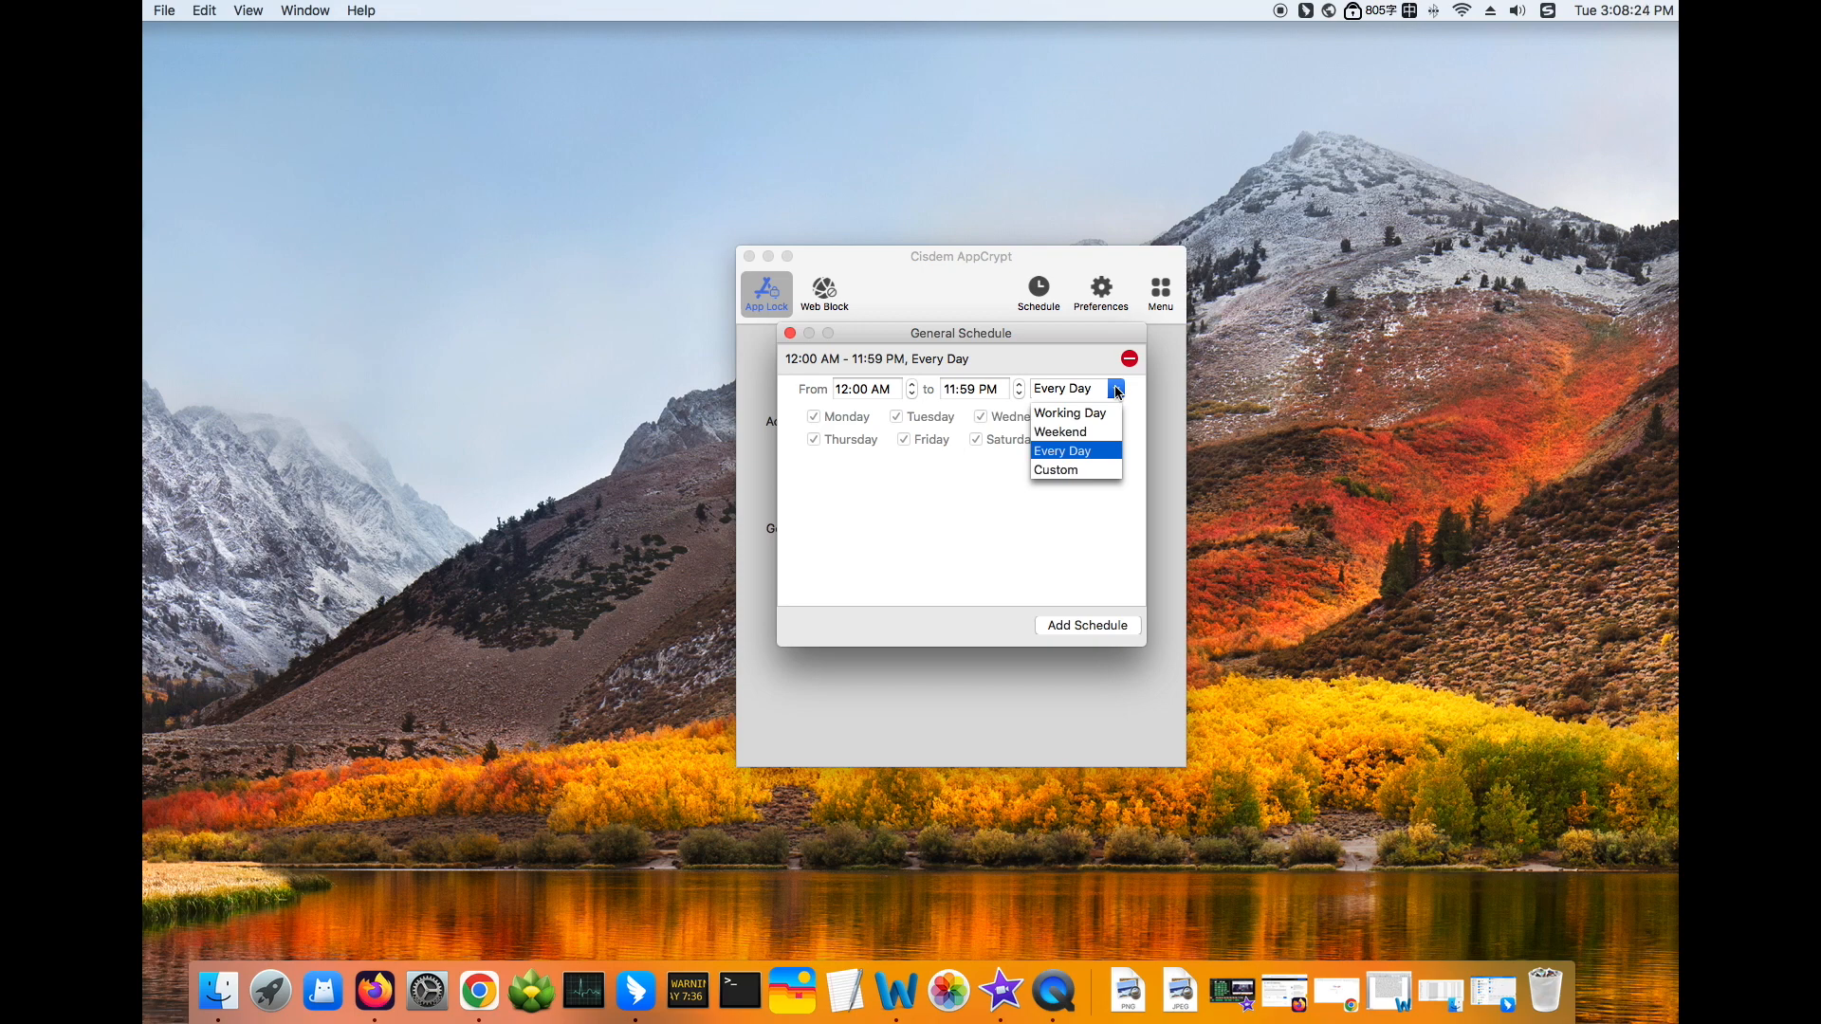
{"action": "left_click", "coordinate": [1062, 450]}
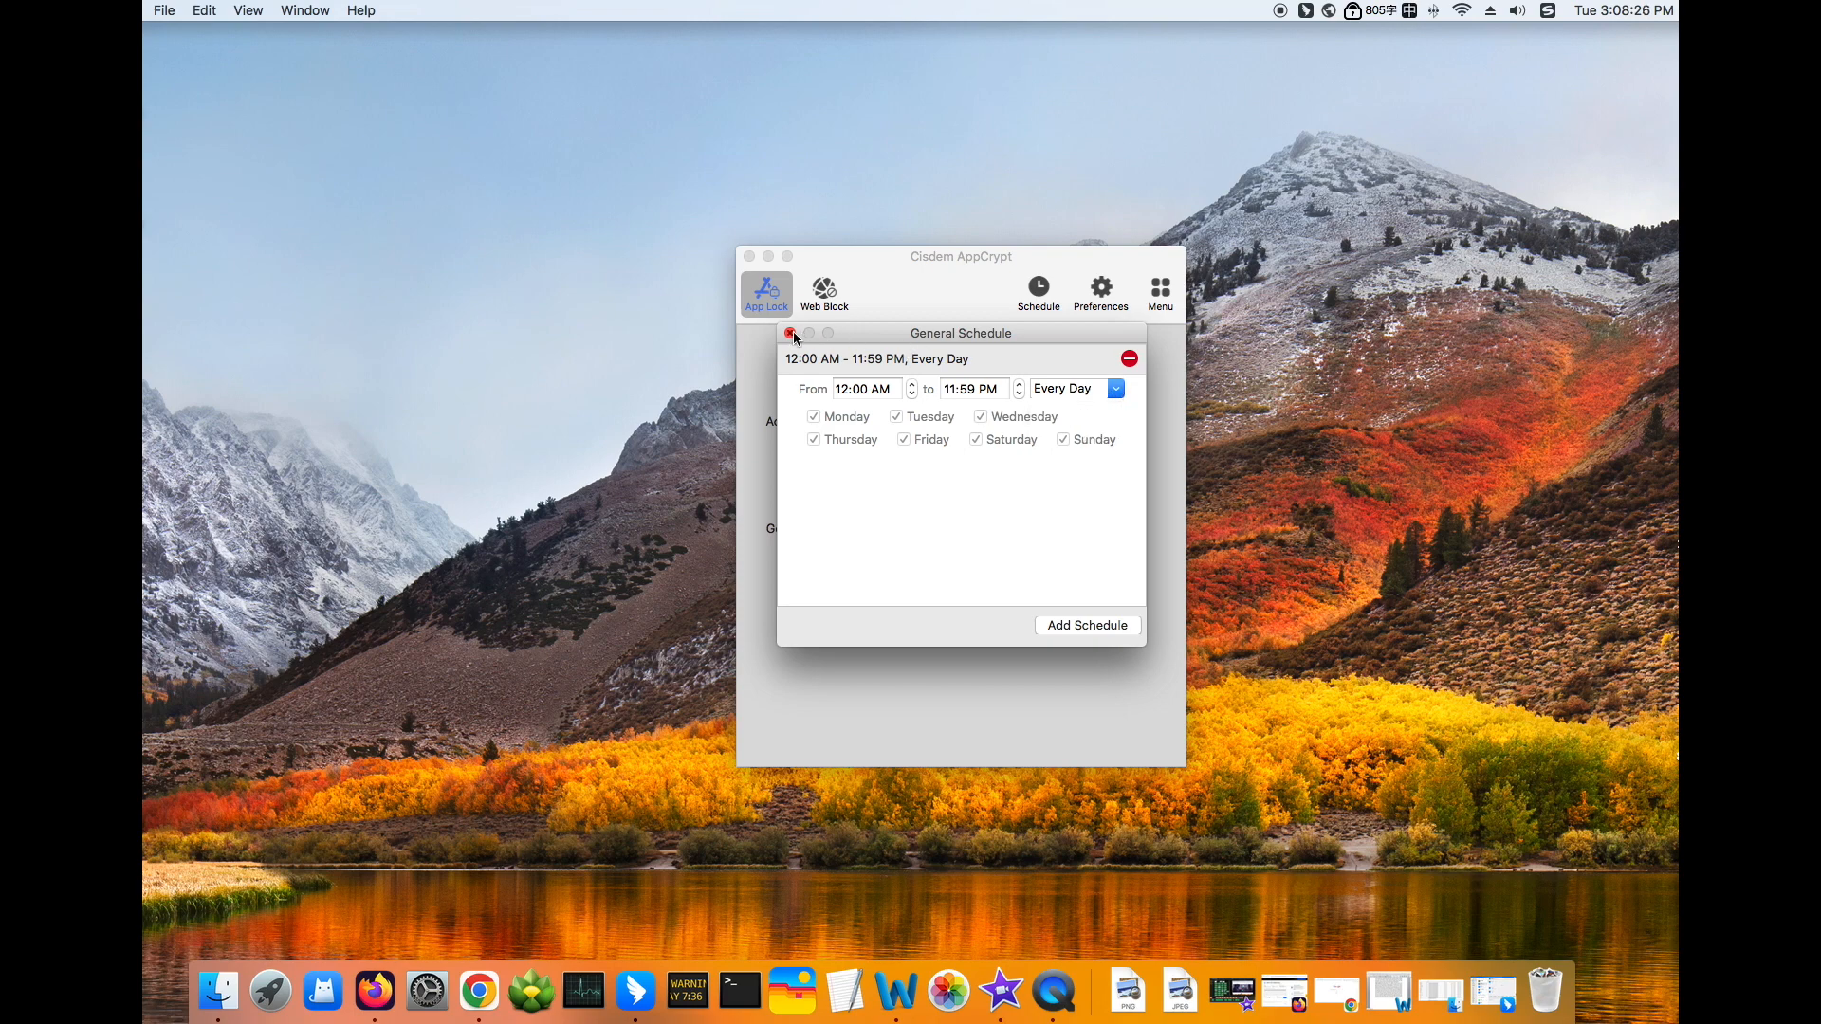